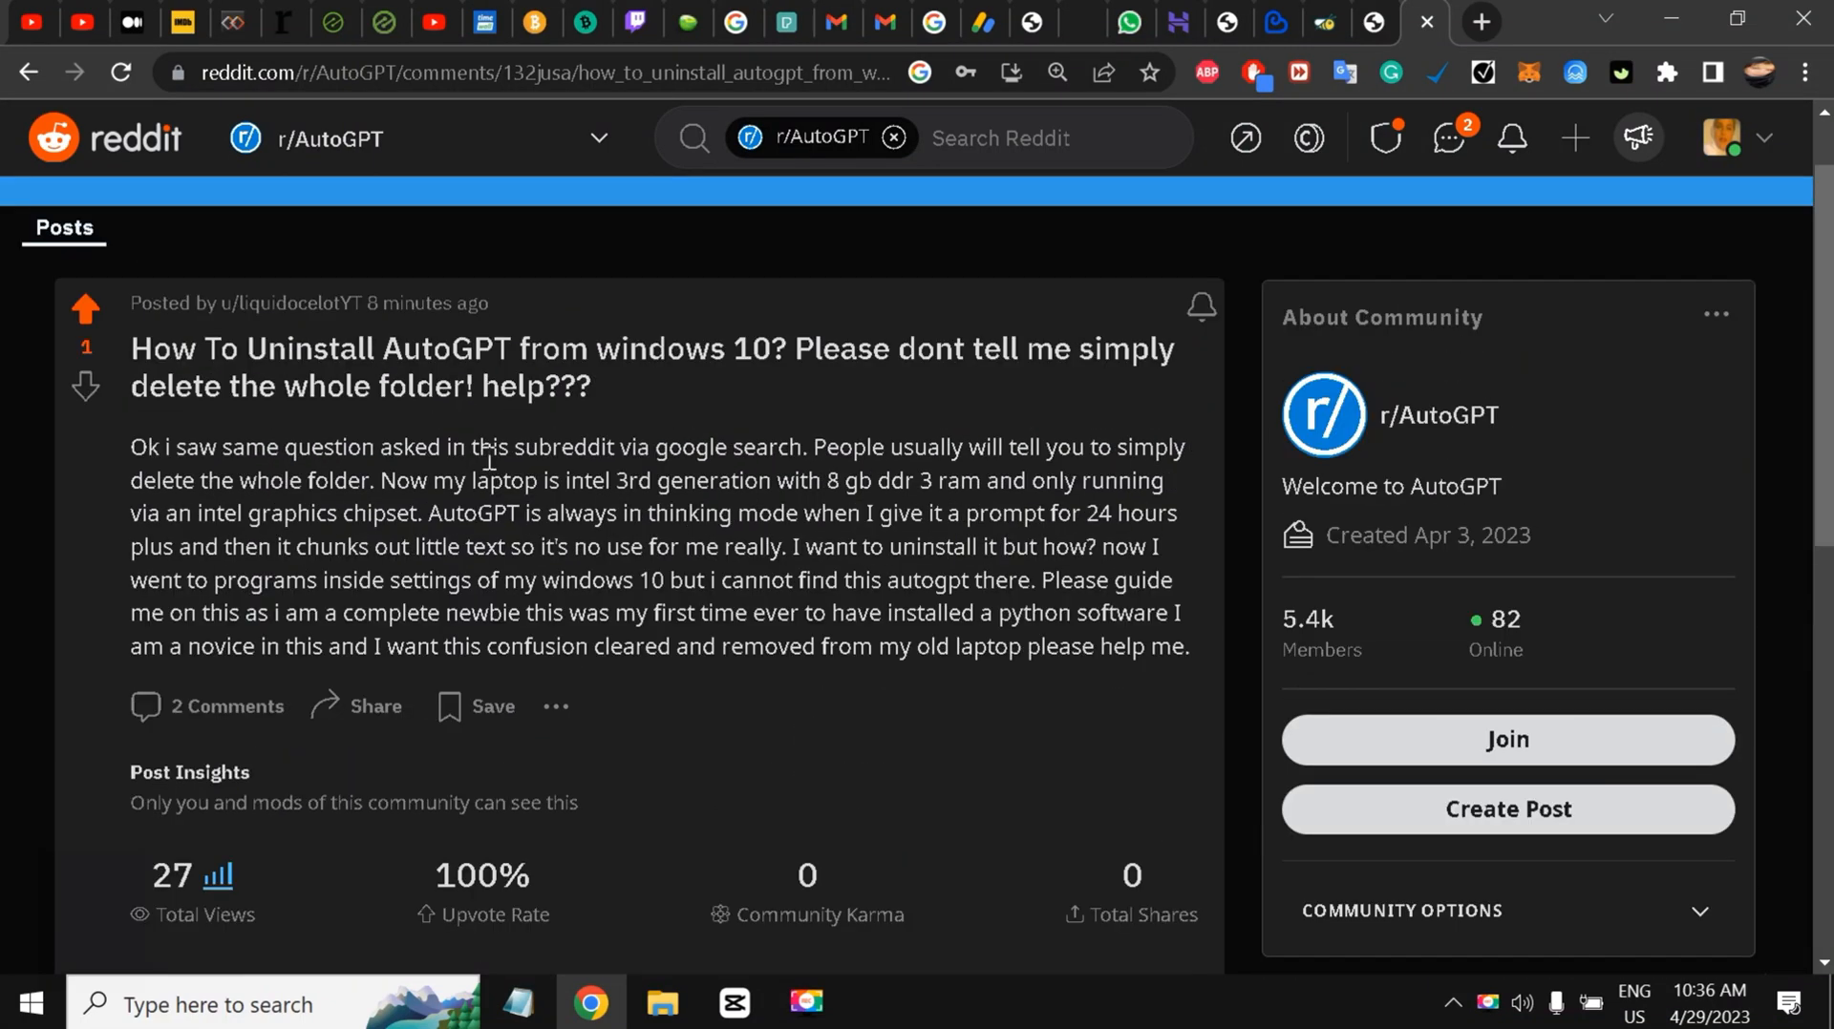
Step: Search Windows Settings for 'program' and go to the Add or remove programs list
{"action": "scroll", "scroll_direction": "down", "scroll_amount": 3}
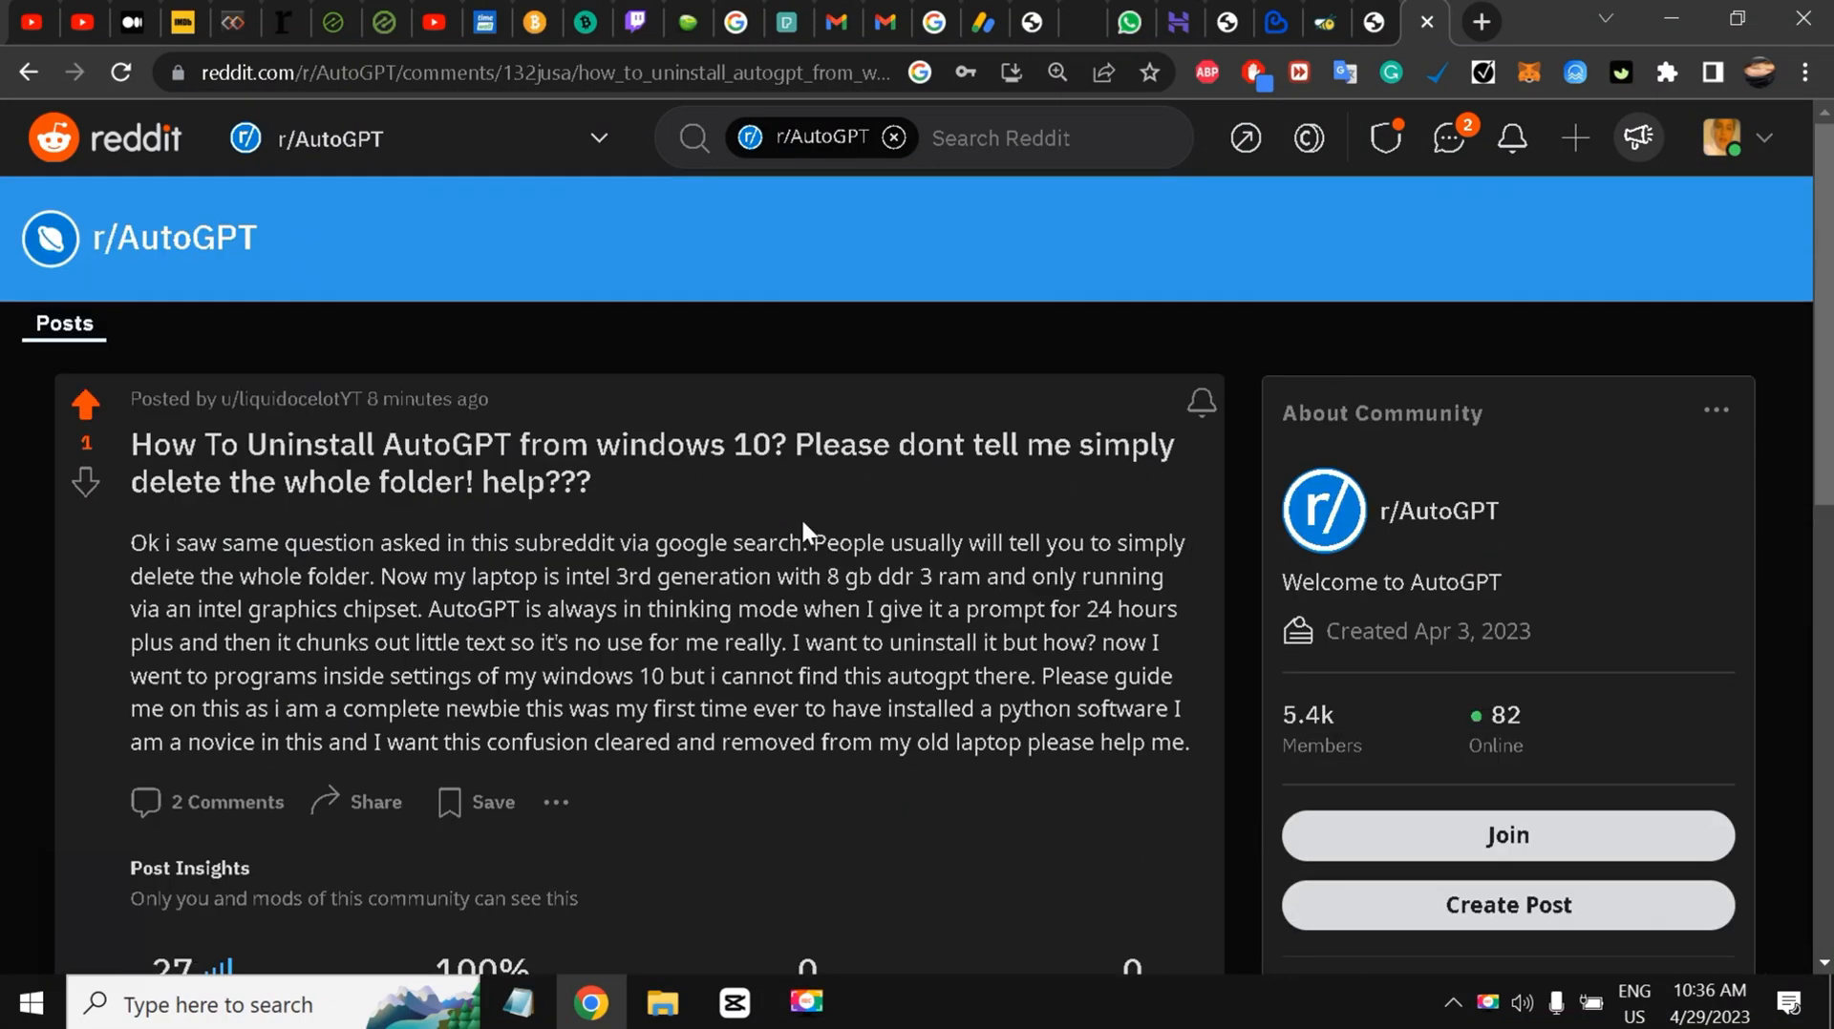
{"action": "mouse_move", "coordinate": [392, 527]}
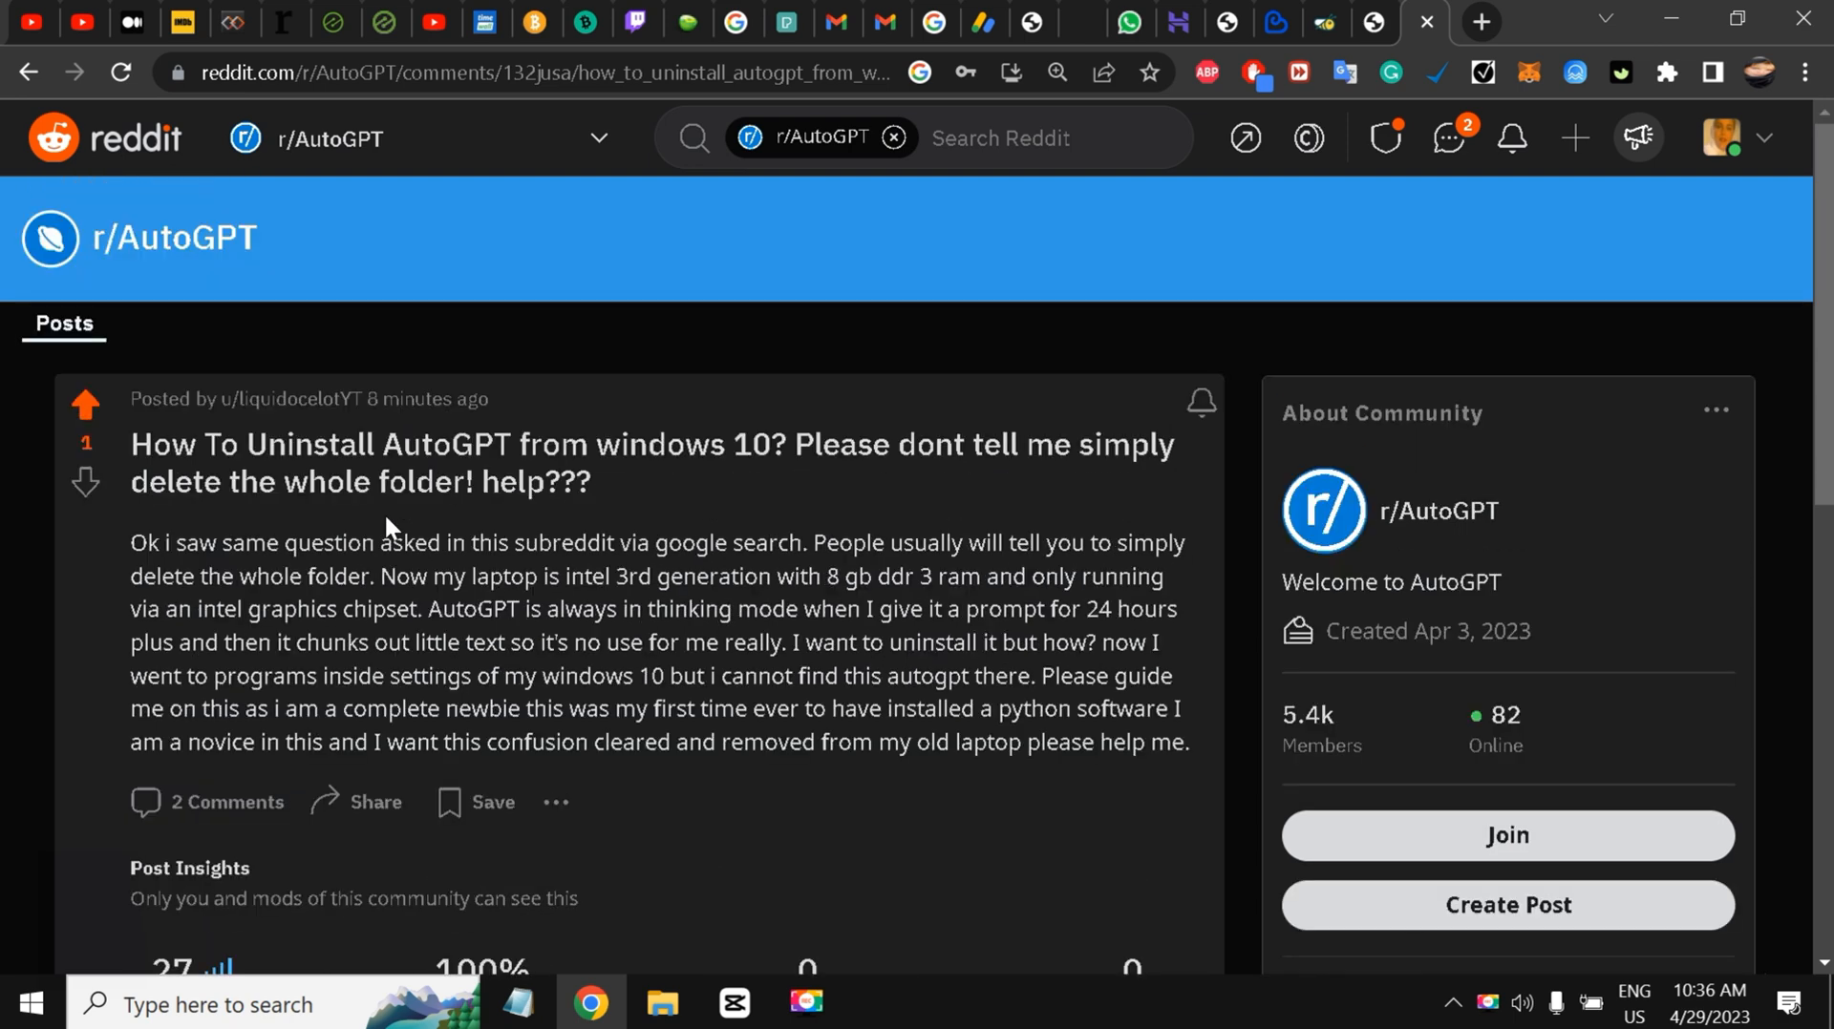
{"action": "mouse_move", "coordinate": [705, 533]}
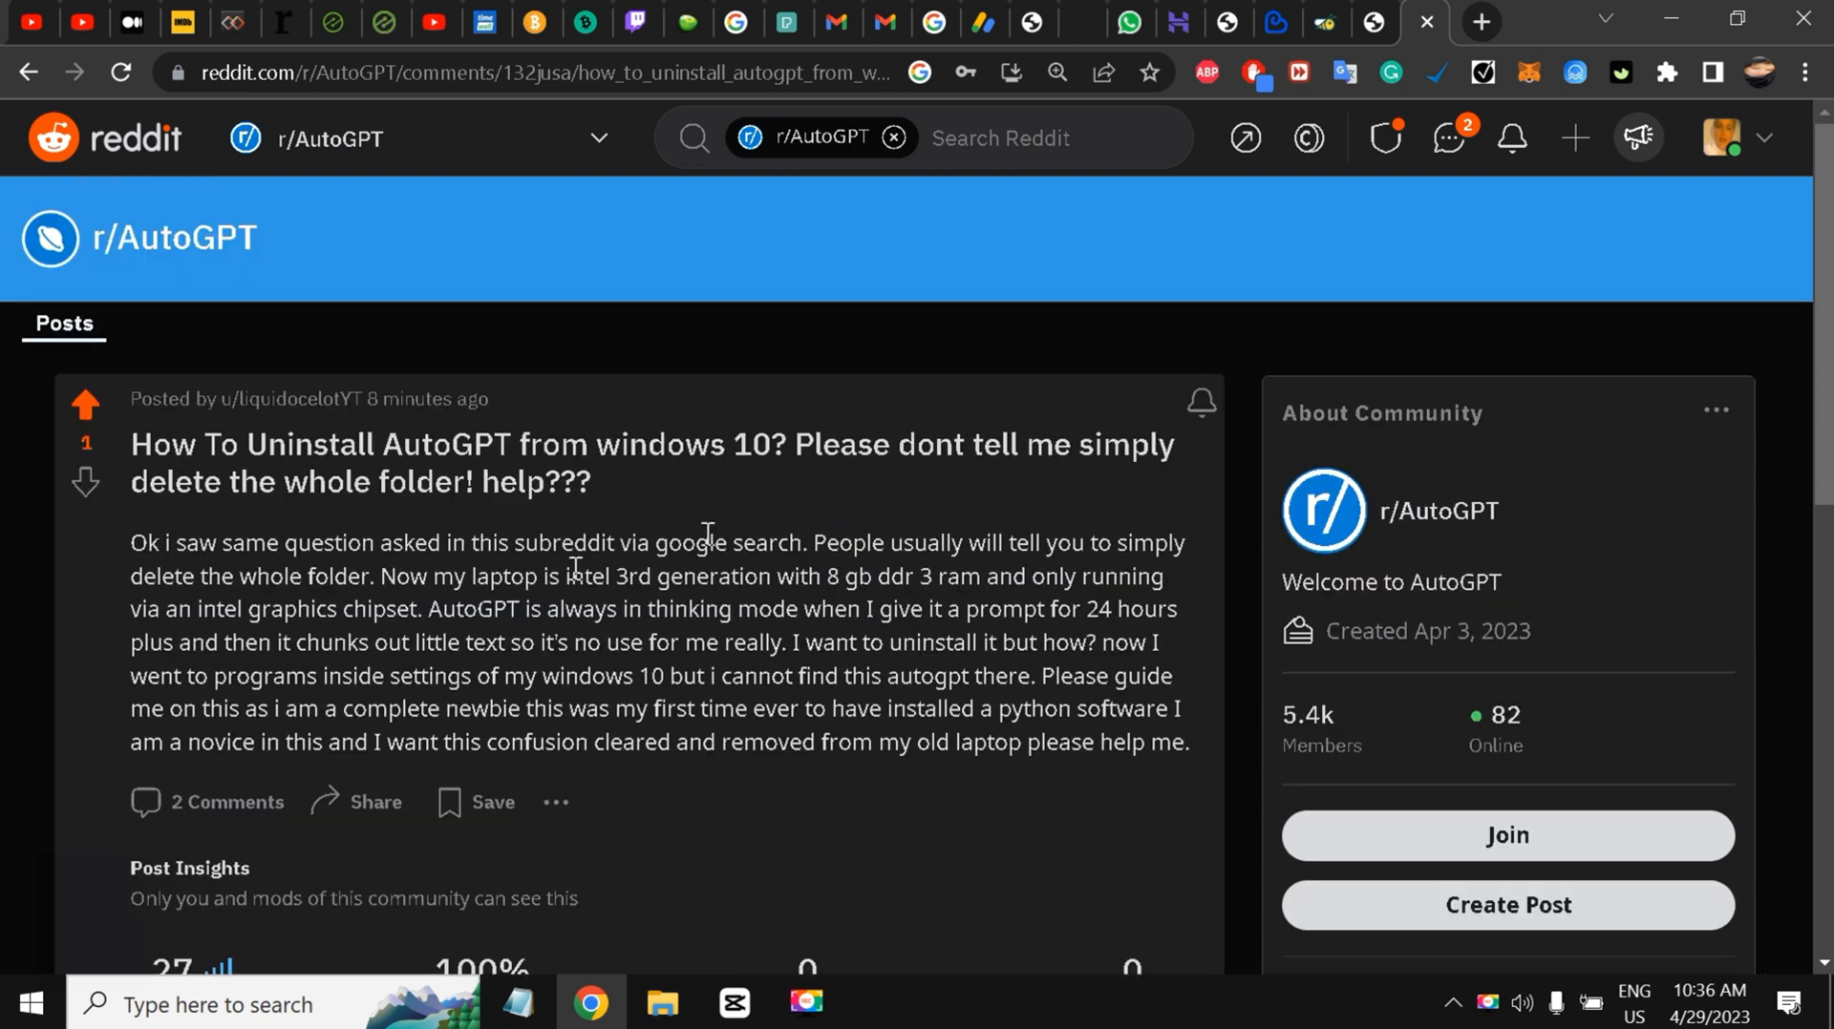
{"action": "mouse_move", "coordinate": [573, 569]}
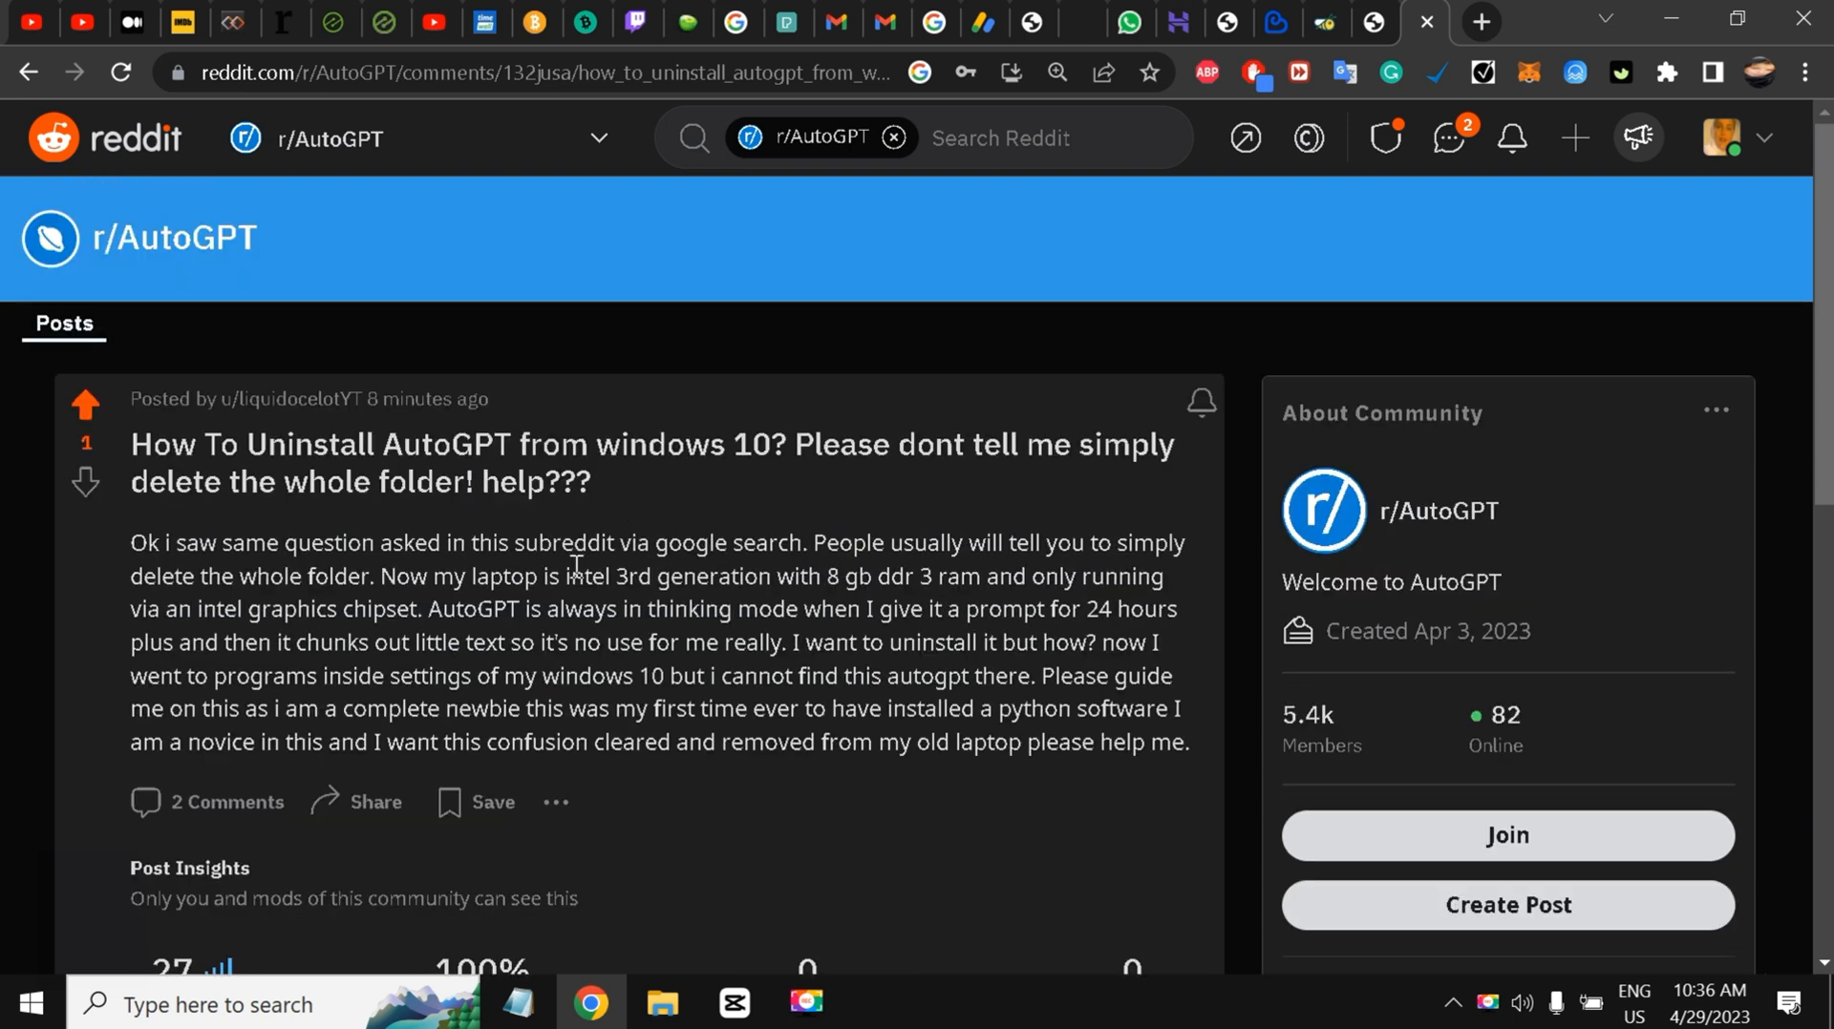
{"action": "mouse_move", "coordinate": [474, 587]}
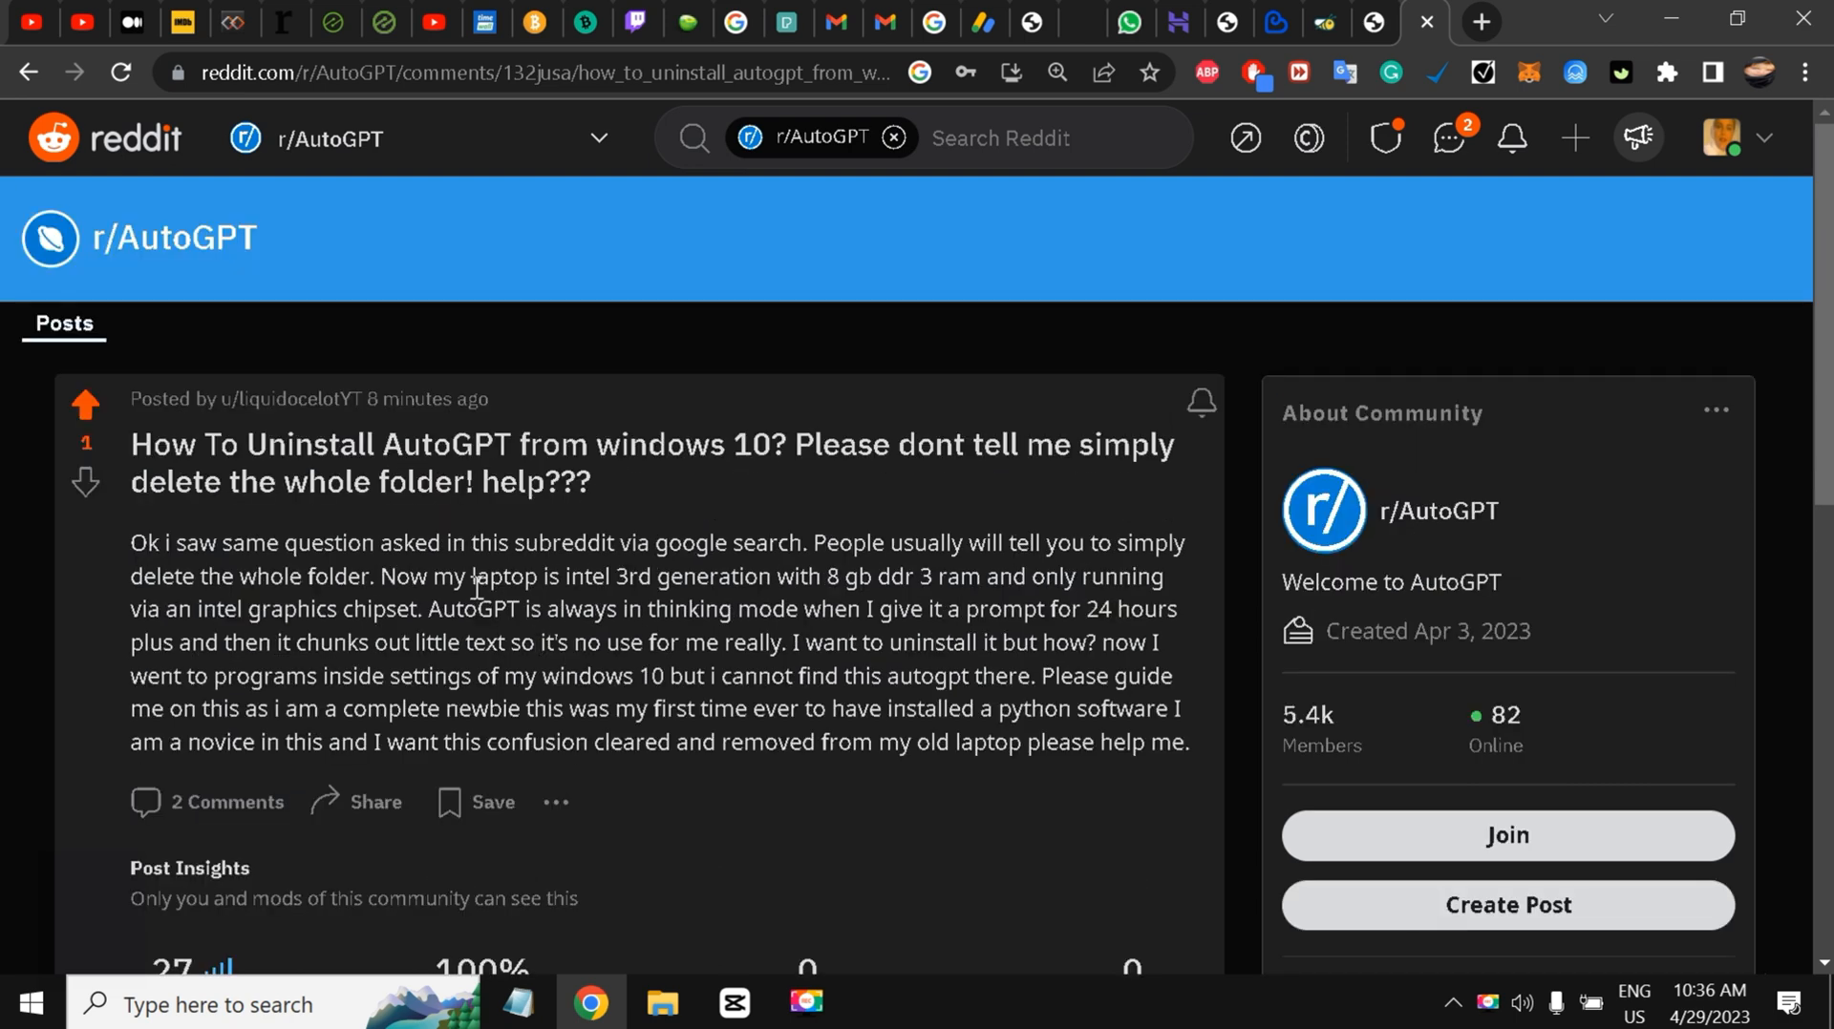
{"action": "scroll", "scroll_direction": "down", "scroll_amount": 3}
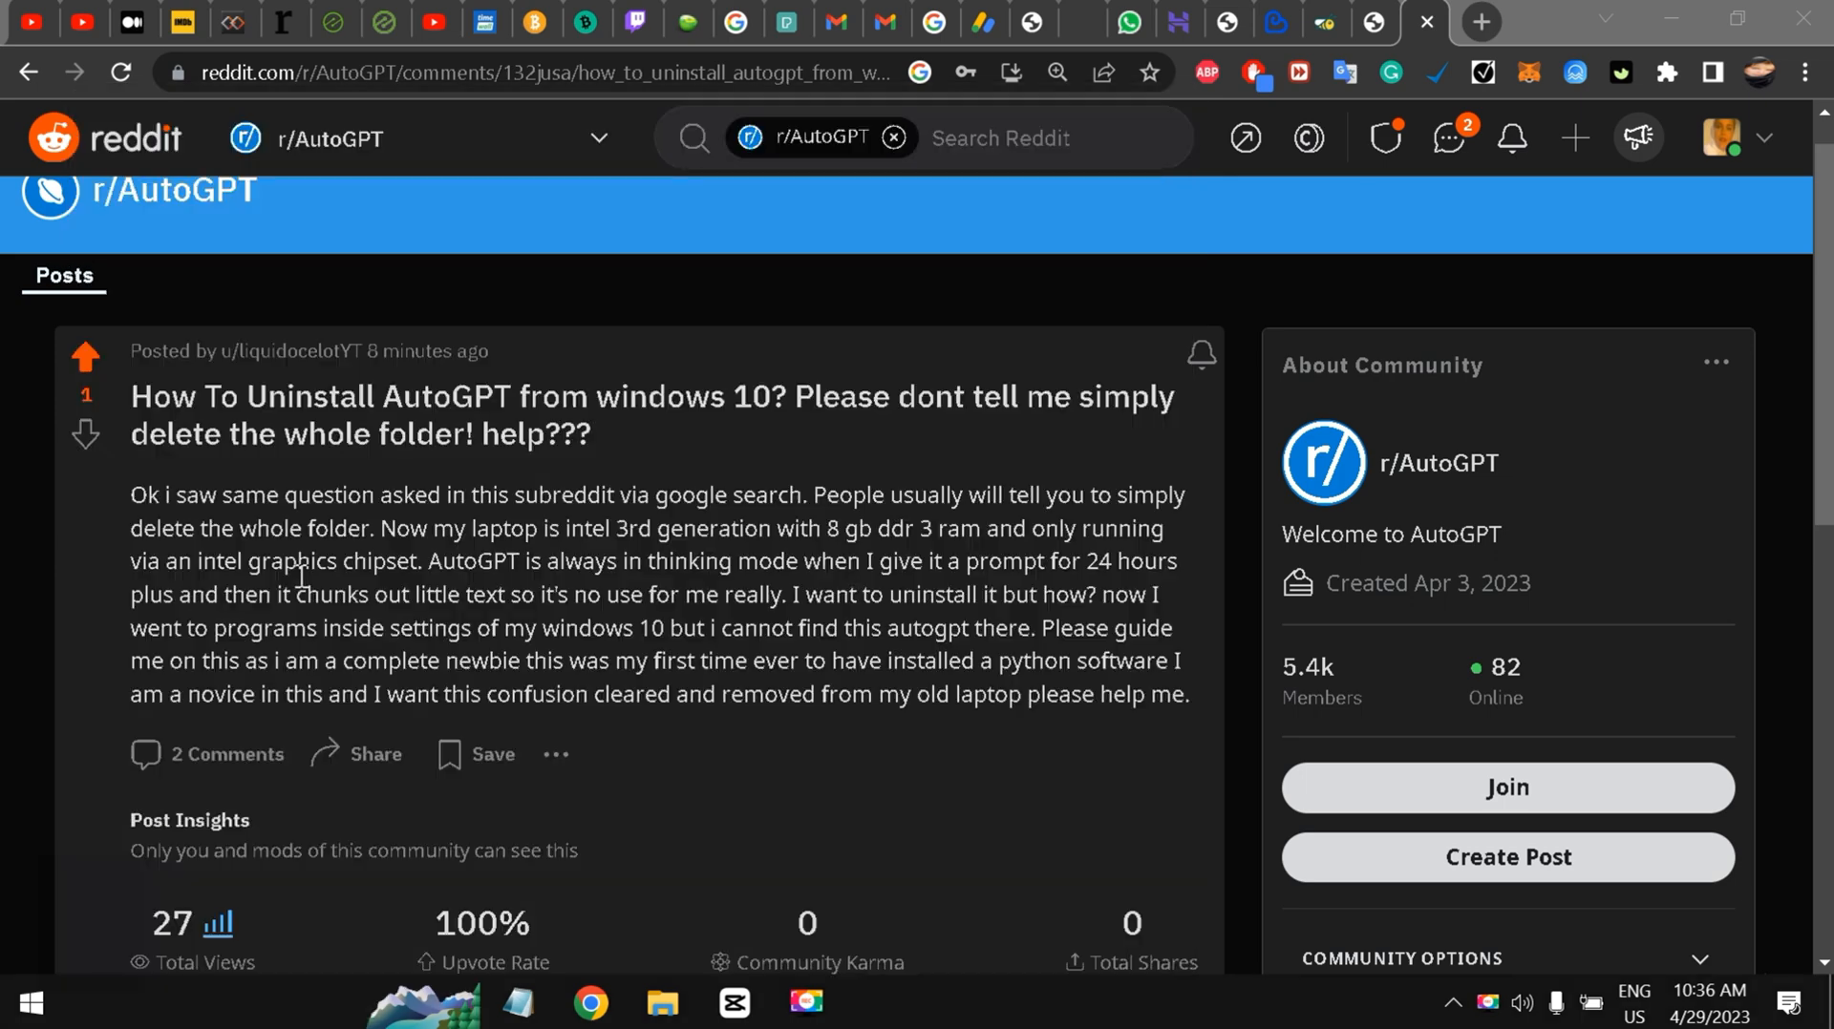
{"action": "left_click", "coordinate": [877, 1002]}
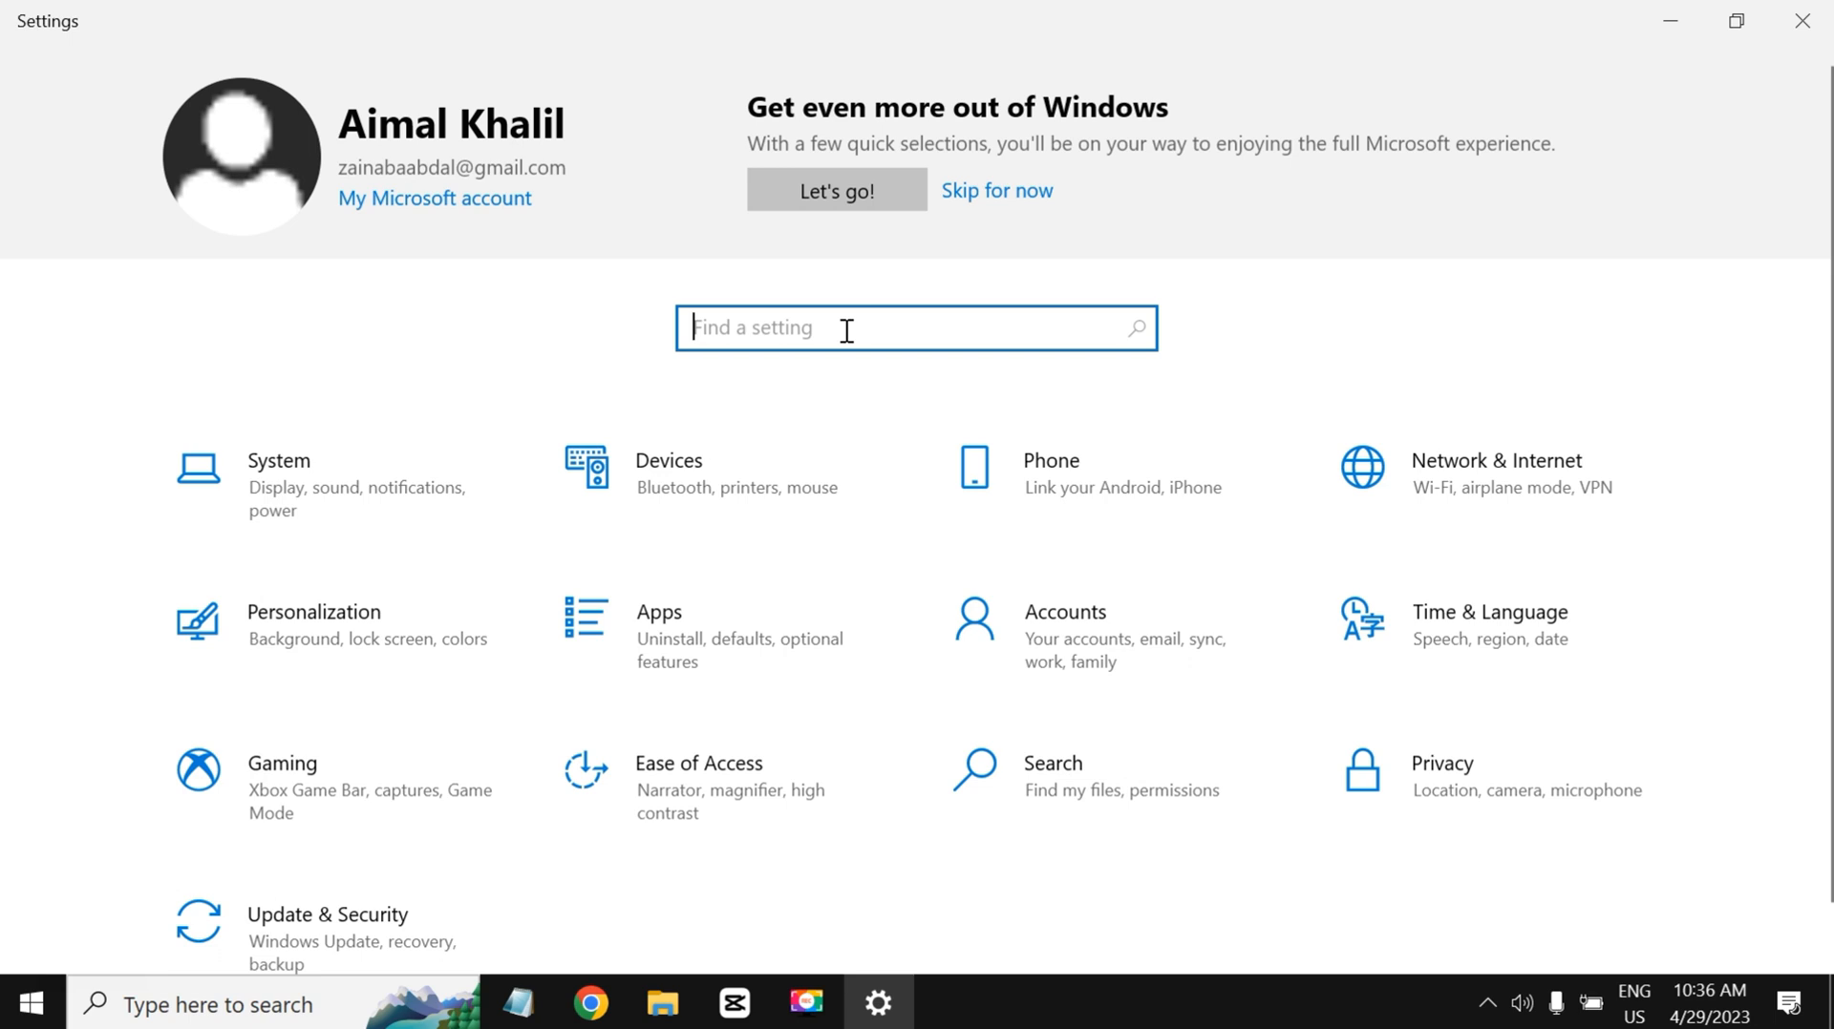
{"action": "type", "text": "progr"}
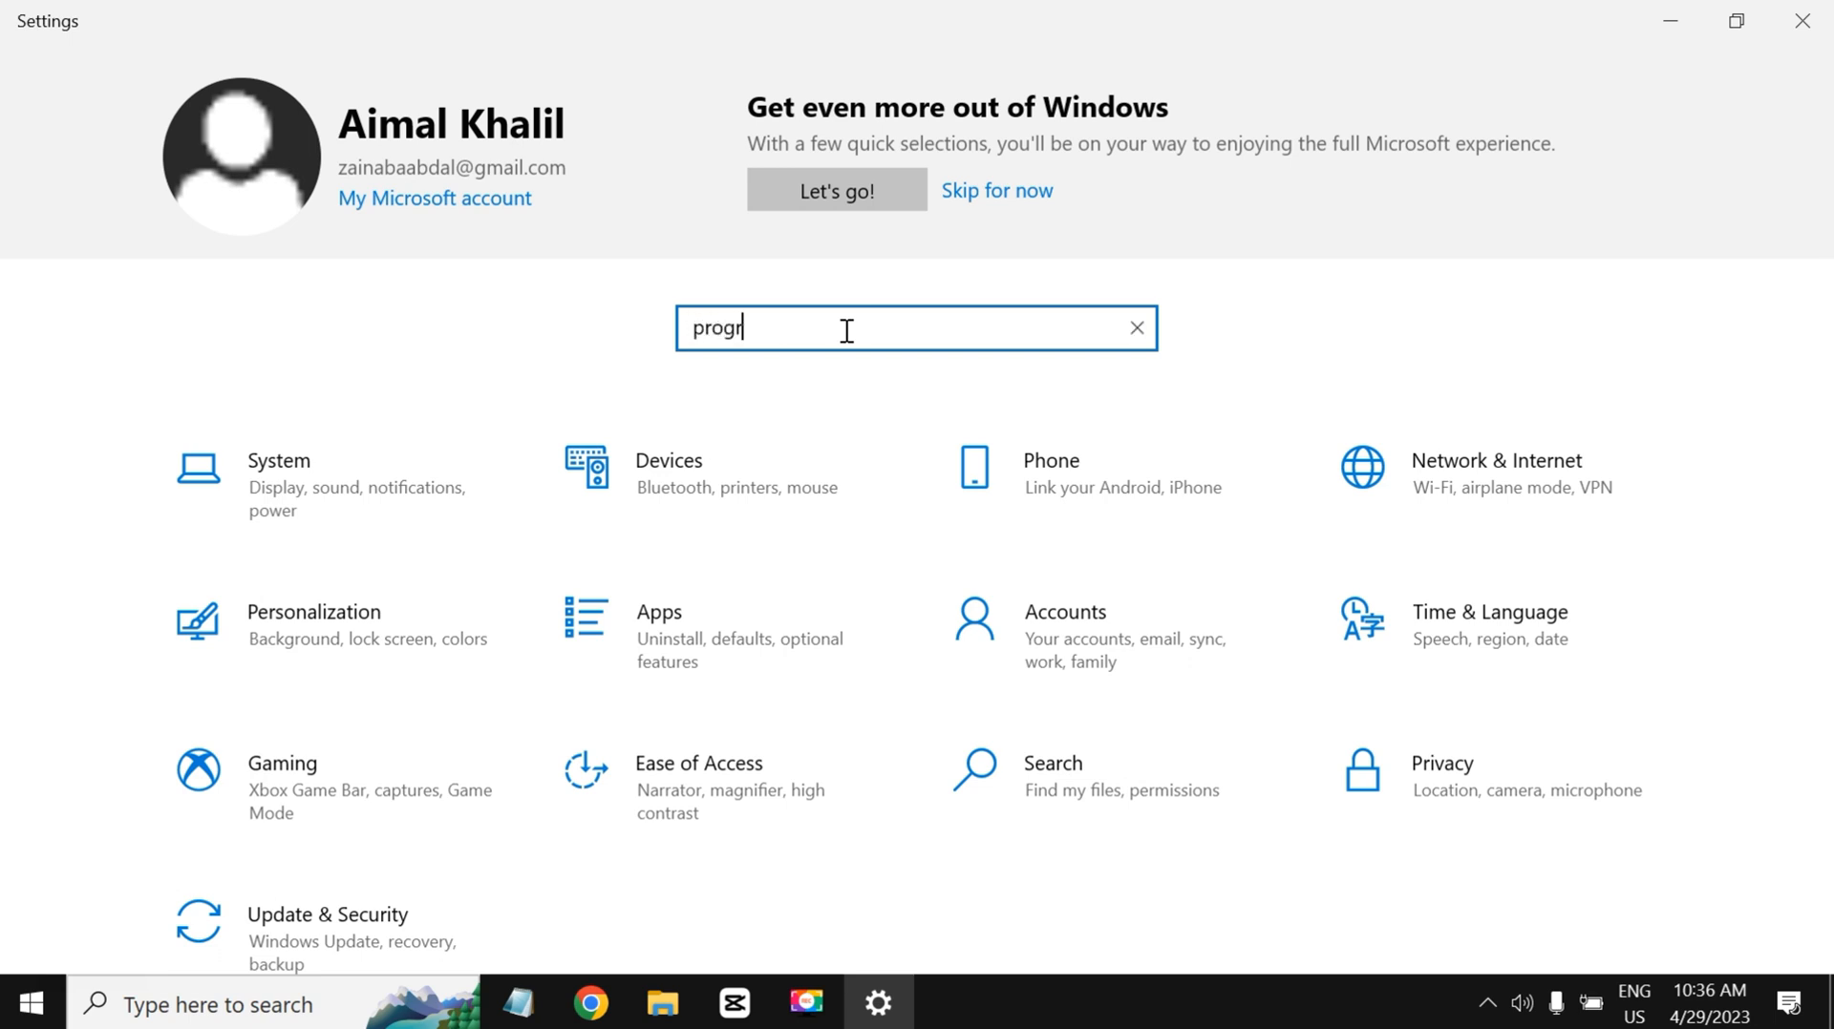
{"action": "type", "text": "am"}
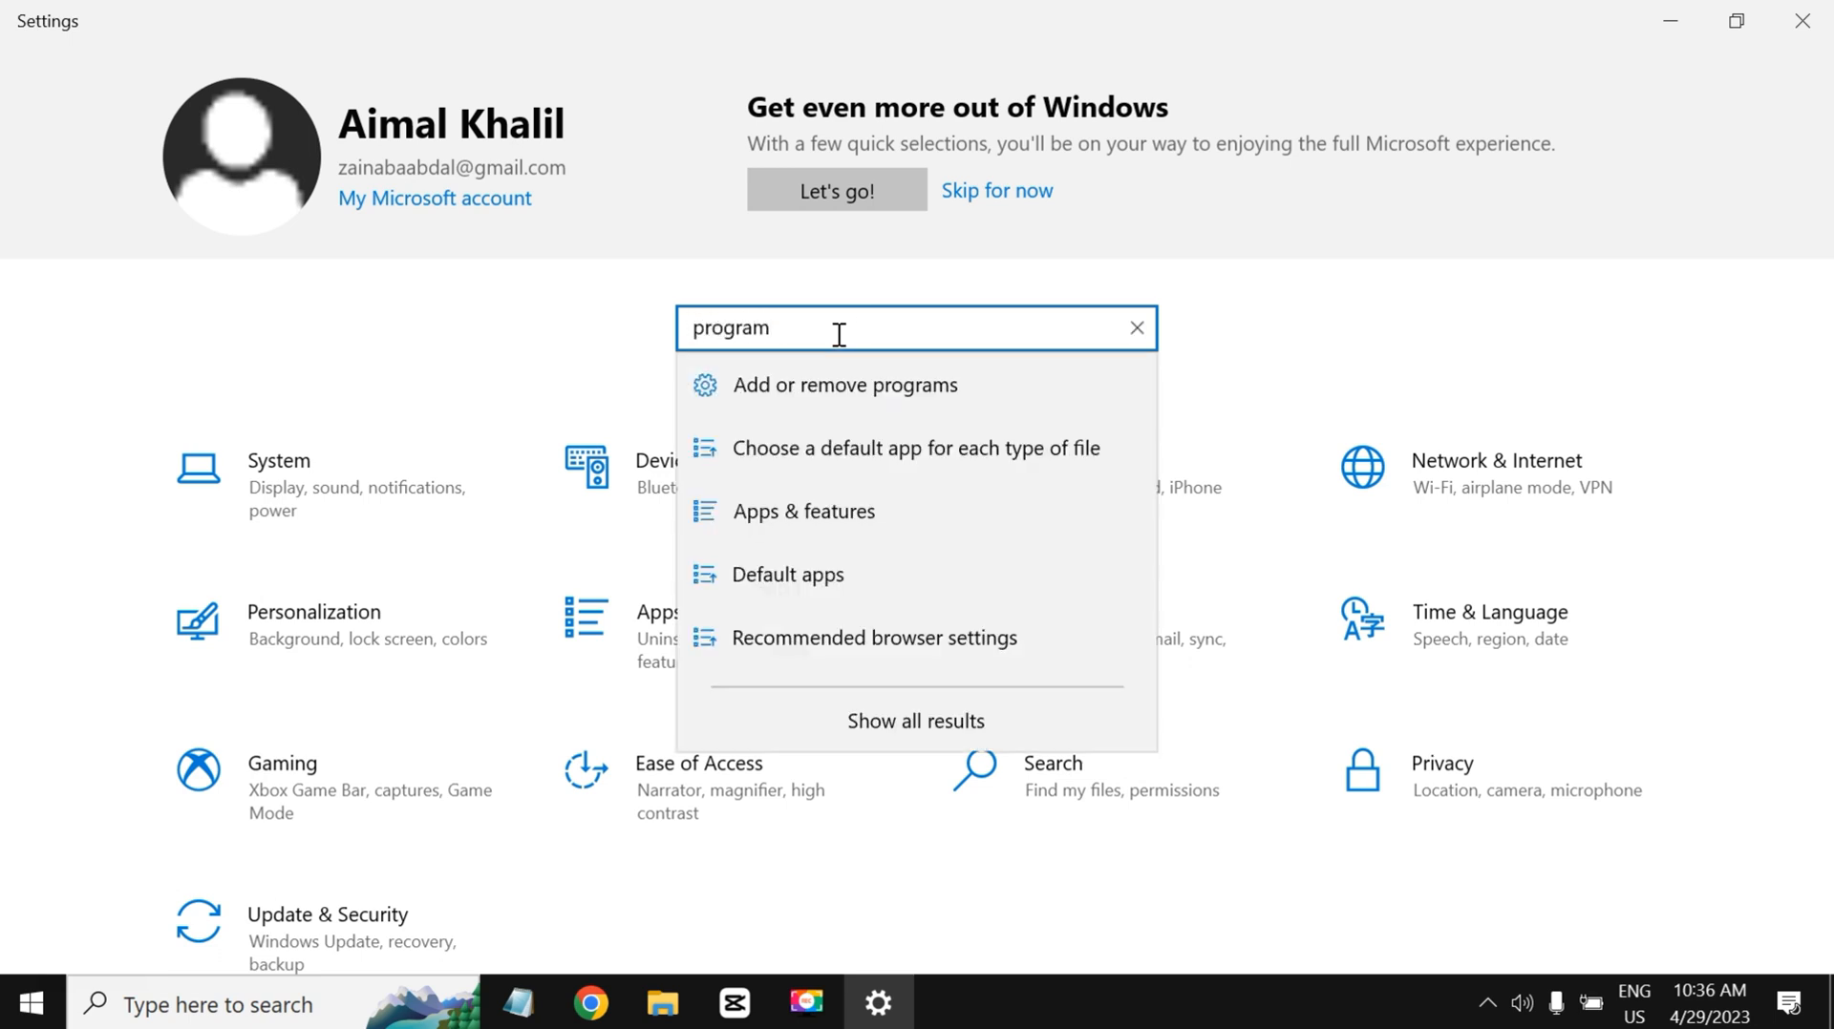
{"action": "mouse_move", "coordinate": [830, 386]}
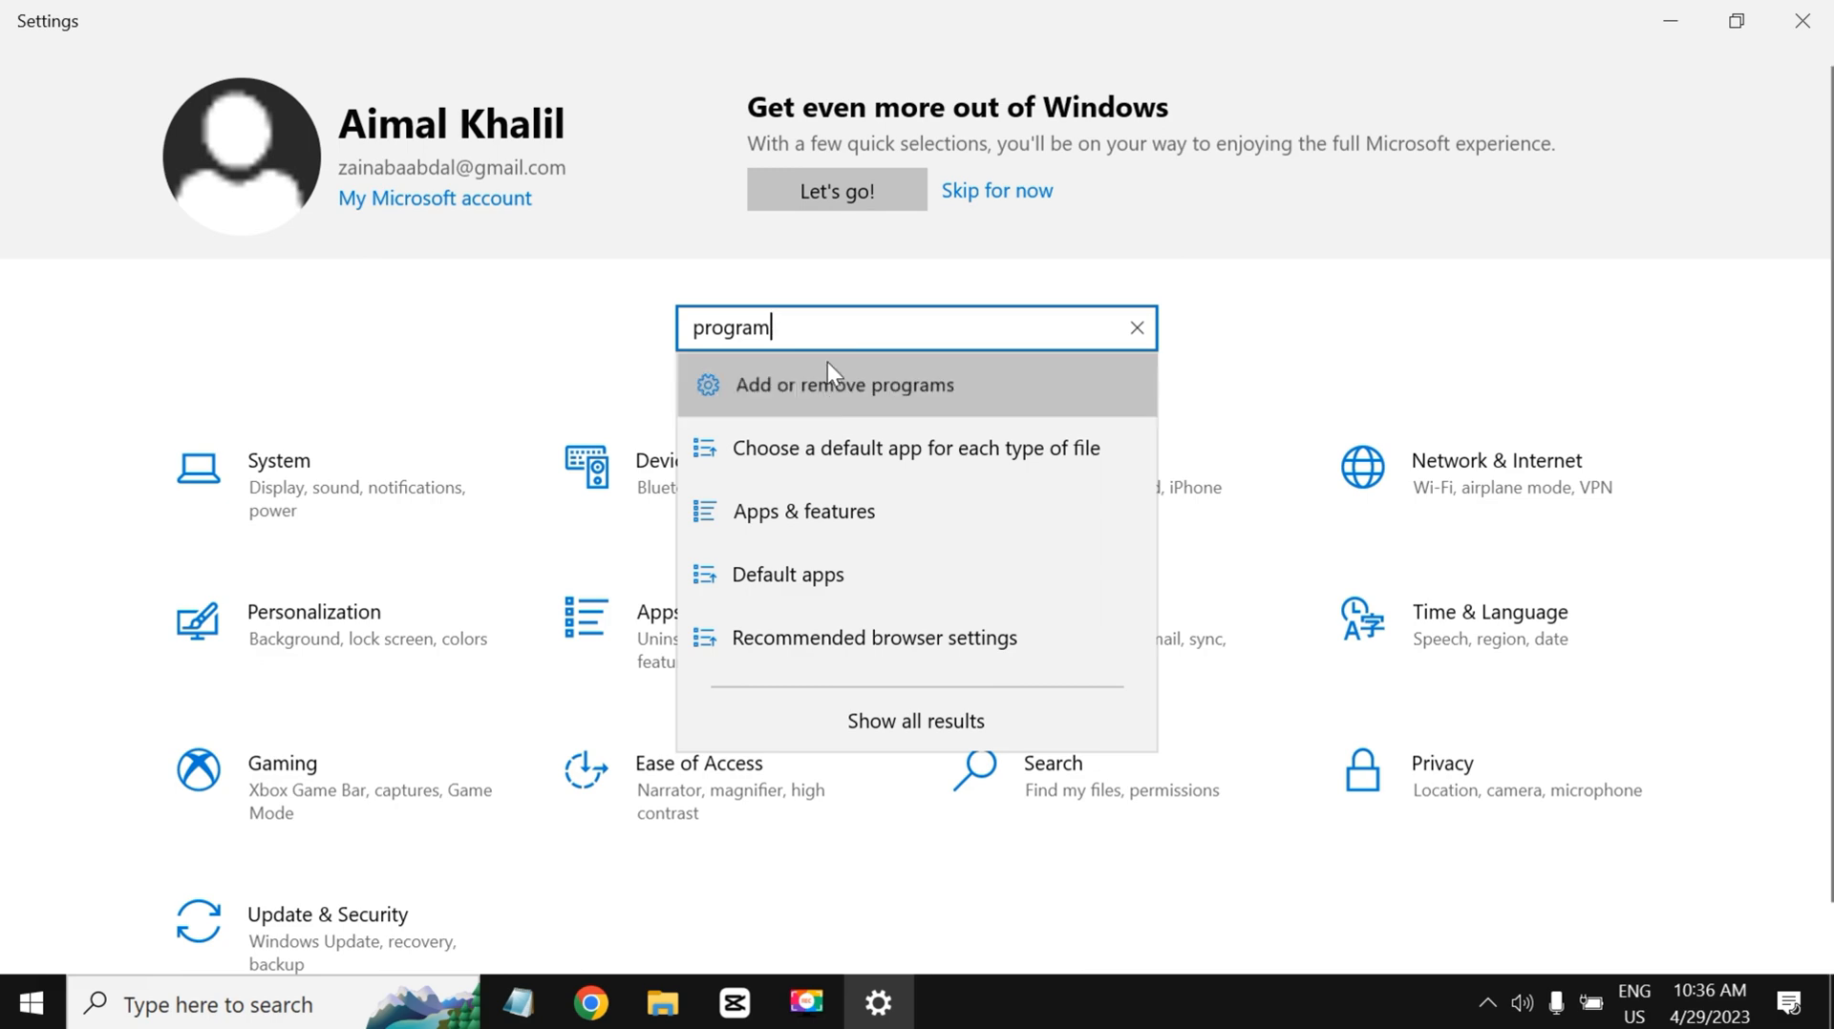
{"action": "left_click", "coordinate": [804, 512]}
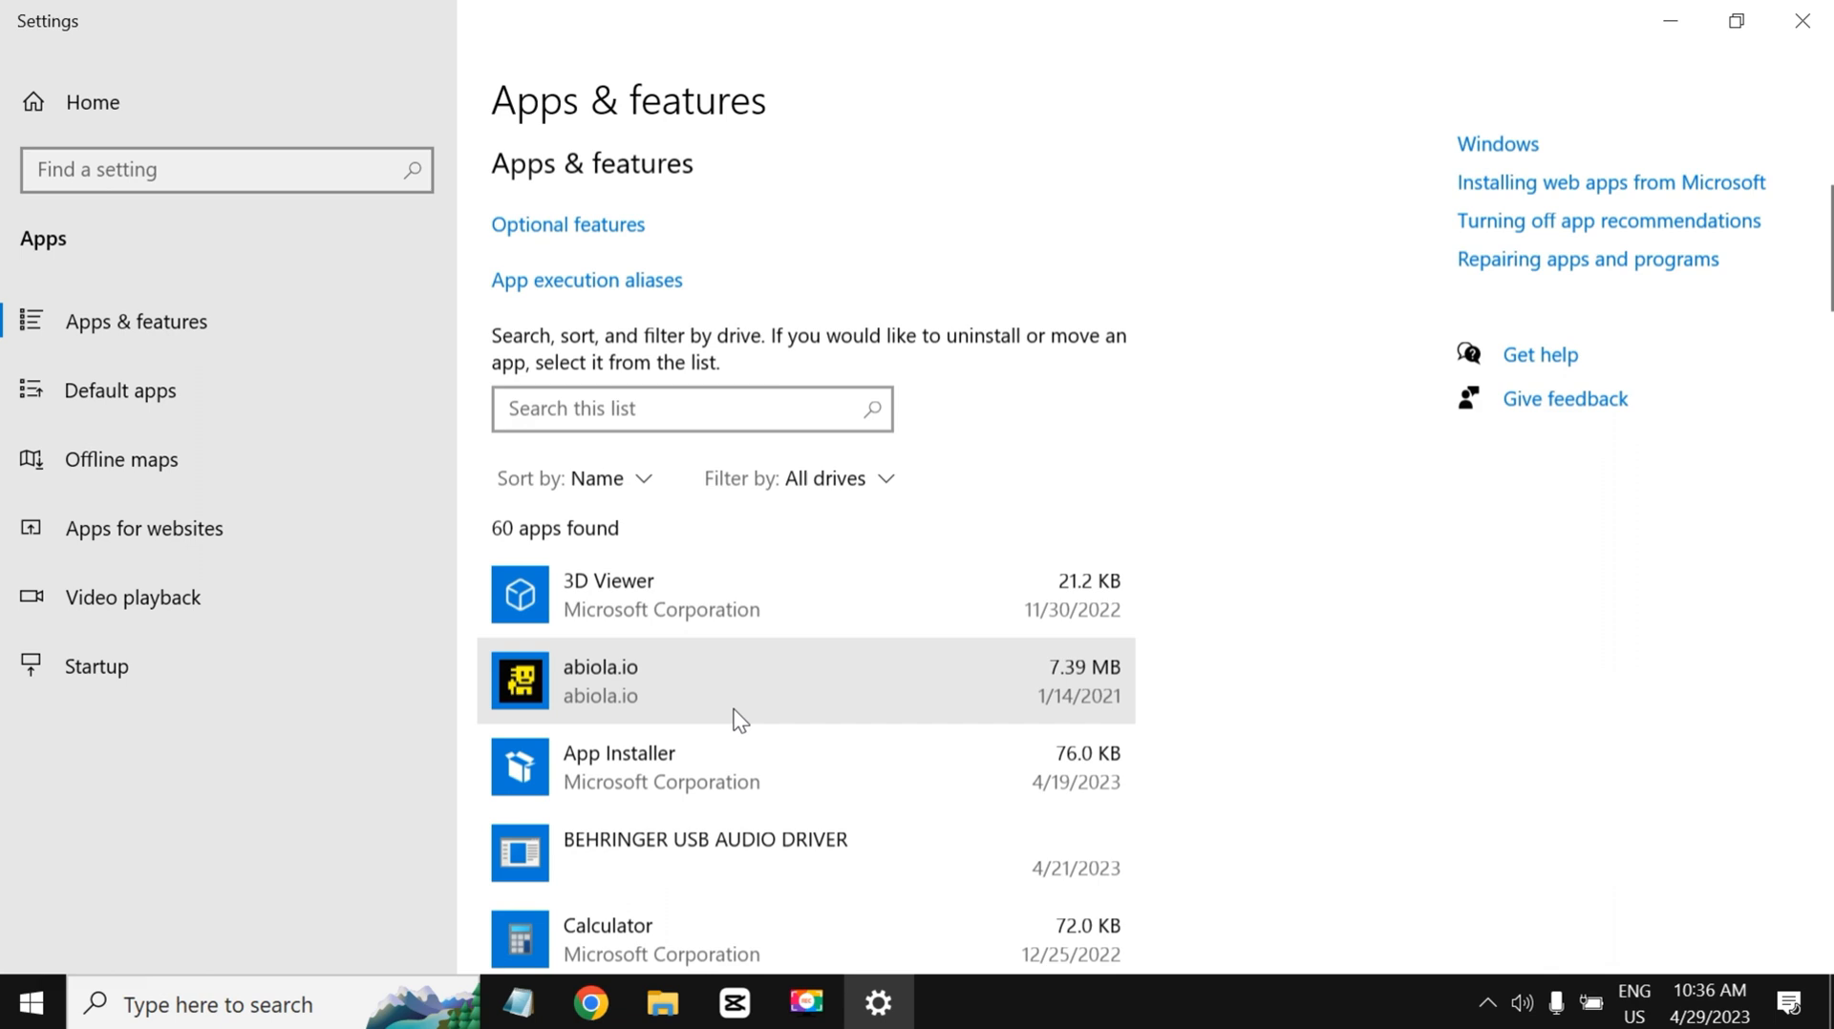
Step: Filter the installed apps list for 'autogpt', find no match, and clear the search
{"action": "left_click", "coordinate": [690, 435]}
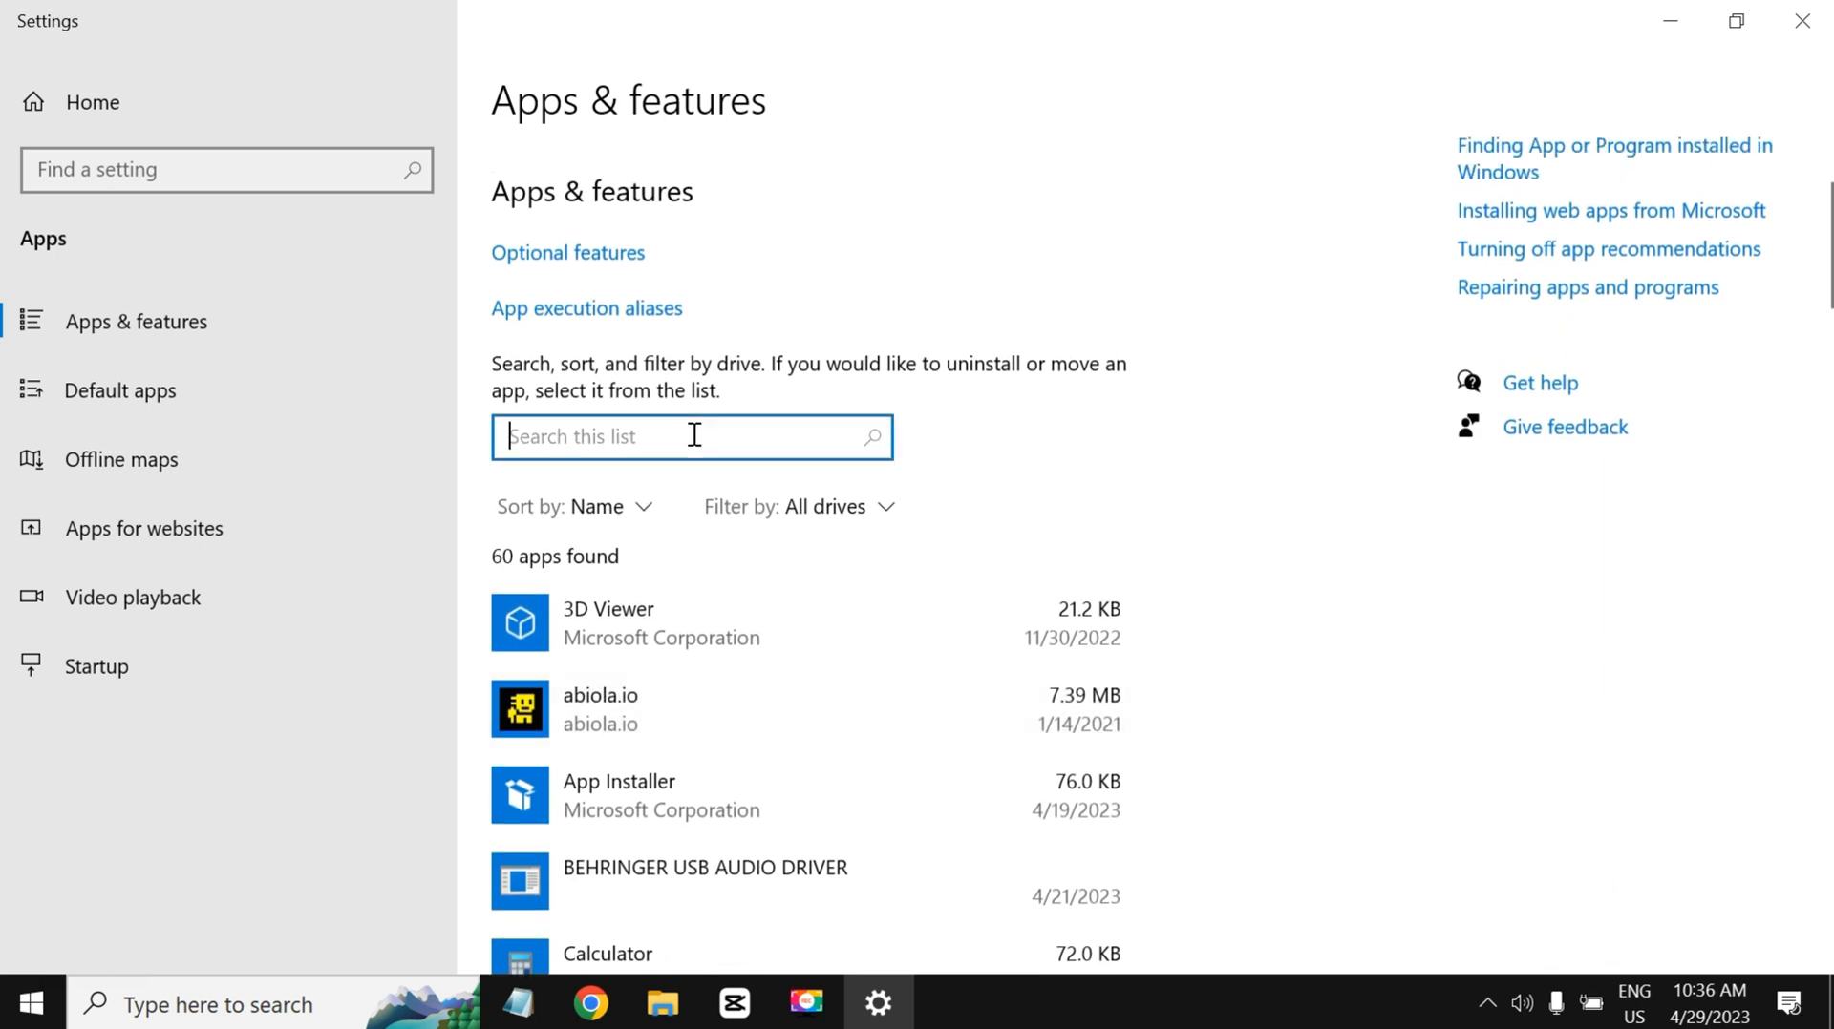
{"action": "type", "text": "autogpt"}
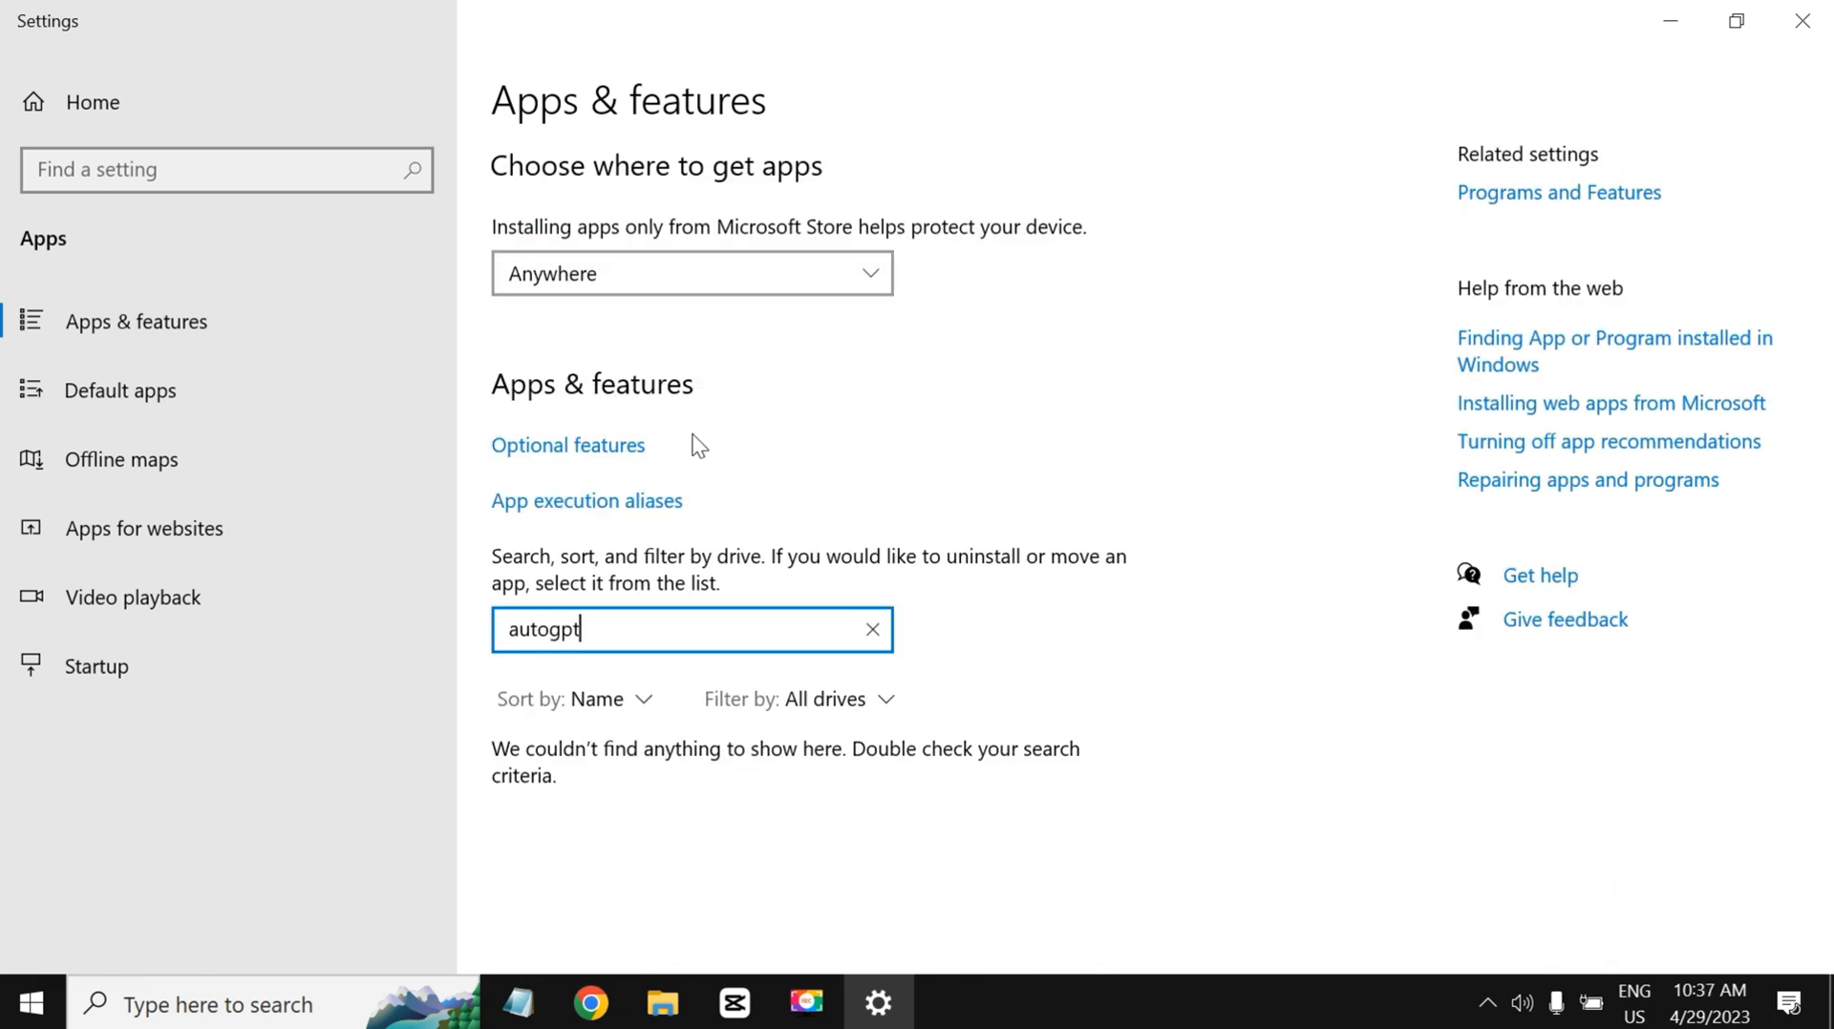
{"action": "left_click", "coordinate": [871, 630]}
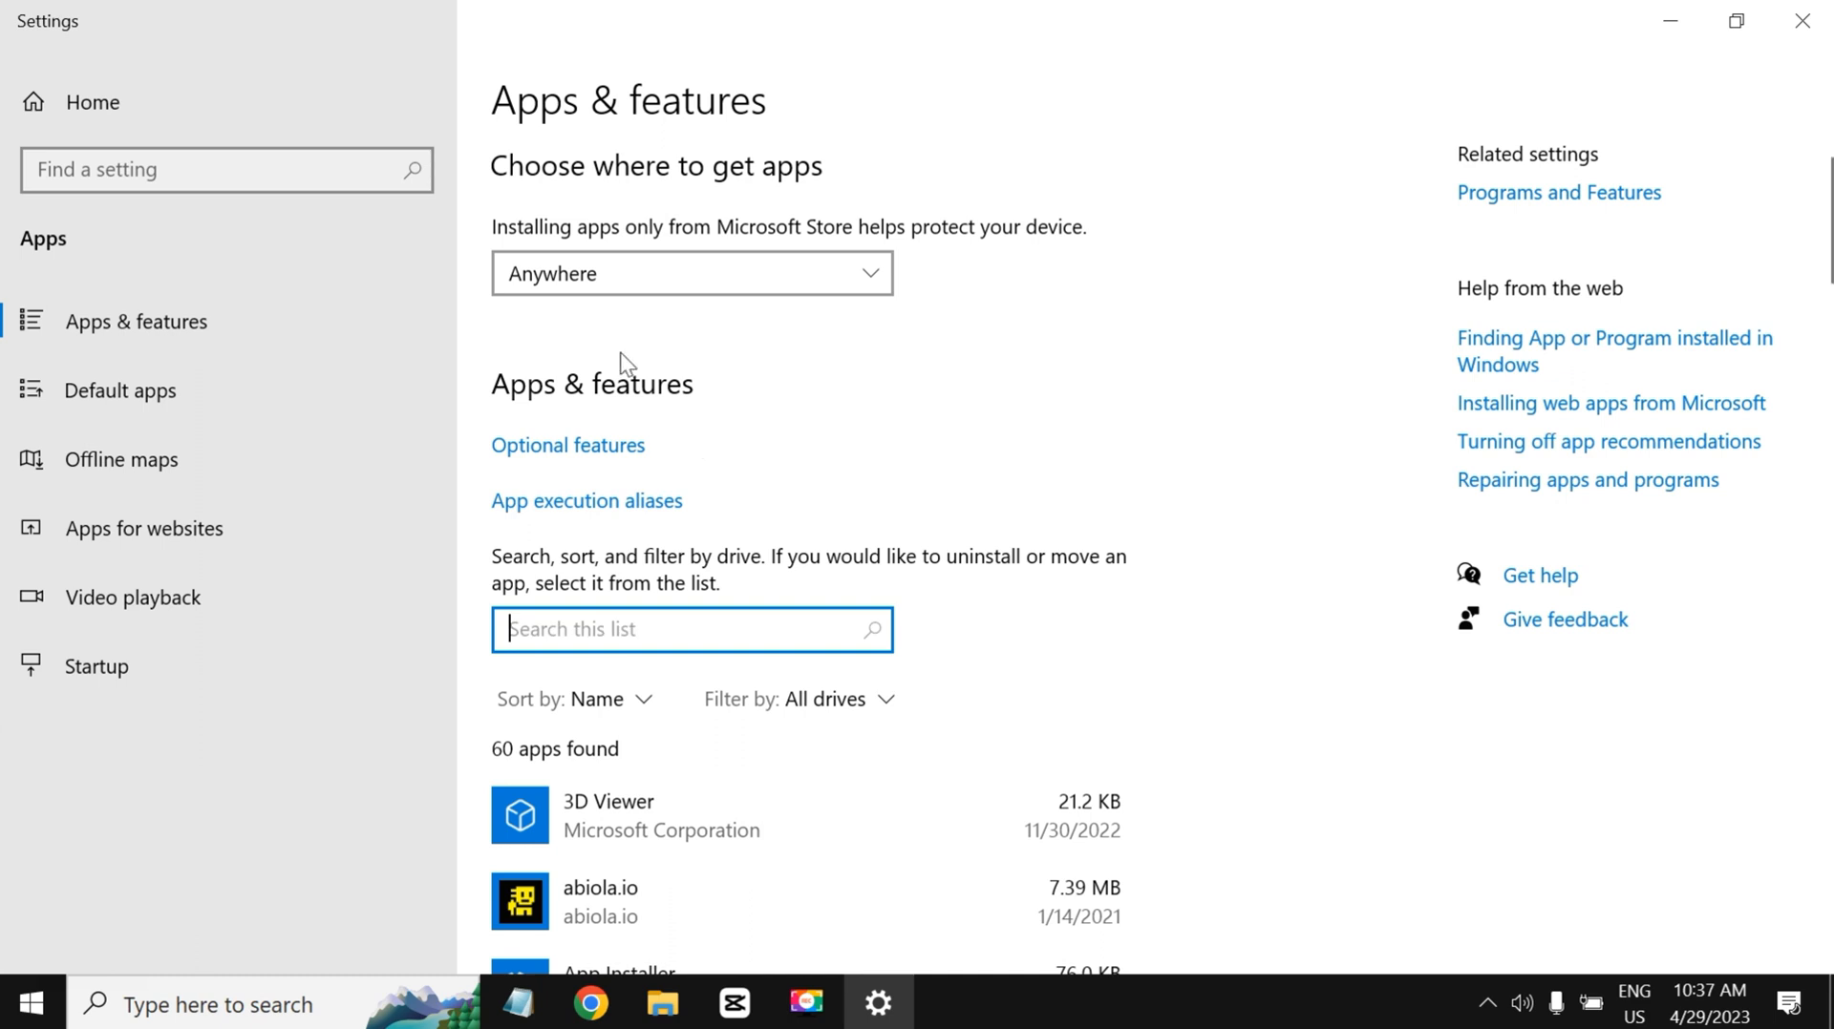
{"action": "scroll", "scroll_direction": "down", "scroll_amount": 3}
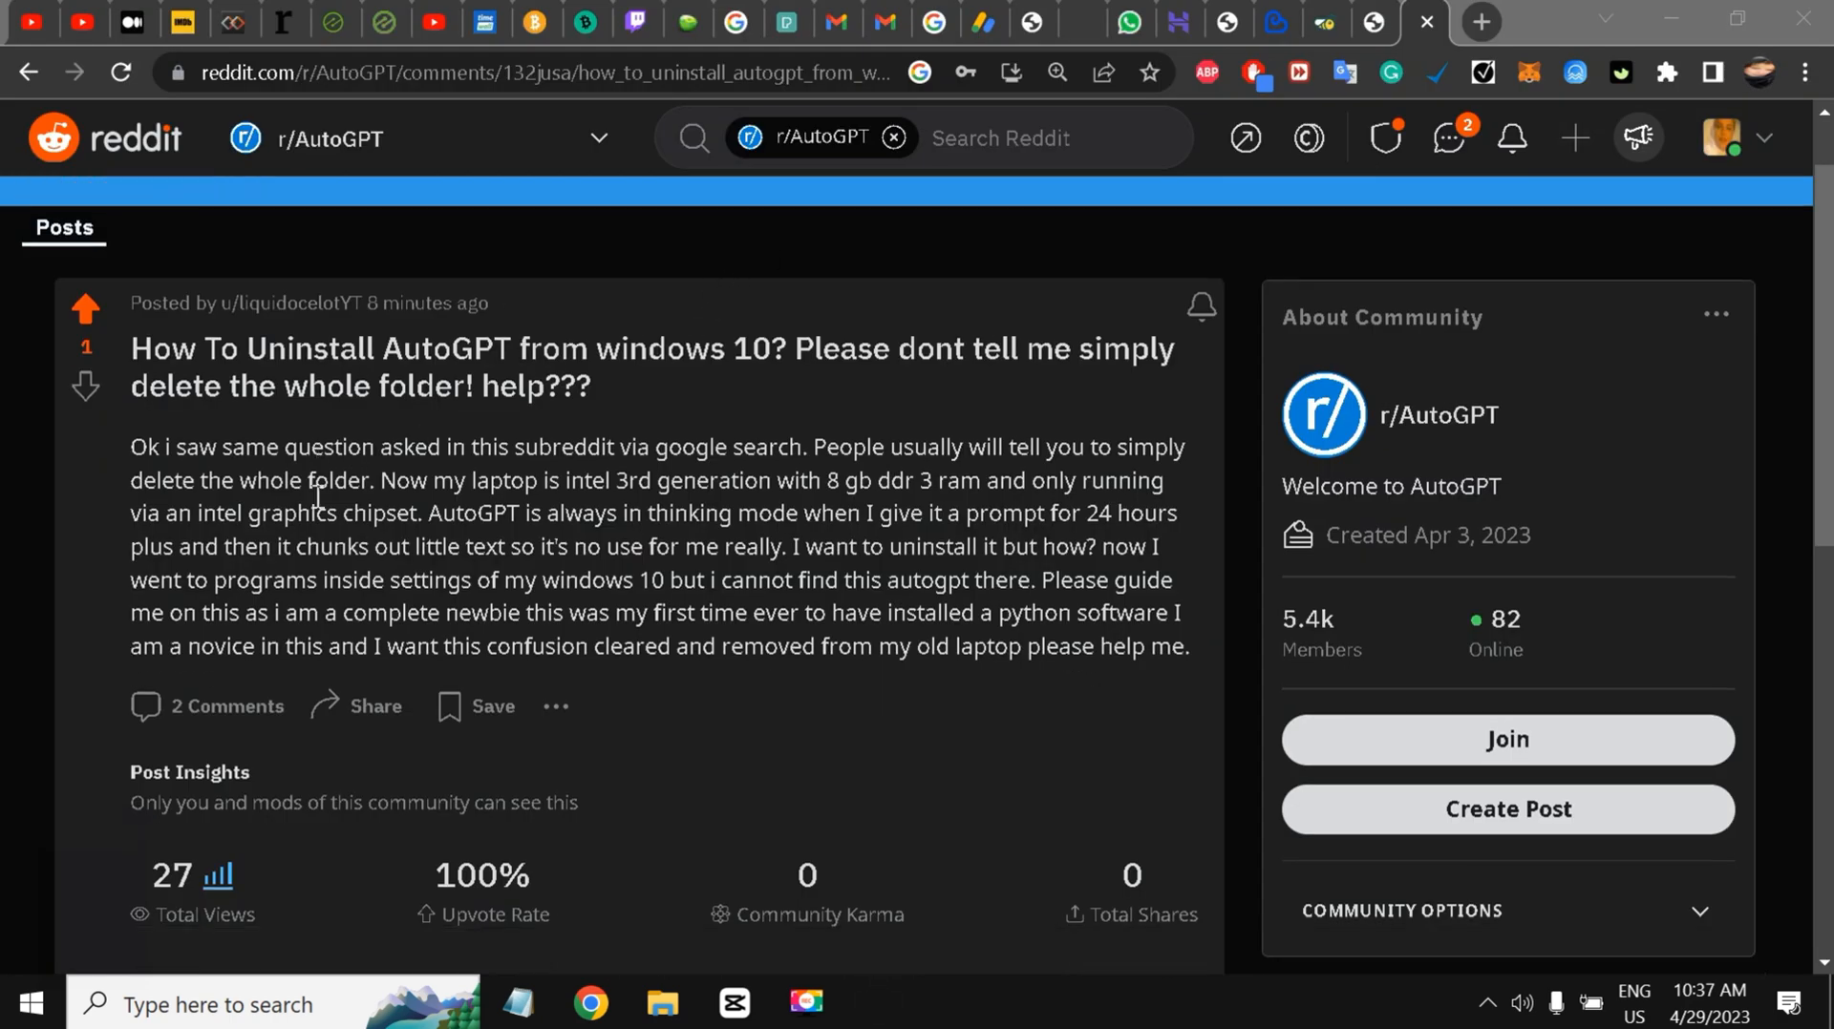
Step: Reload the Reddit thread and scroll to the replies advising to just delete the AutoGPT folder
{"action": "scroll", "scroll_direction": "down", "scroll_amount": 3}
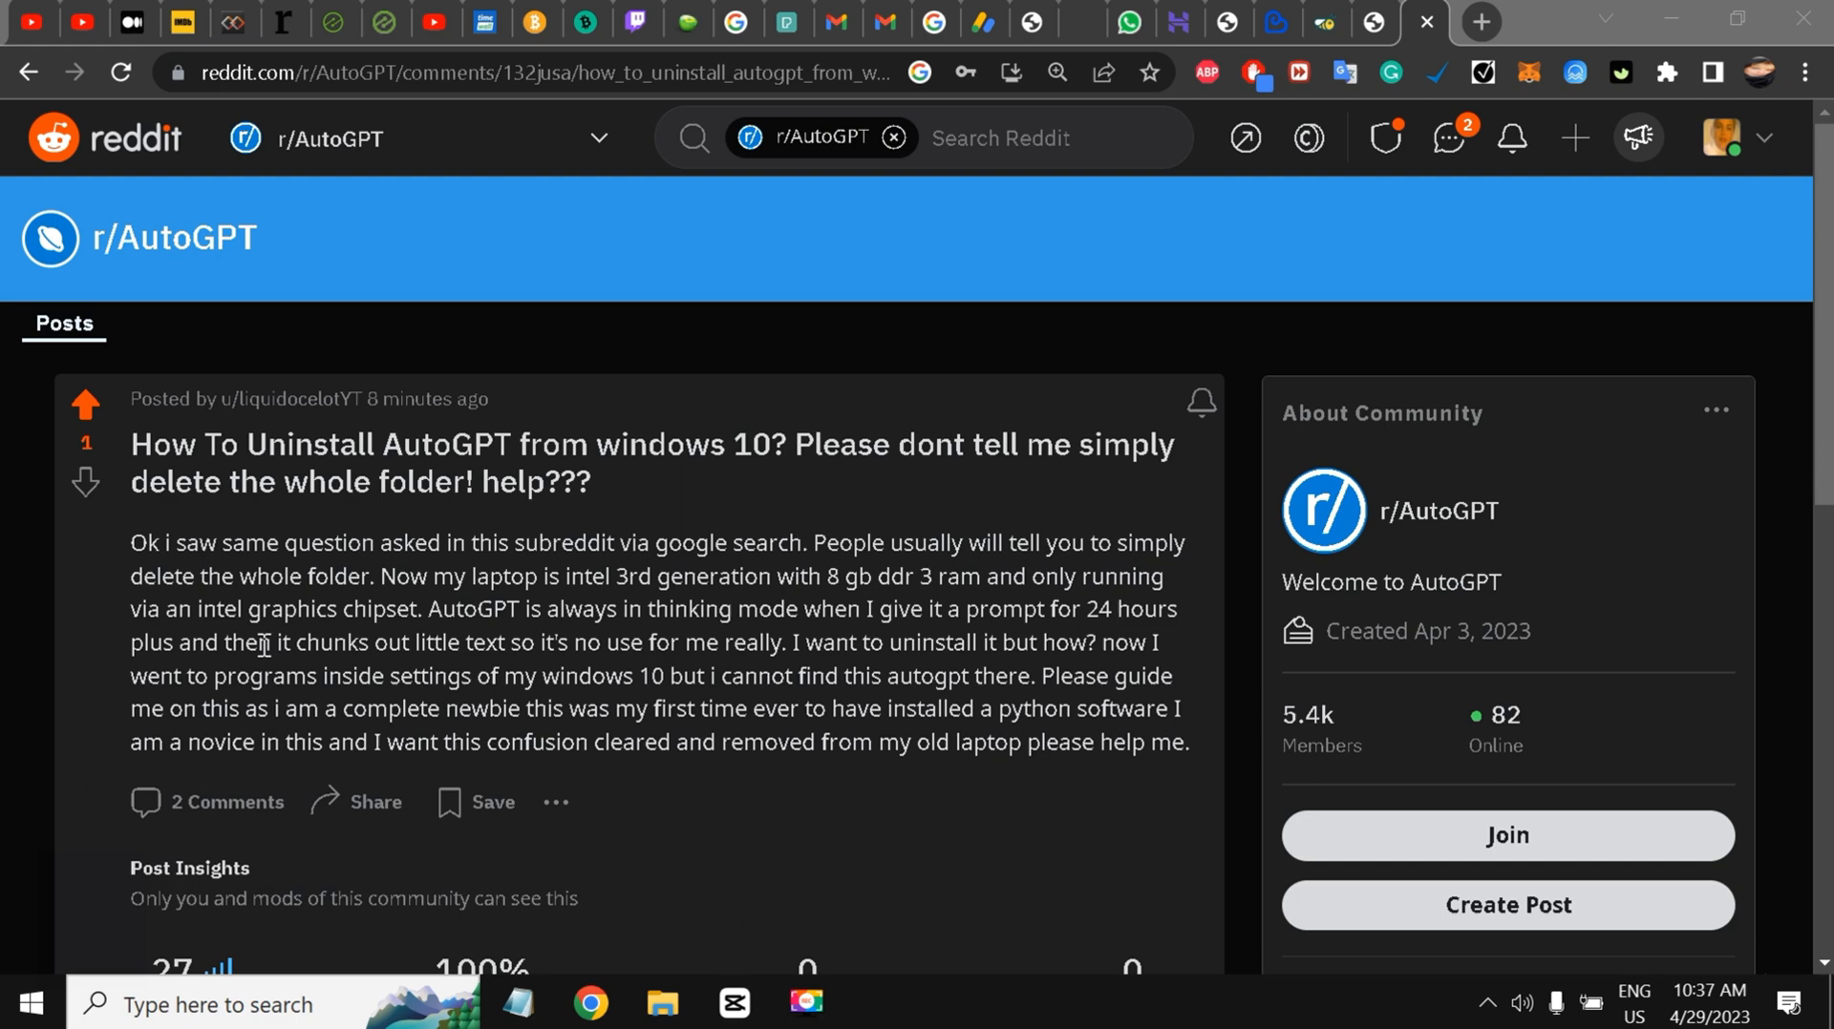
{"action": "scroll", "scroll_direction": "down", "scroll_amount": 3}
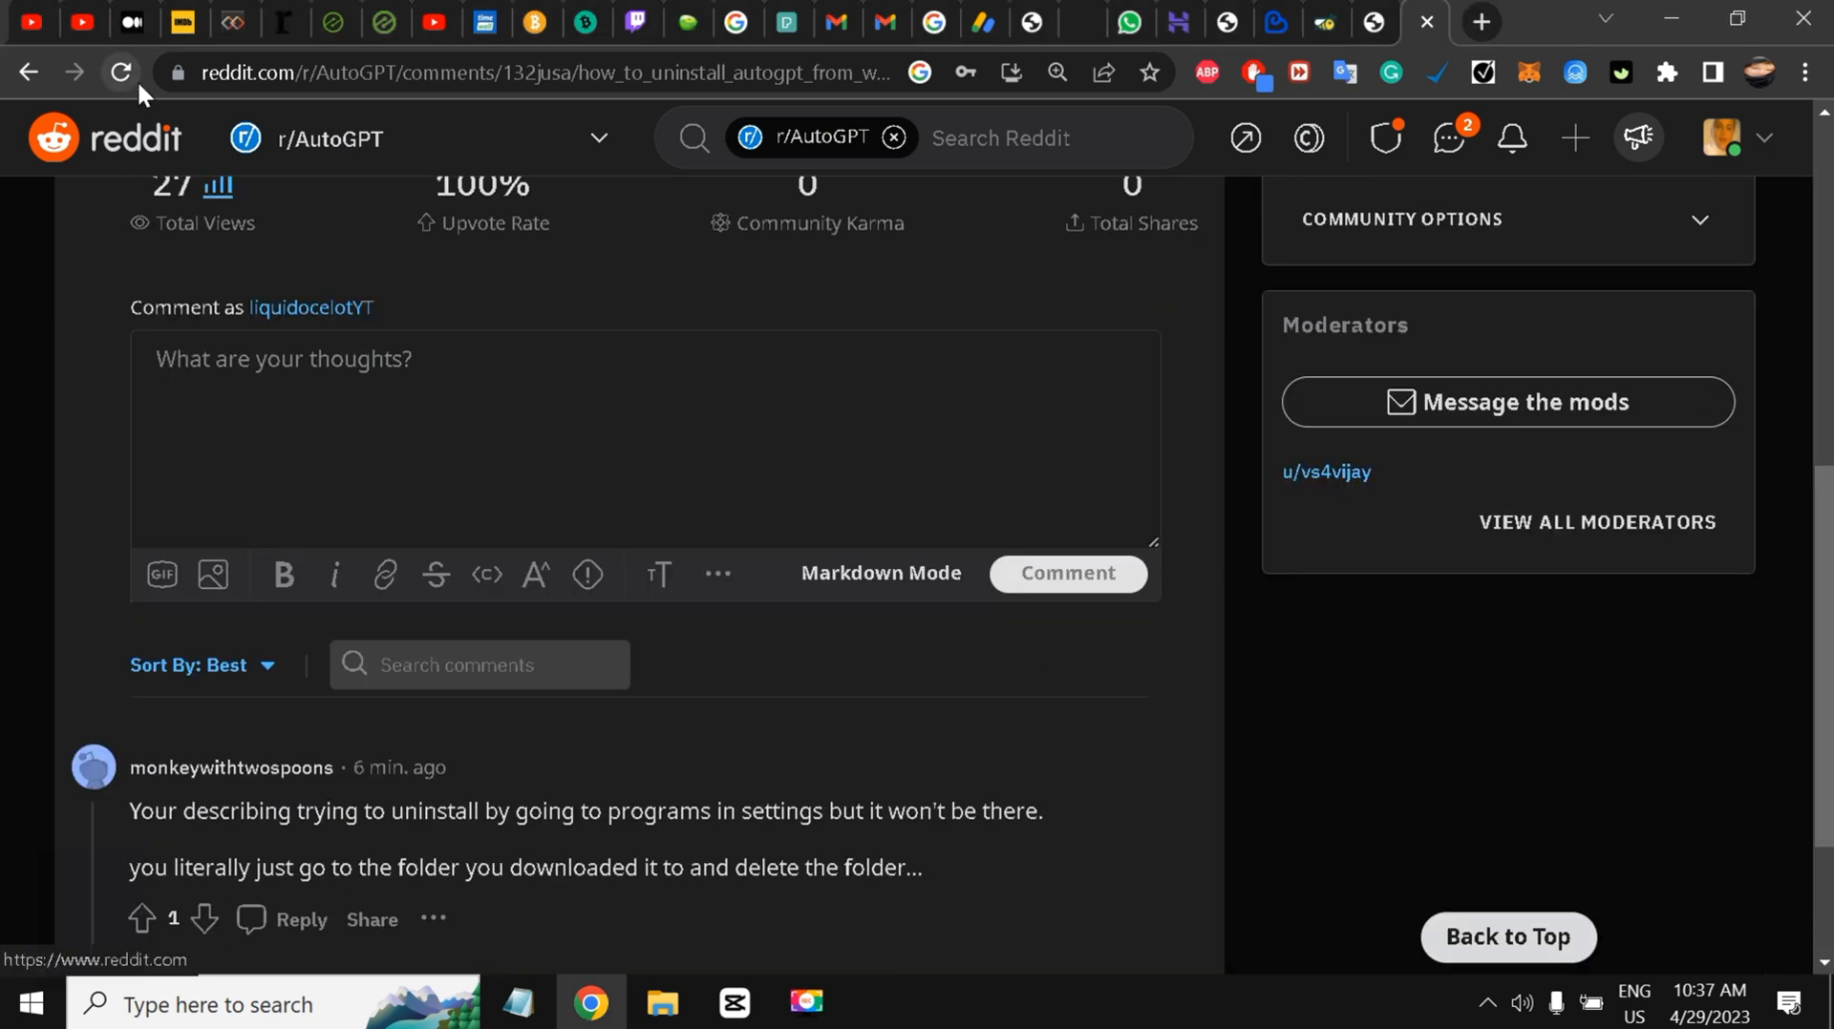
{"action": "left_click", "coordinate": [121, 72]}
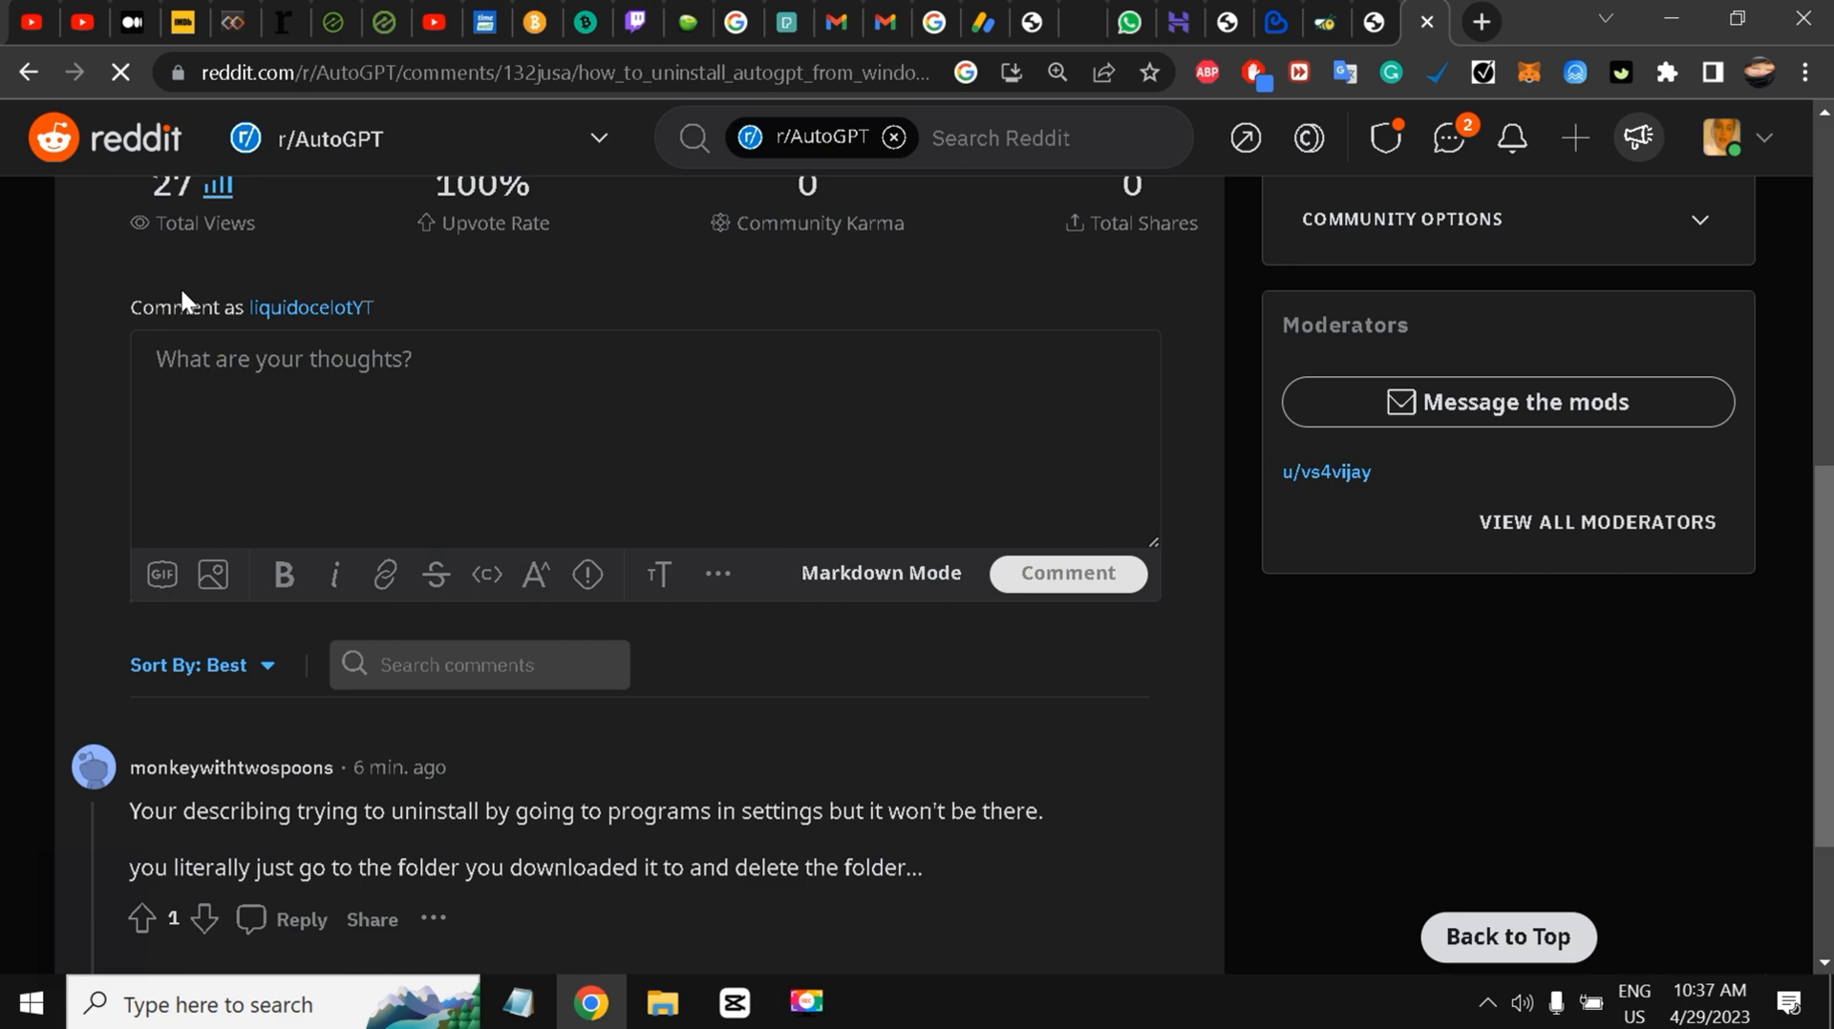
{"action": "scroll", "scroll_direction": "up", "scroll_amount": 3}
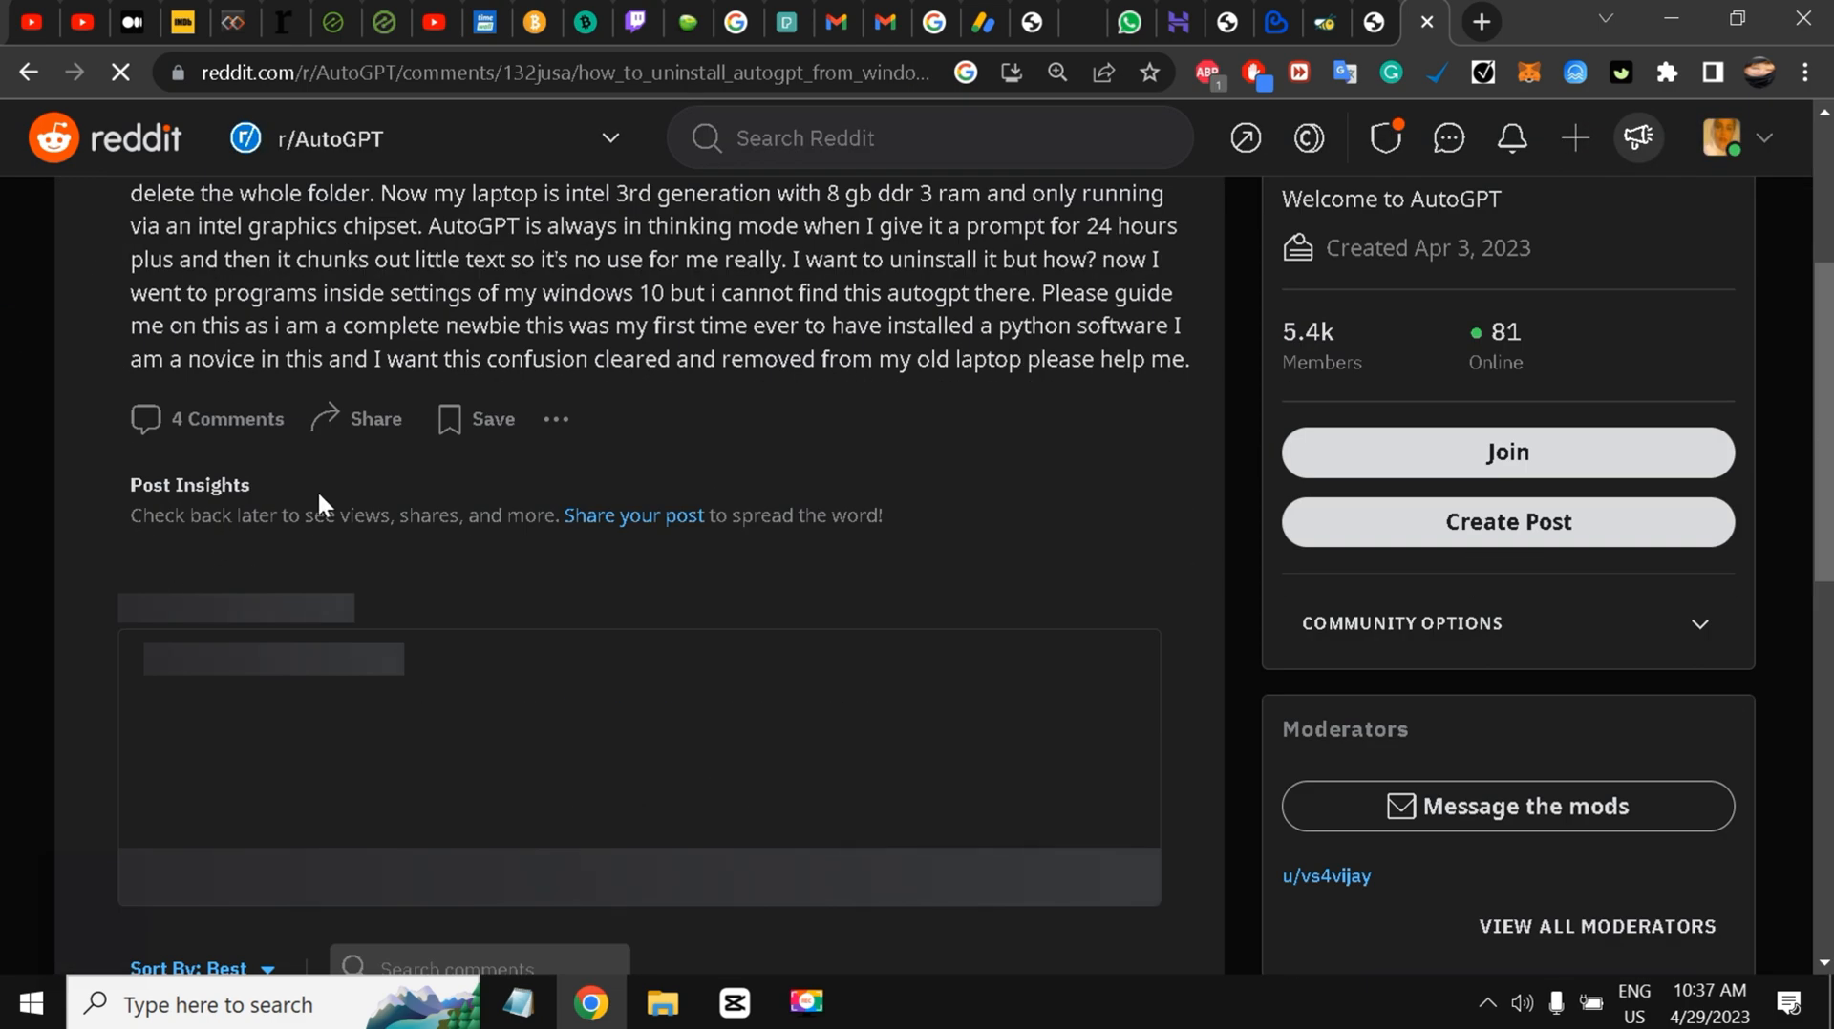
{"action": "scroll", "scroll_direction": "down", "scroll_amount": 3}
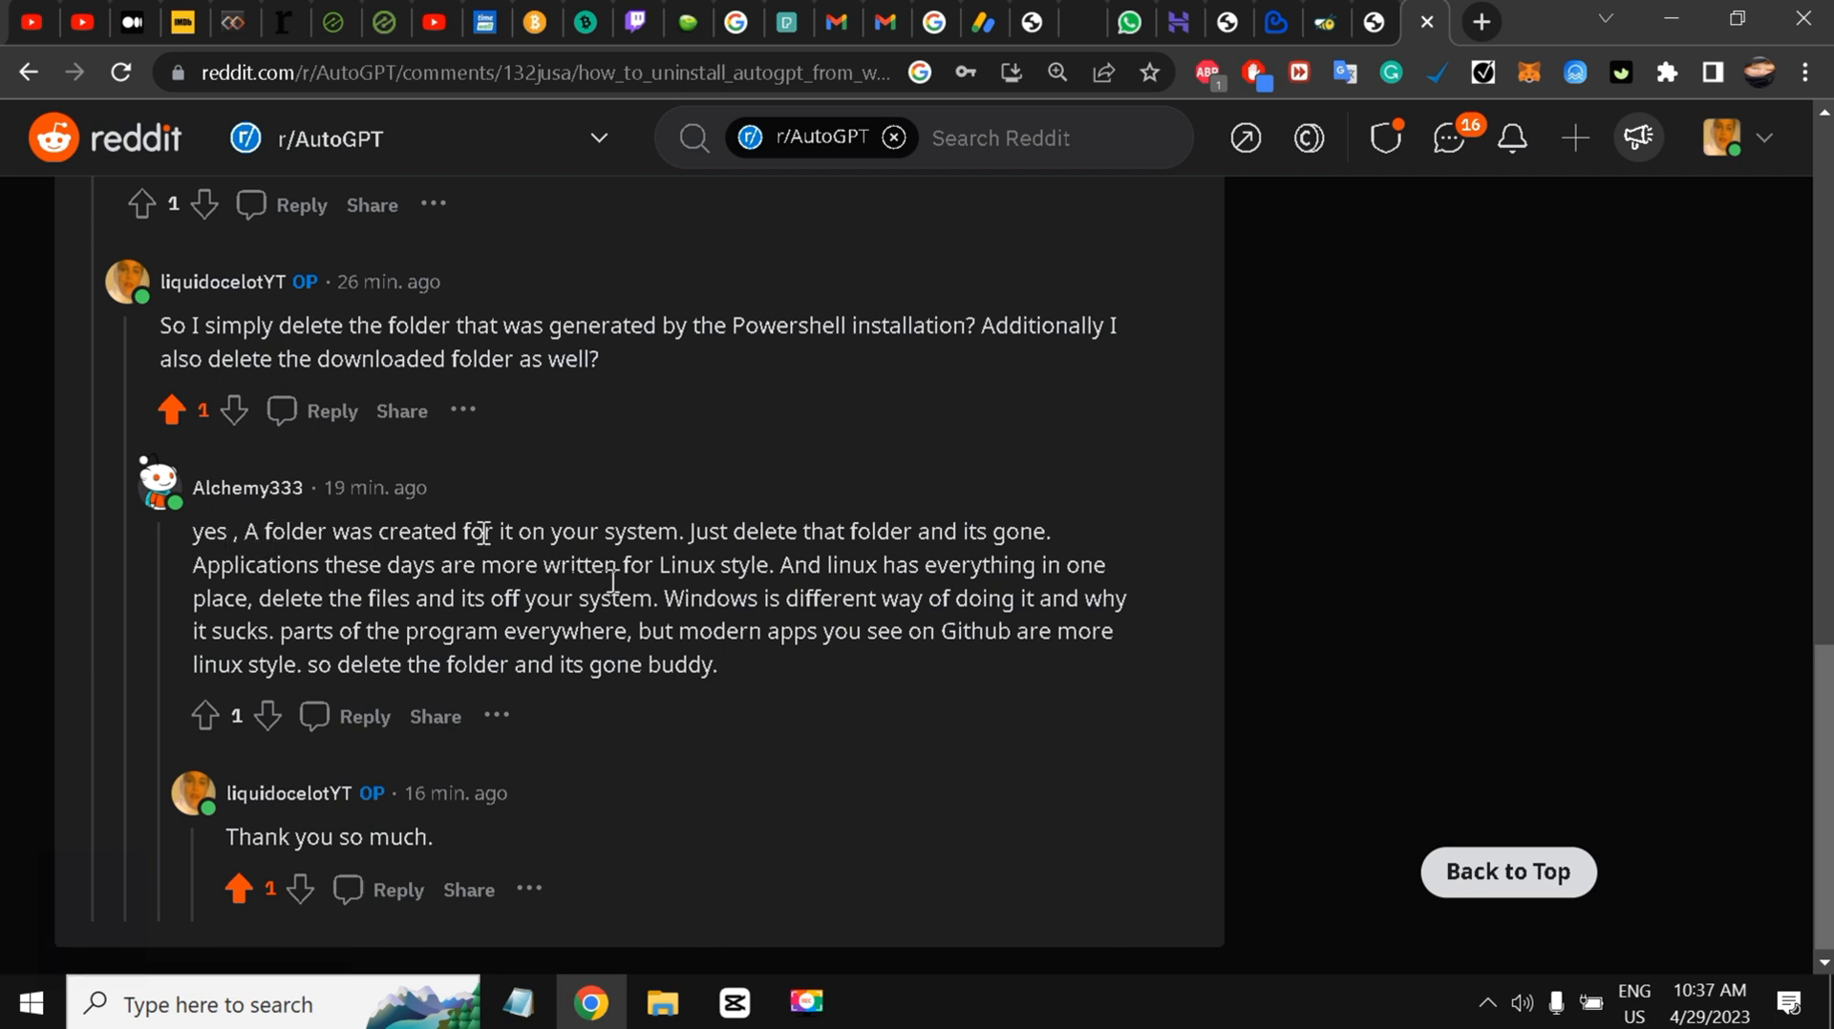
{"action": "mouse_move", "coordinate": [789, 598]}
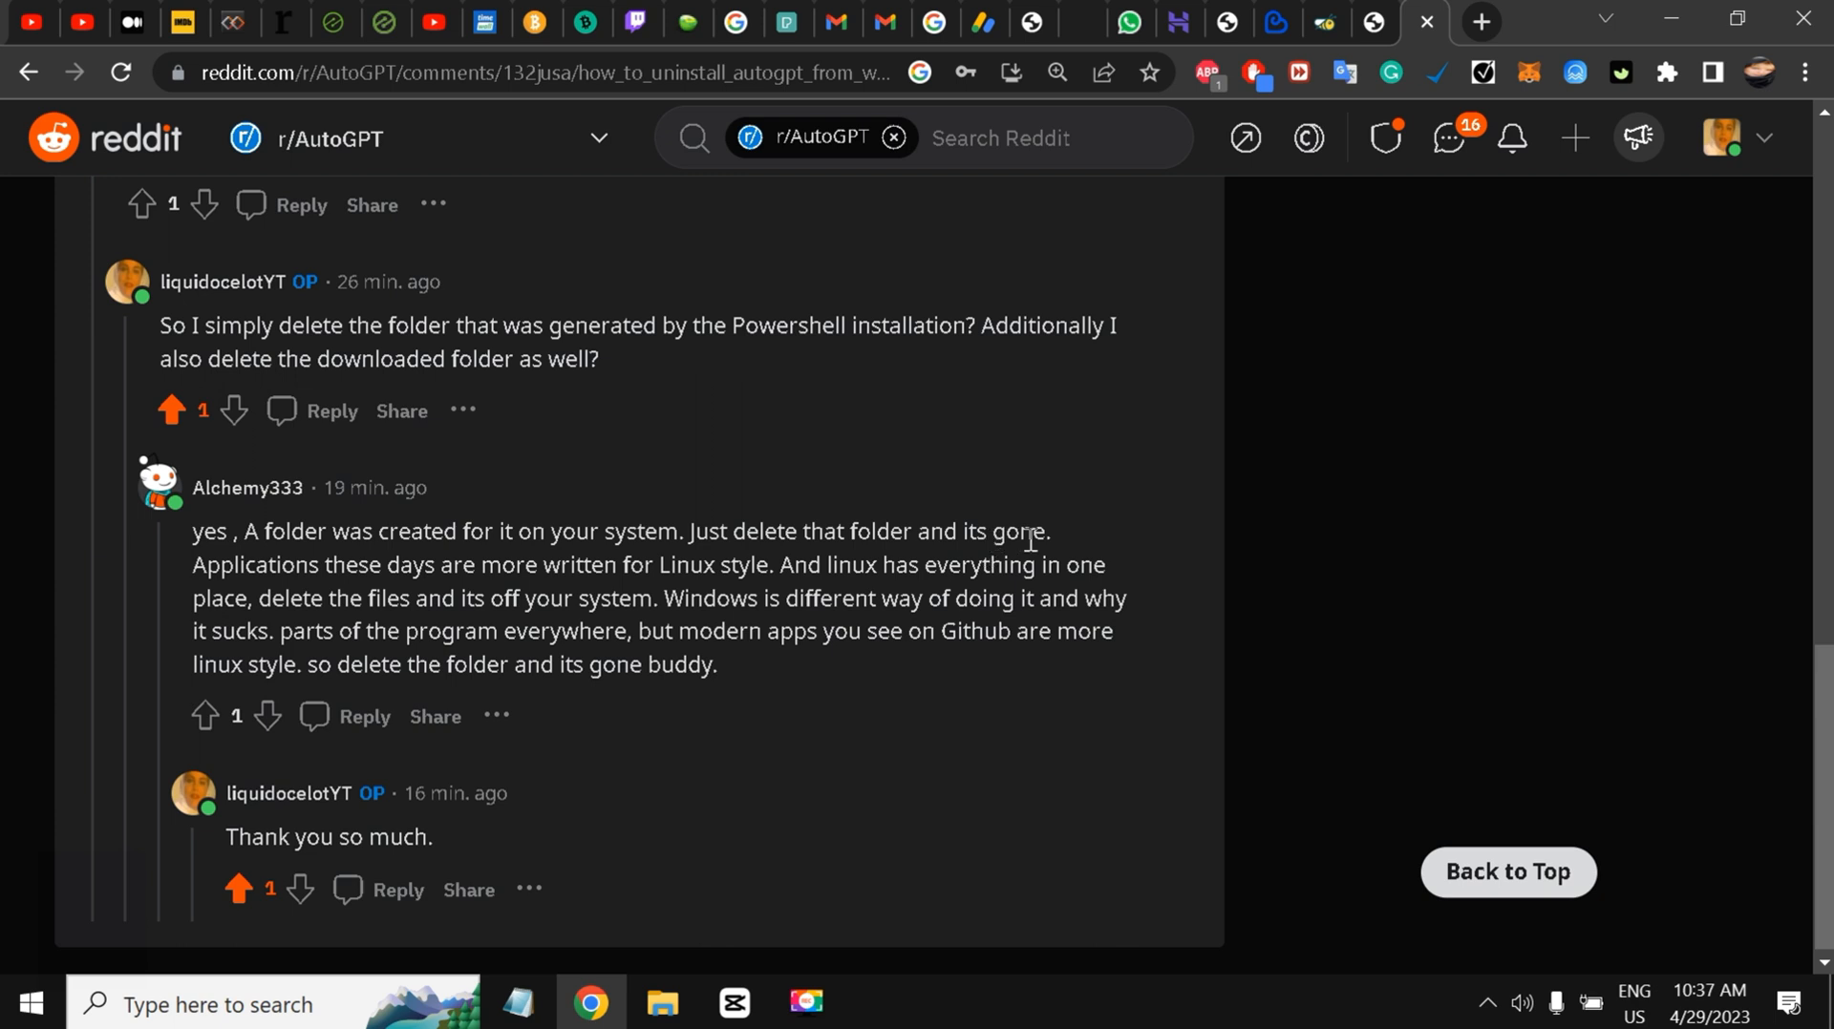
{"action": "mouse_move", "coordinate": [435, 578]}
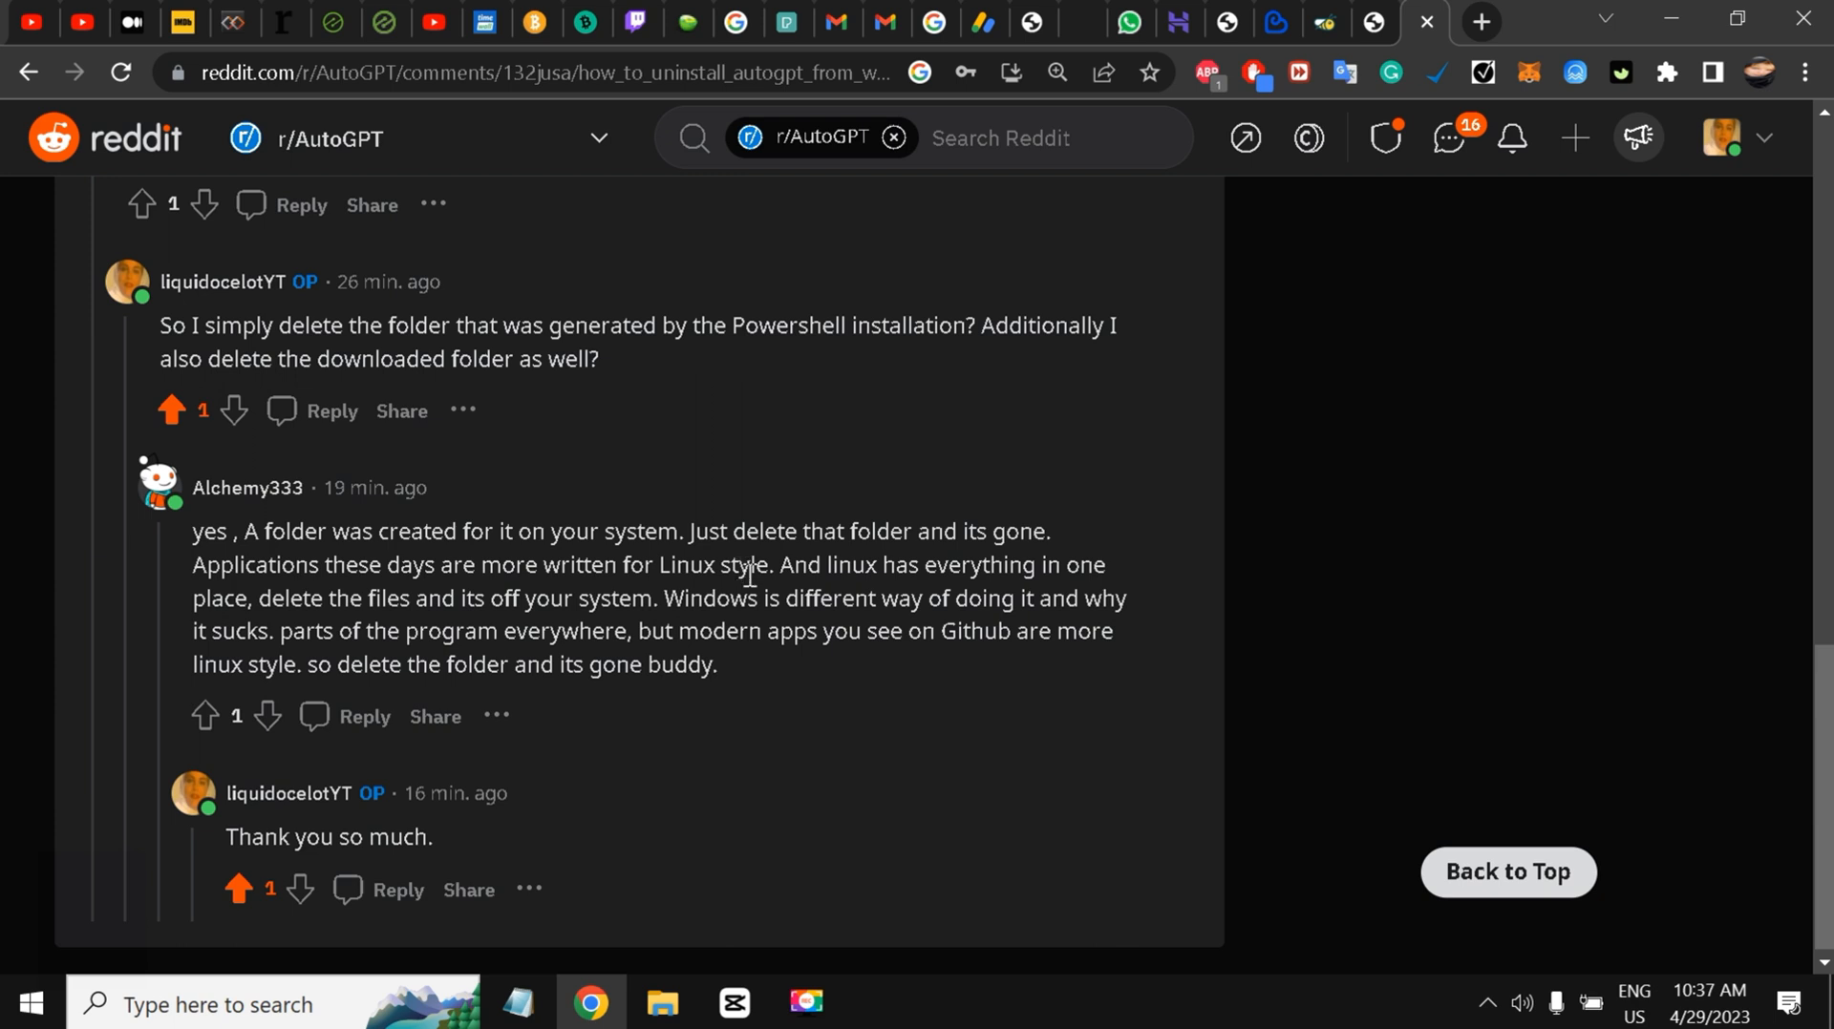
{"action": "mouse_move", "coordinate": [1052, 607]}
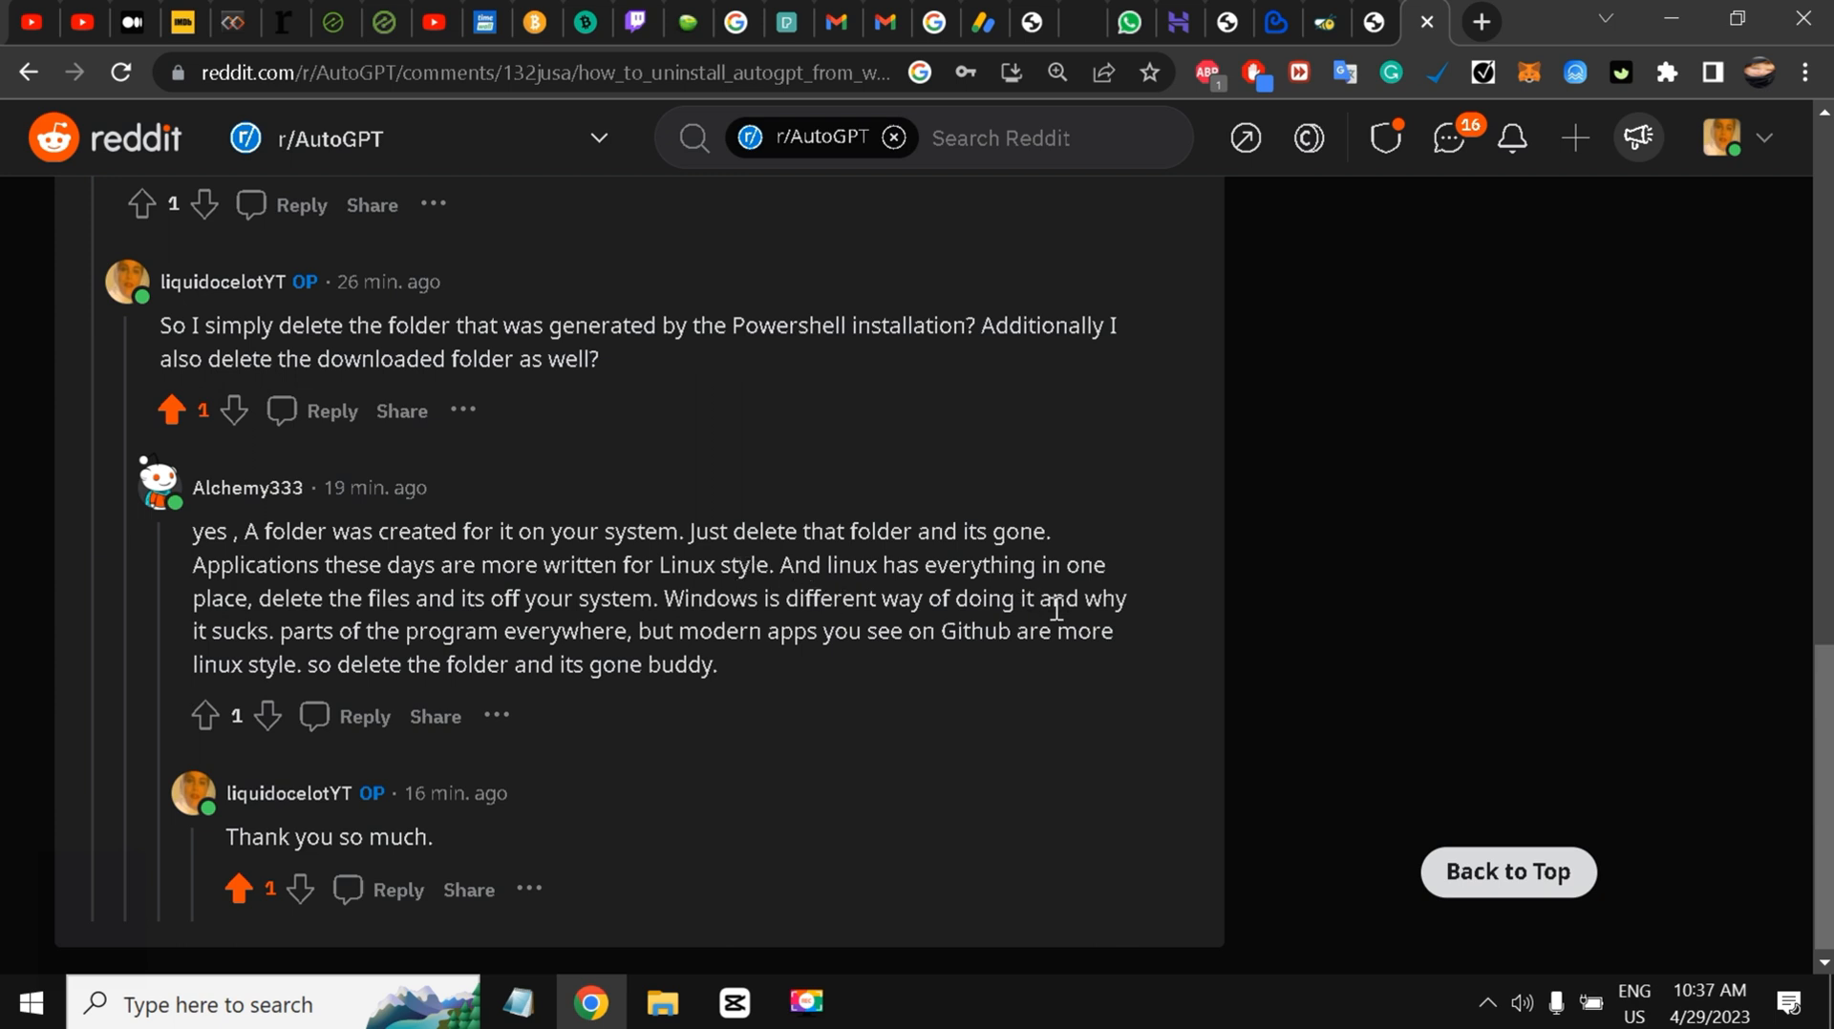
{"action": "mouse_move", "coordinate": [485, 627]}
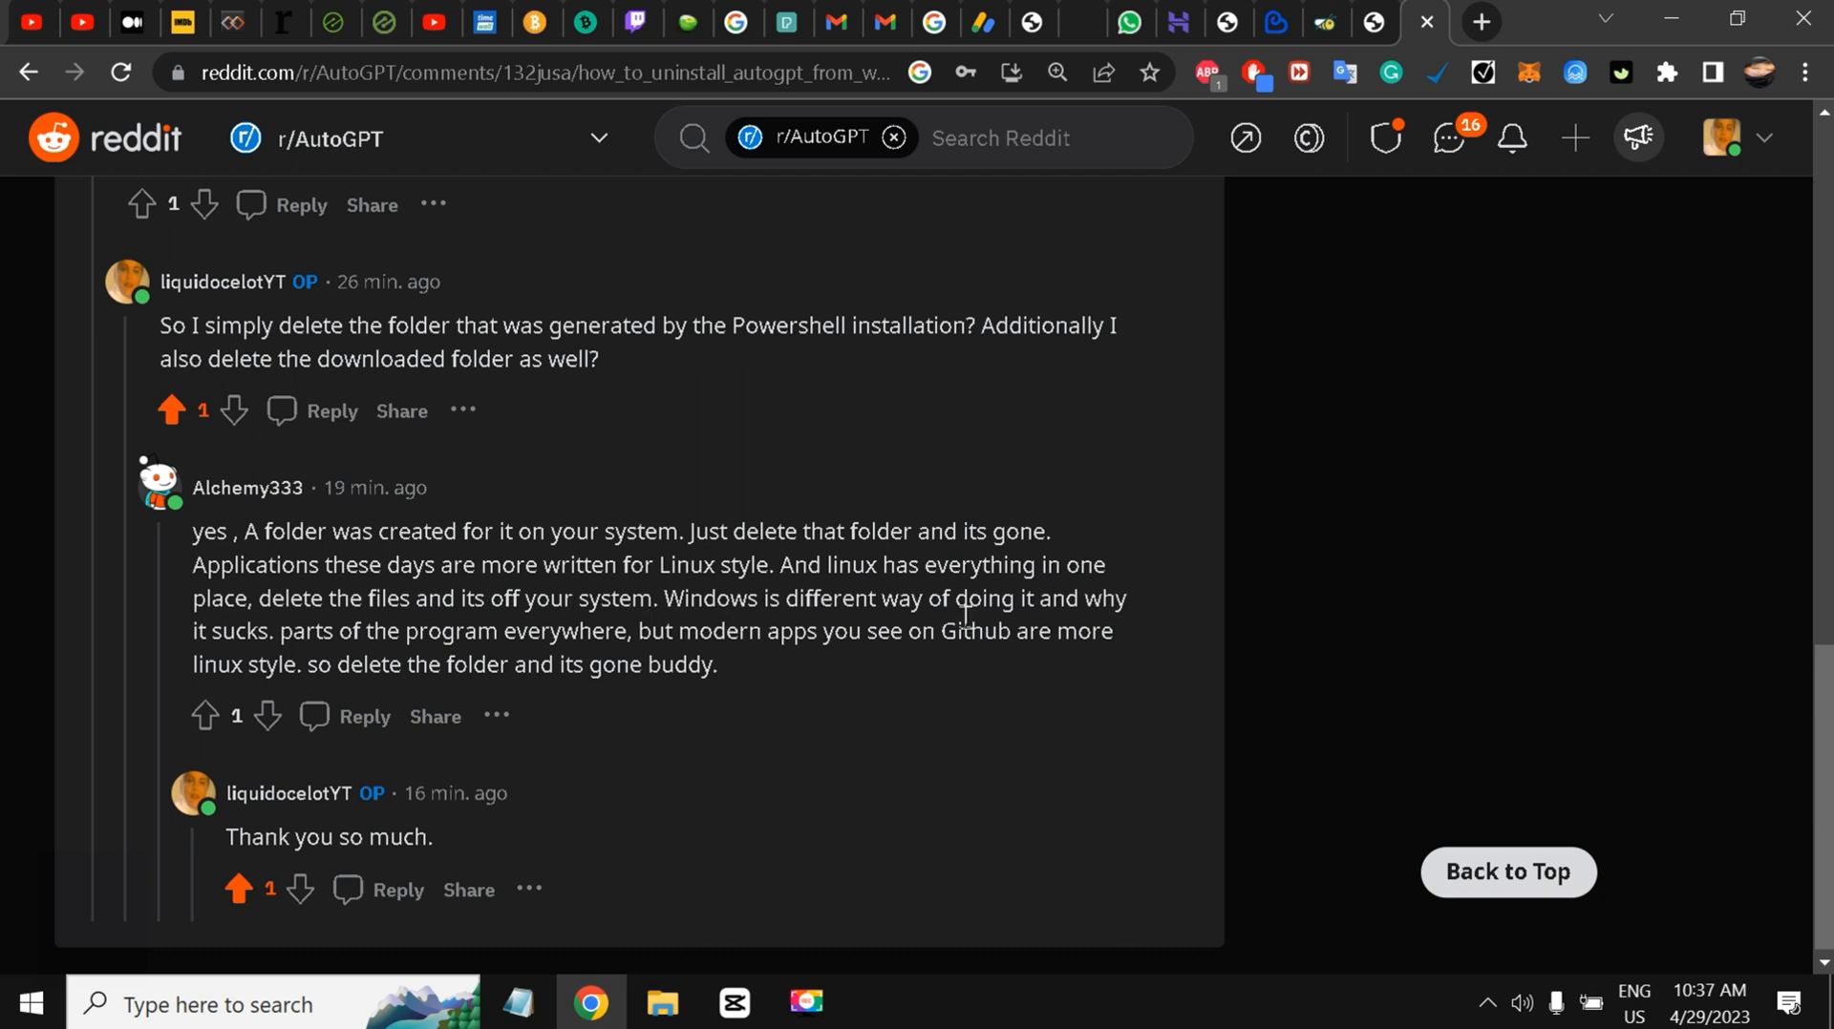
{"action": "mouse_move", "coordinate": [541, 636]}
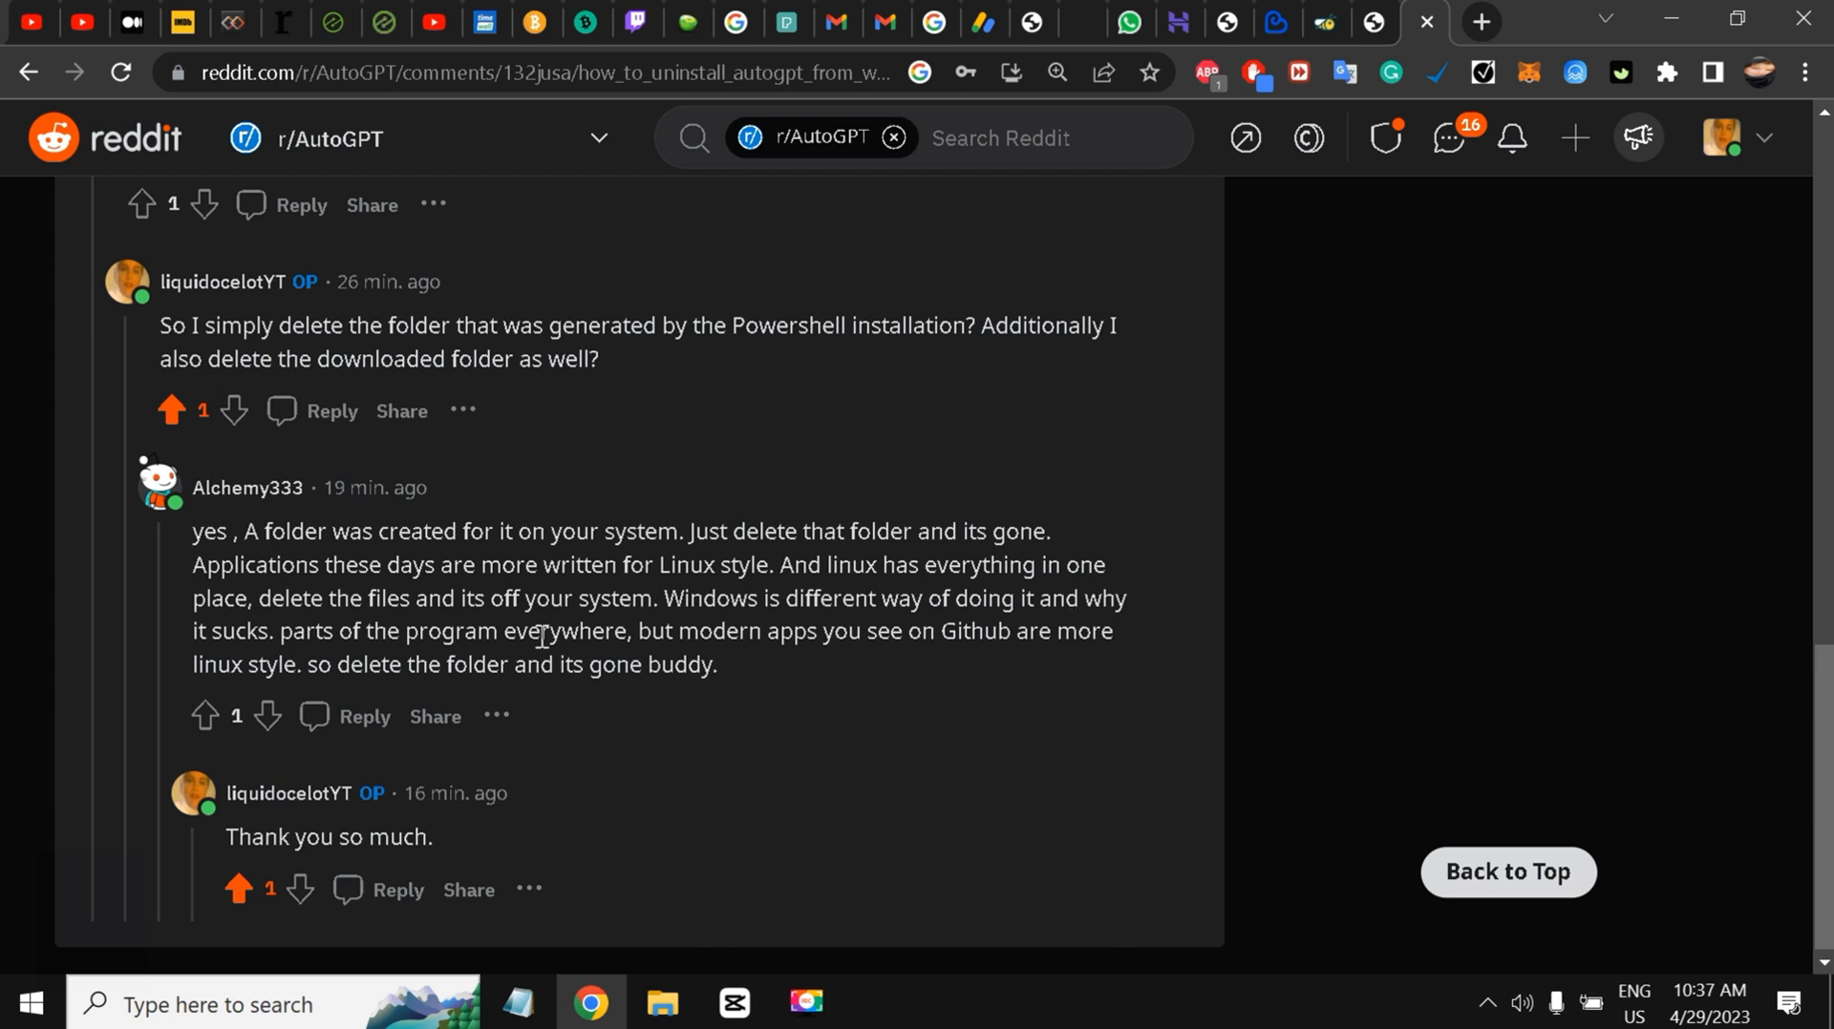
{"action": "mouse_move", "coordinate": [415, 632]}
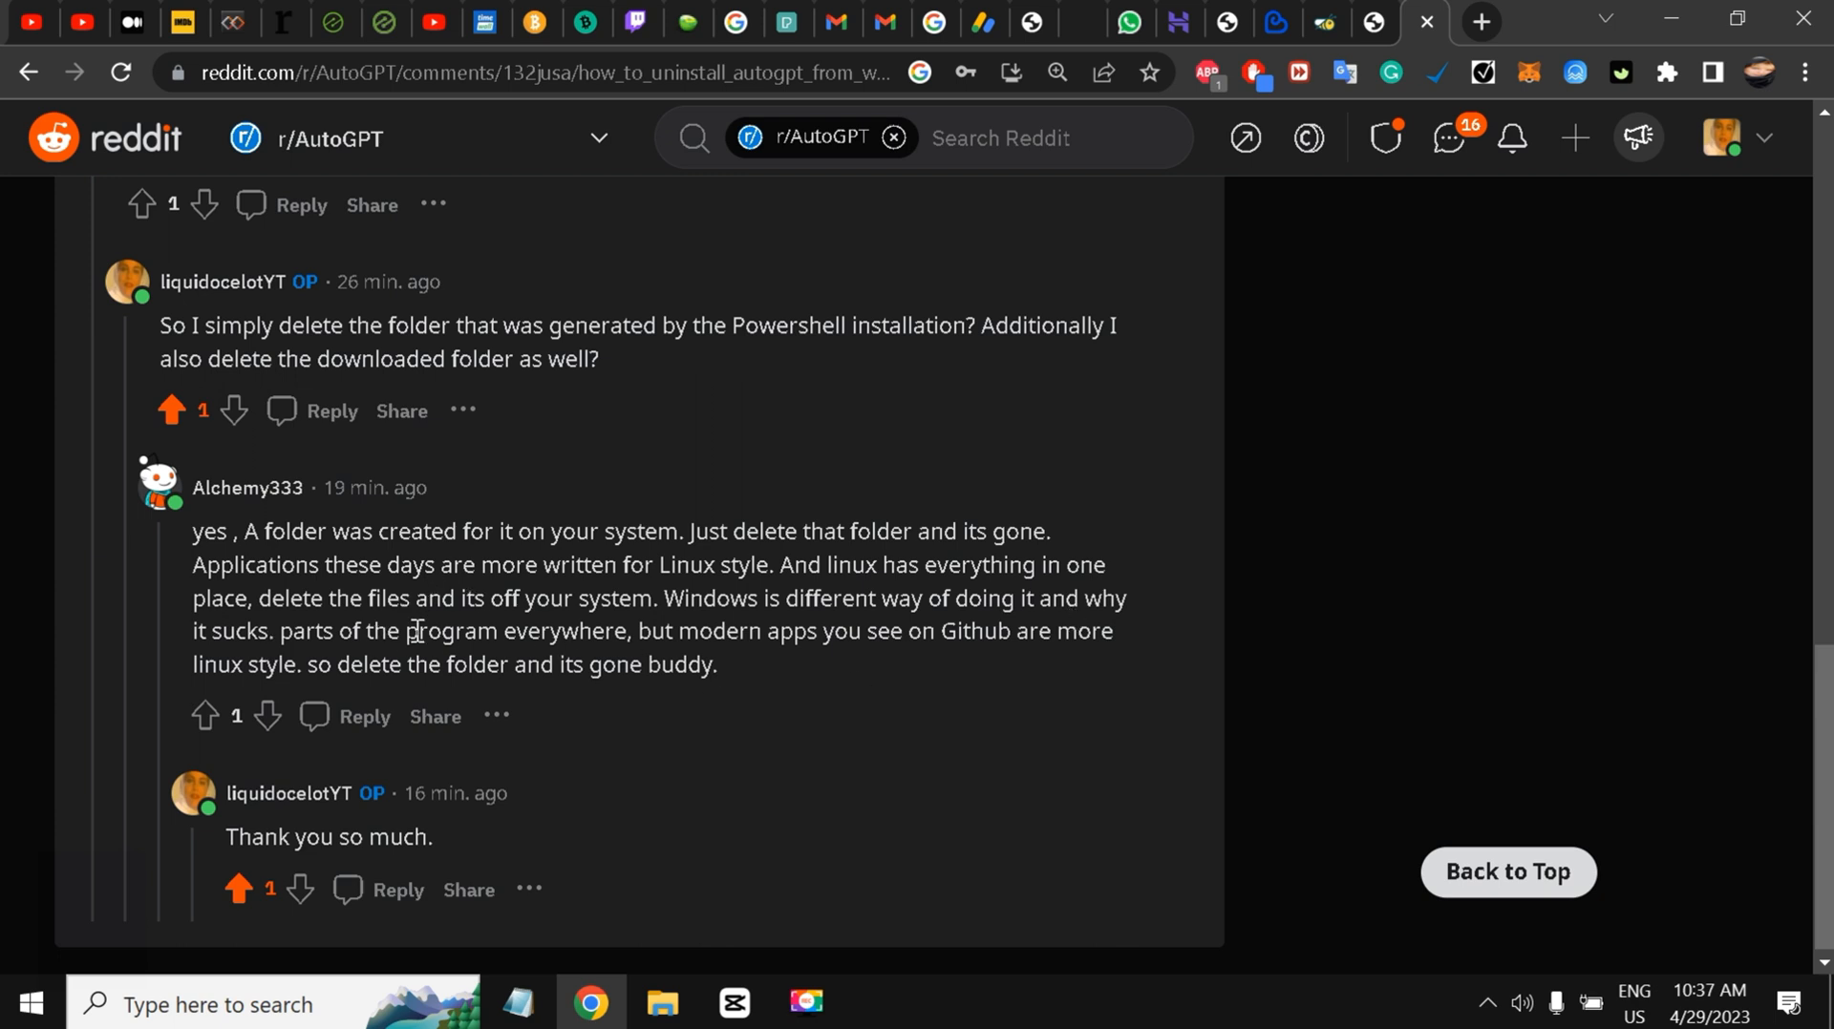
{"action": "mouse_move", "coordinate": [590, 617]}
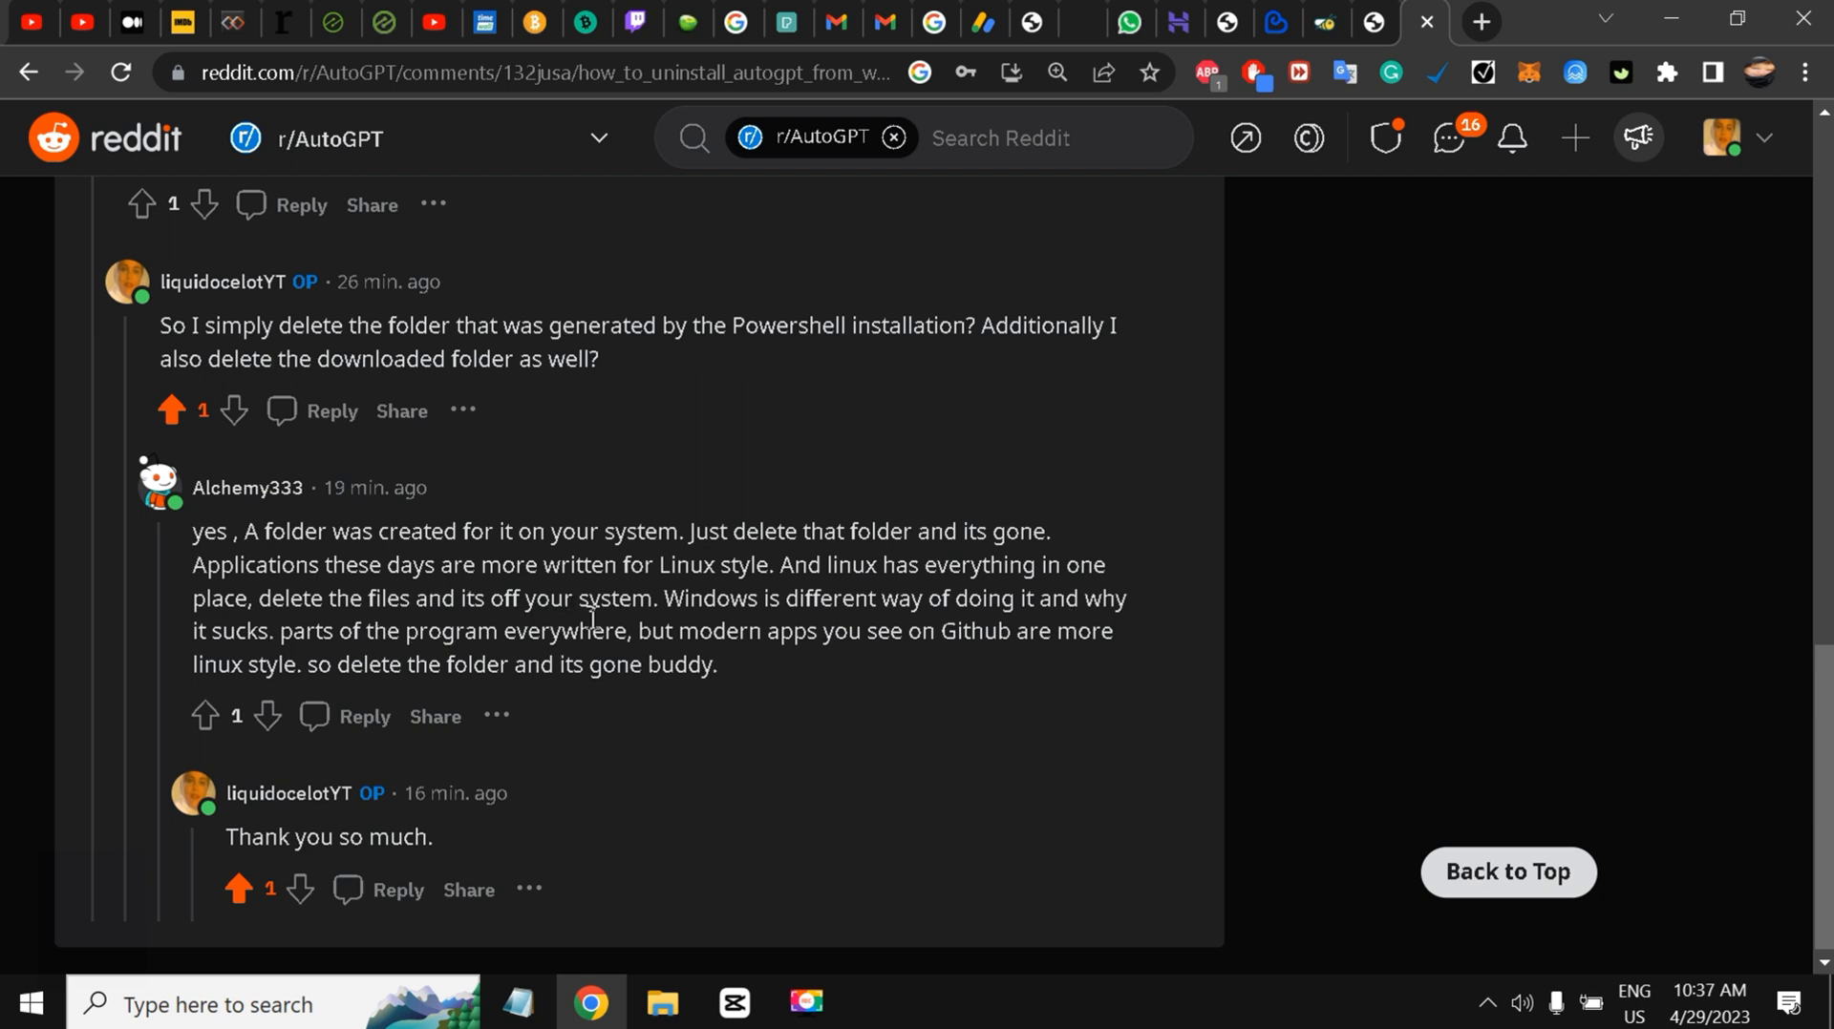
{"action": "mouse_move", "coordinate": [854, 621]}
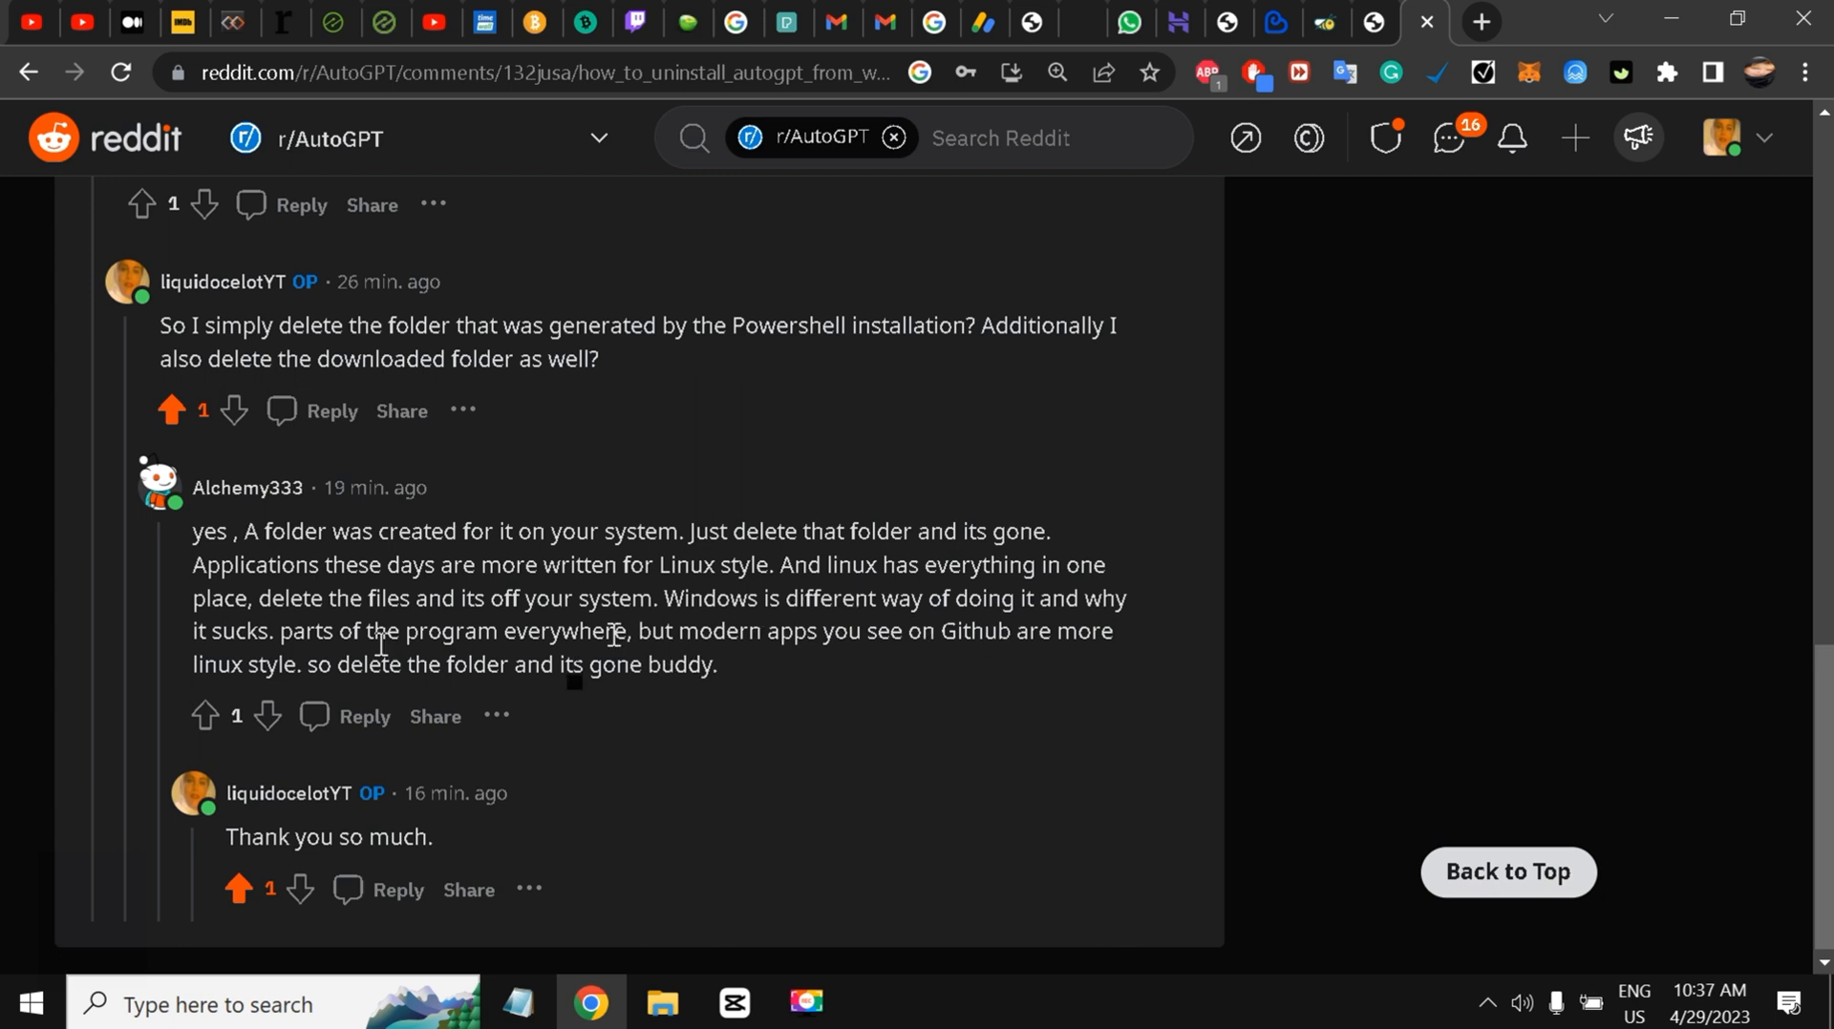
{"action": "mouse_move", "coordinate": [619, 607]}
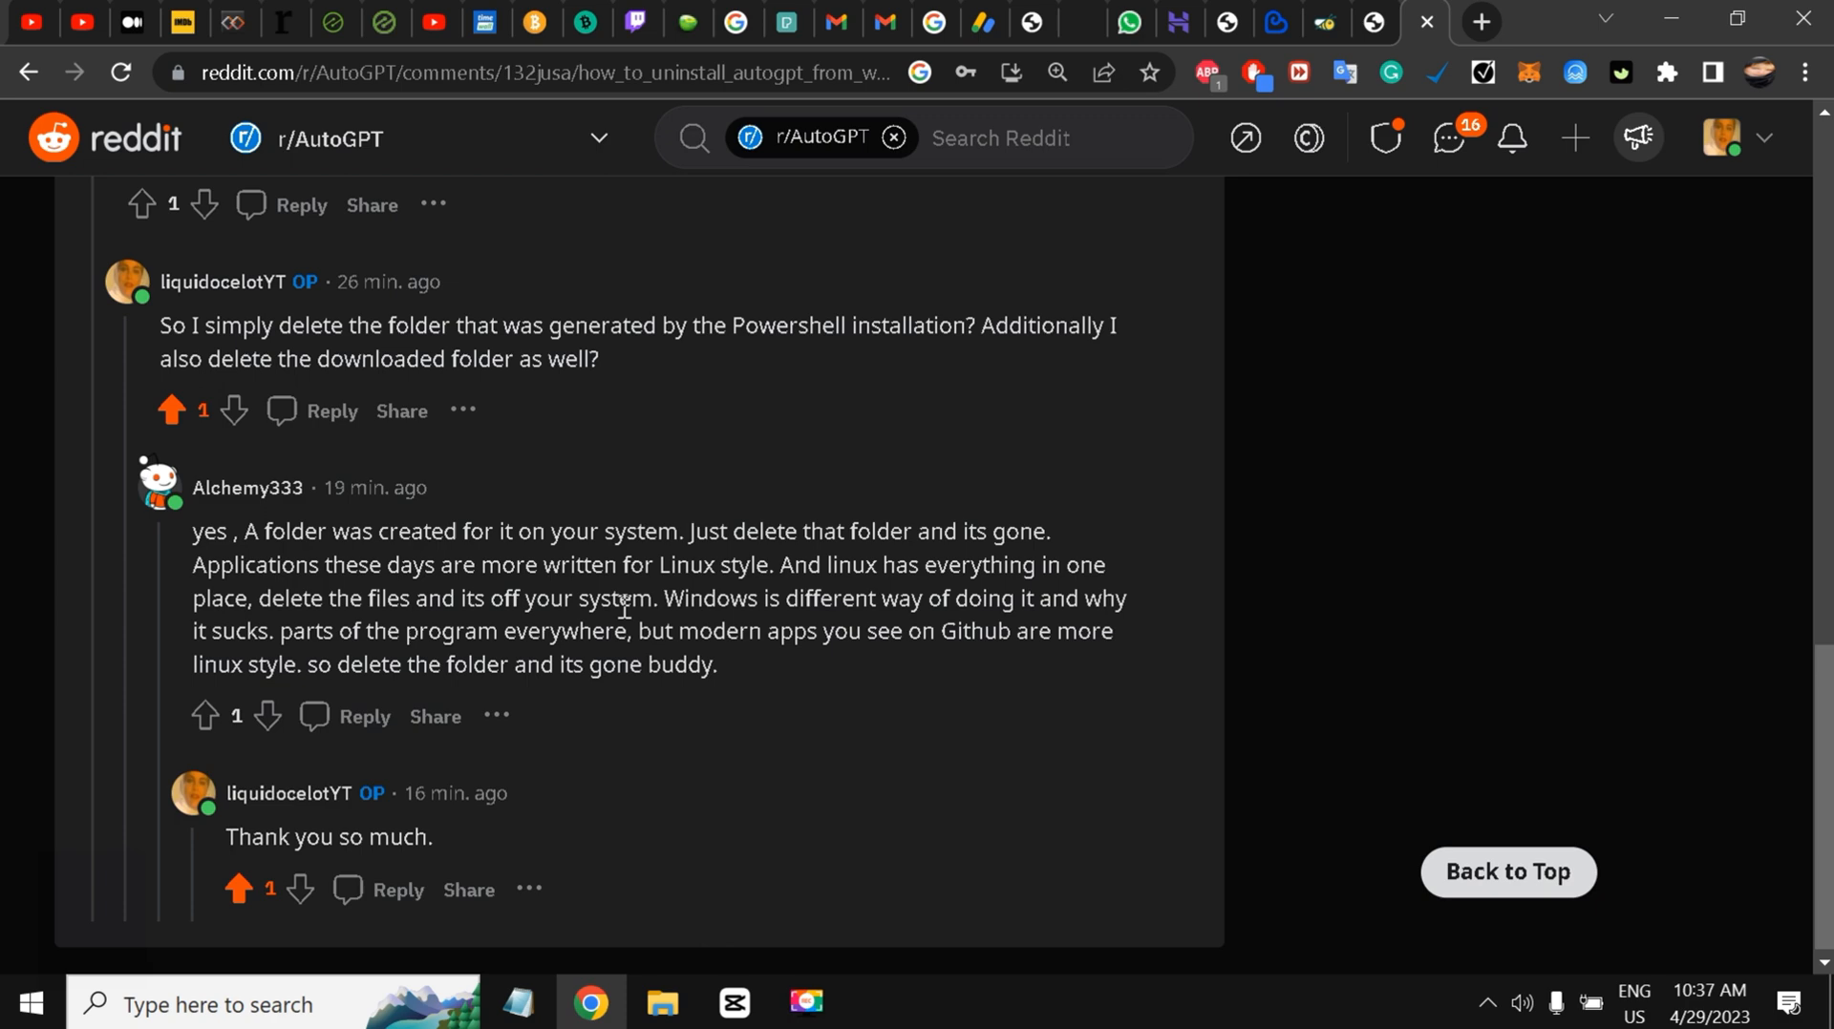
{"action": "mouse_move", "coordinate": [1669, 21]}
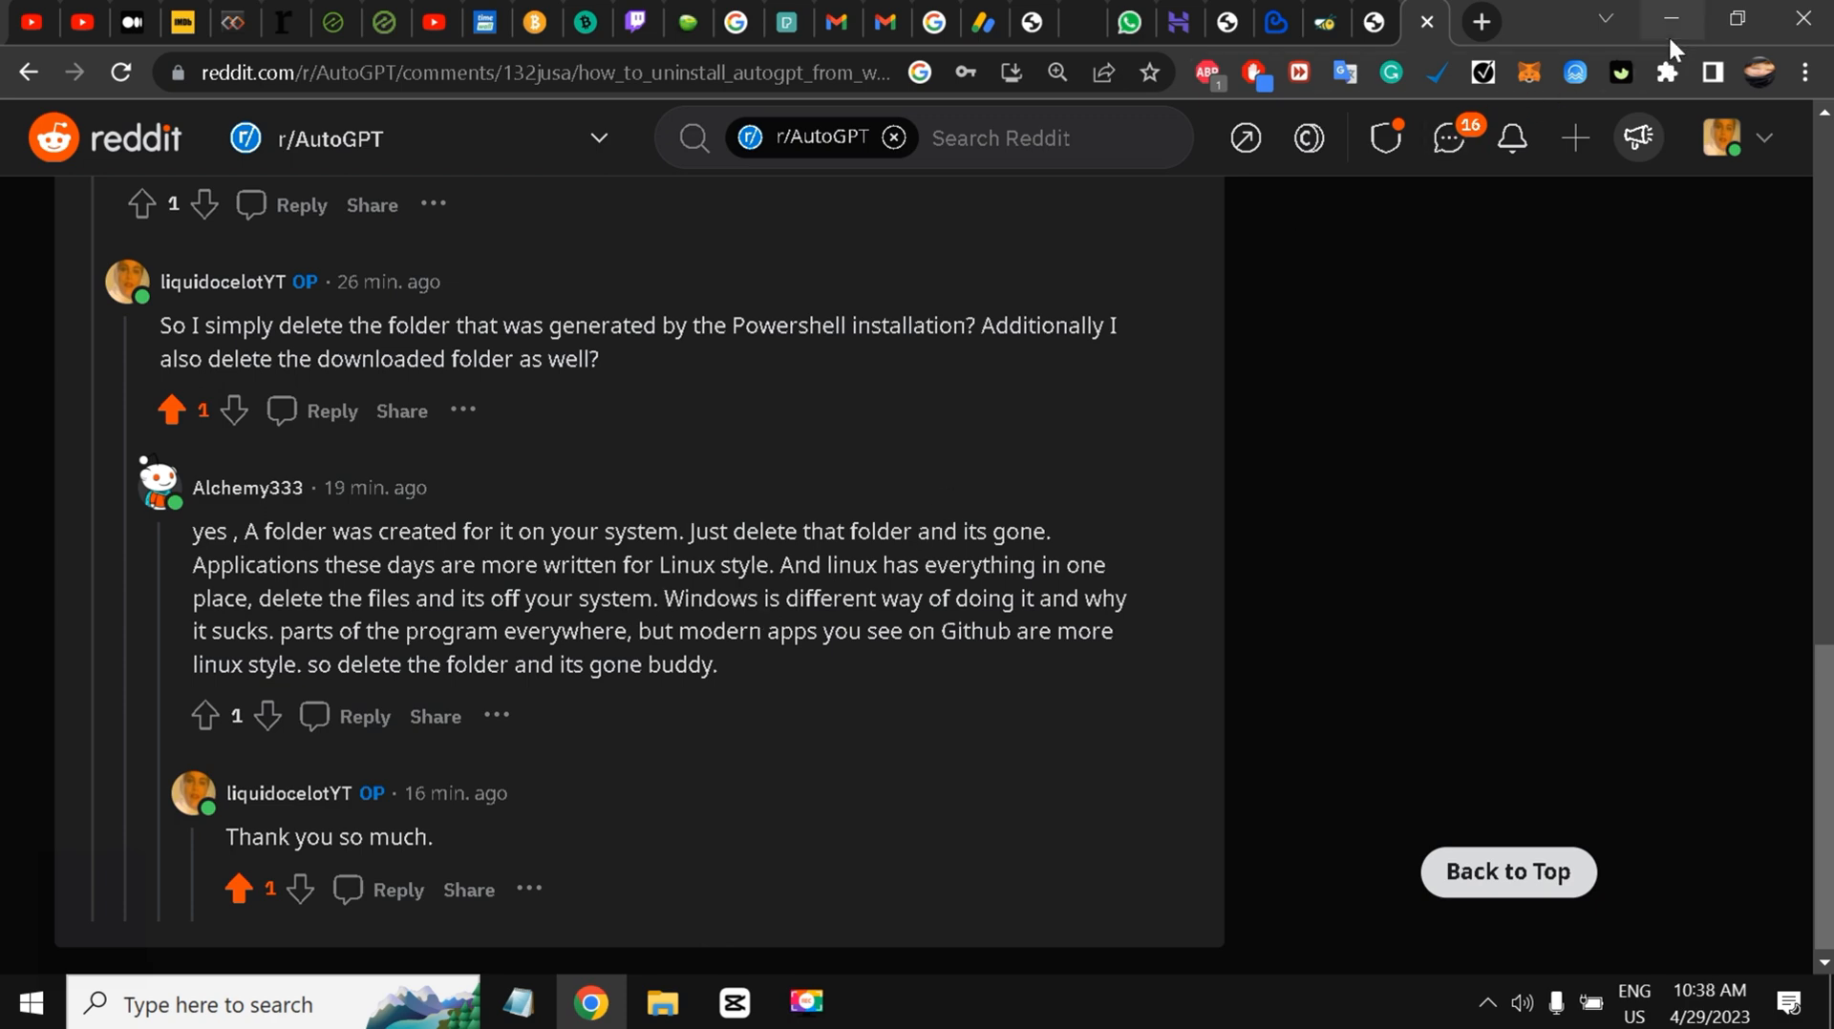
Step: Minimize the browser and bring up the Auto-GPT desktop shortcut's context menu to delete it
{"action": "left_click", "coordinate": [1423, 19]}
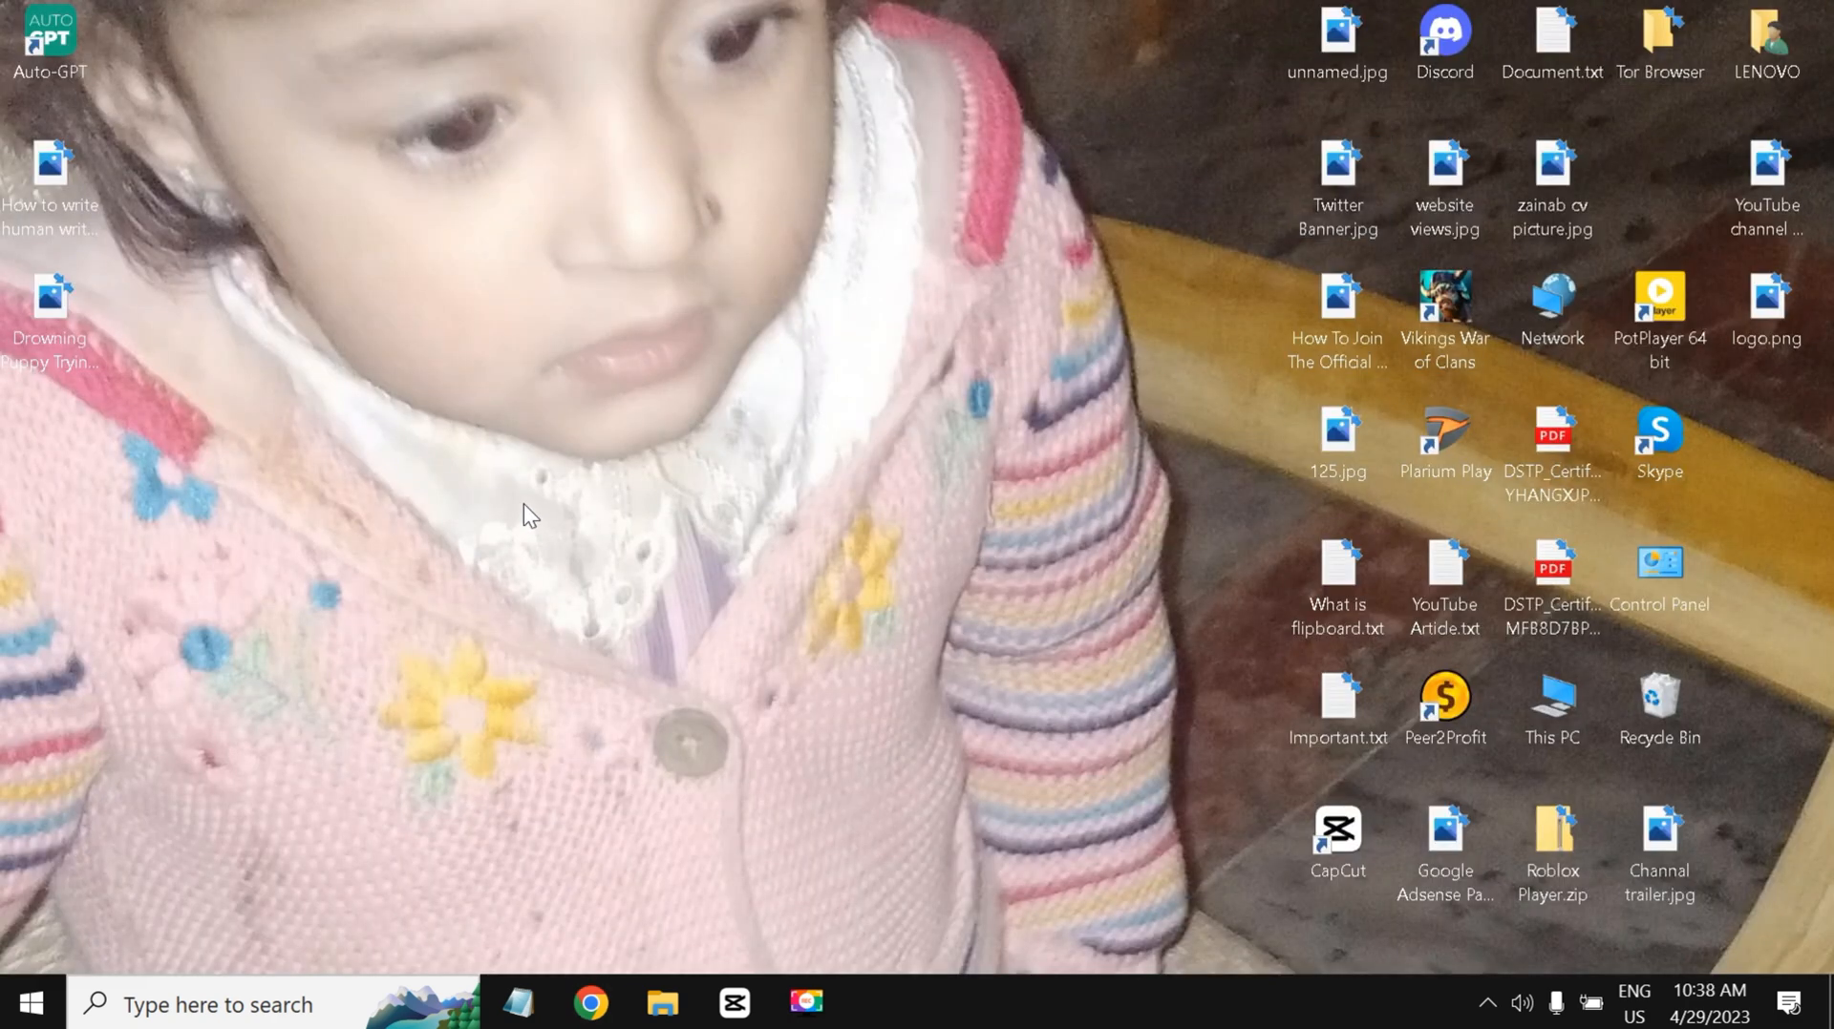
{"action": "mouse_move", "coordinate": [174, 149]}
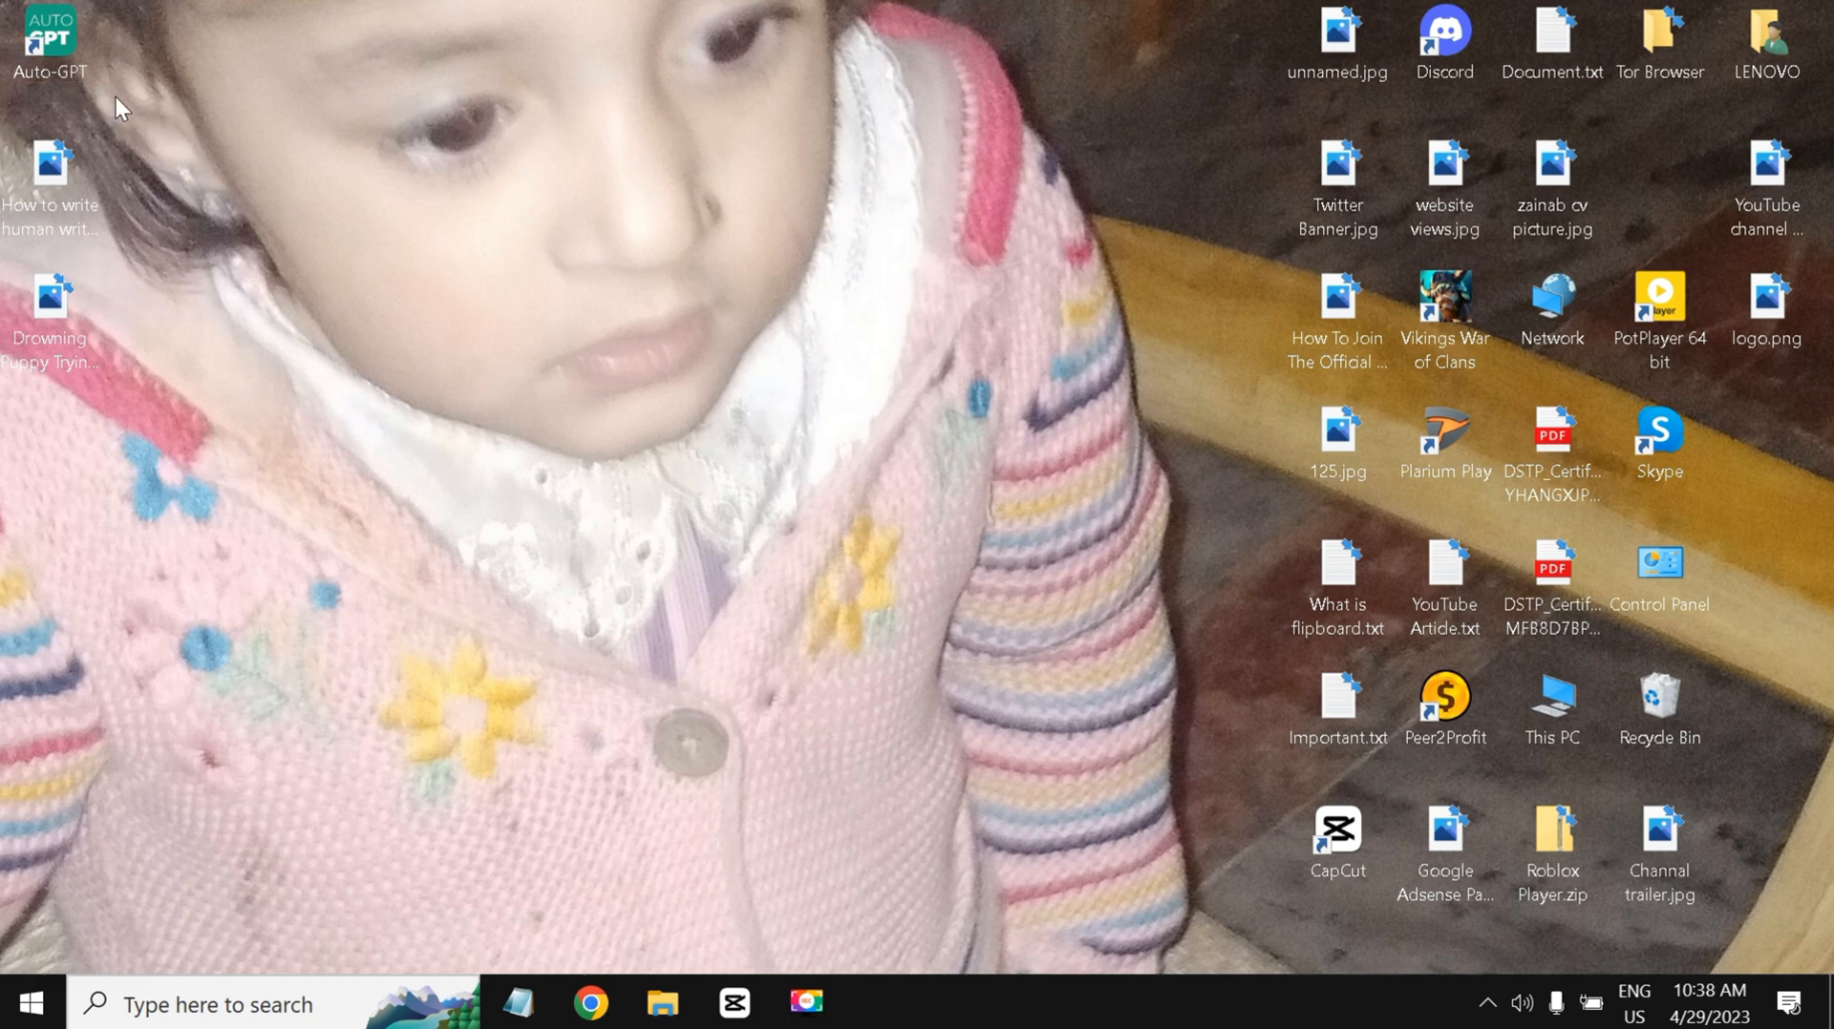
{"action": "mouse_move", "coordinate": [426, 461]}
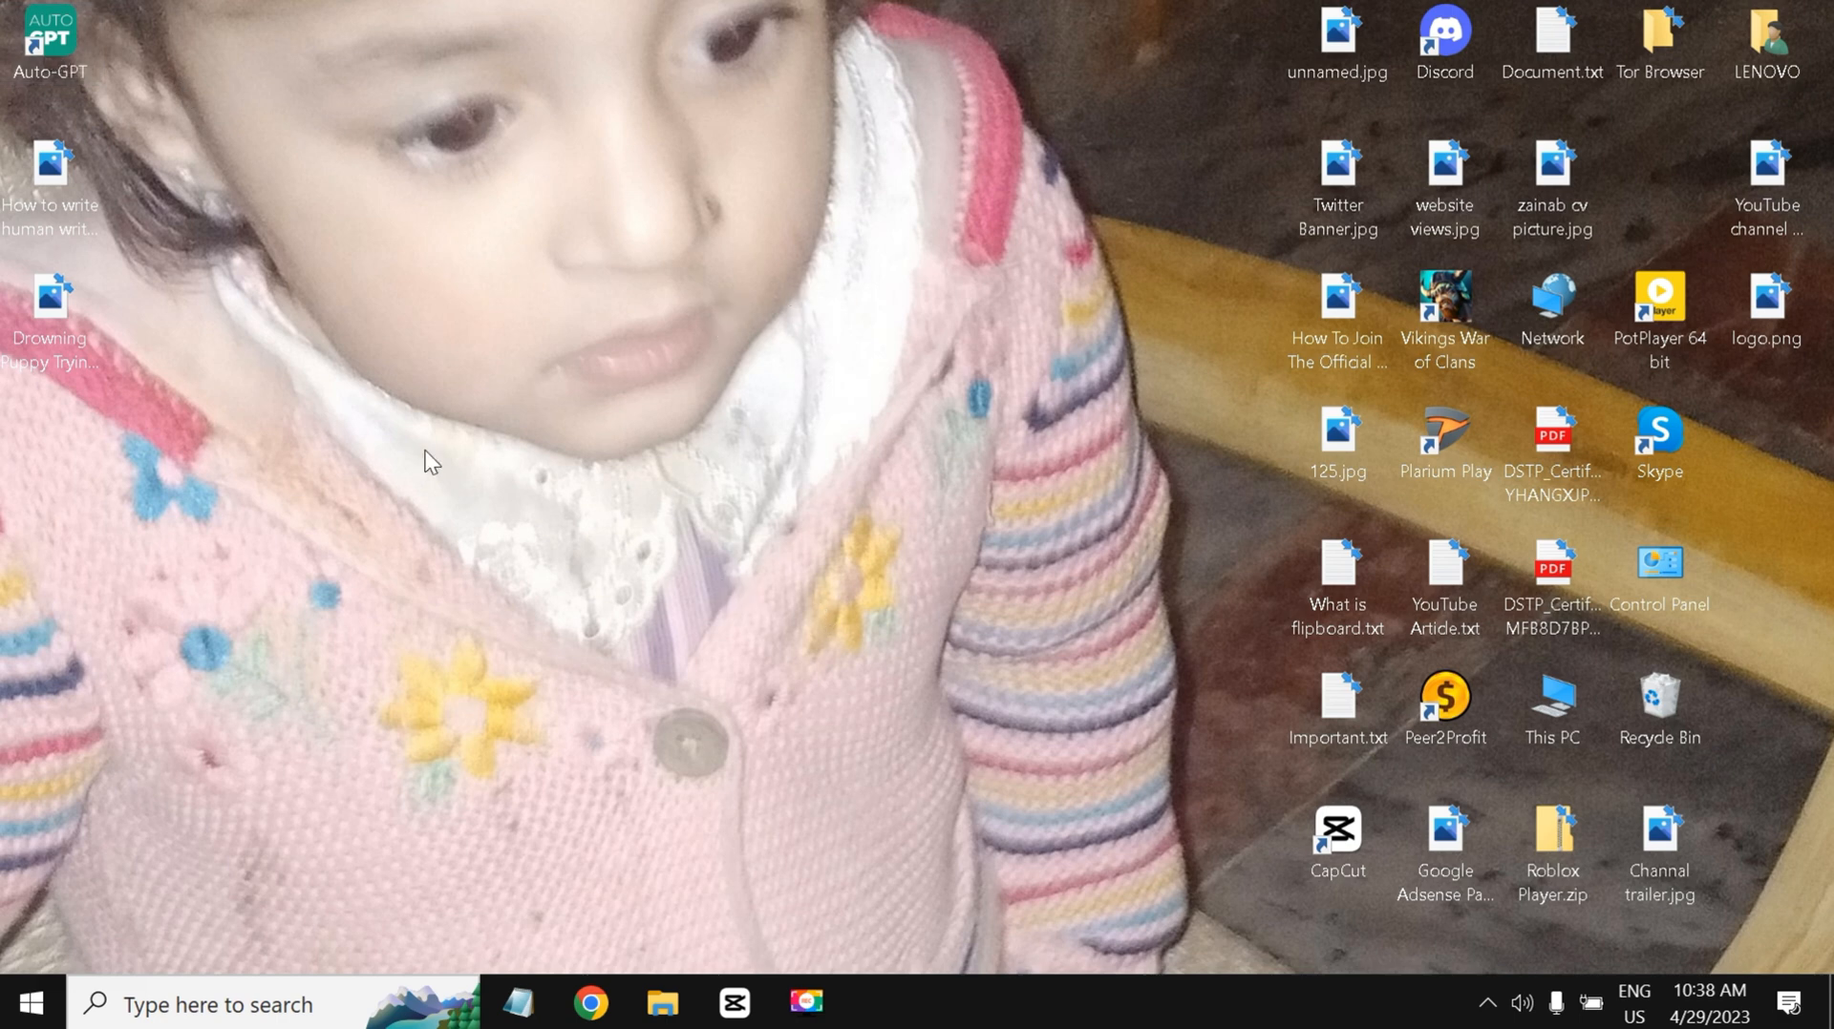
{"action": "mouse_move", "coordinate": [665, 357]}
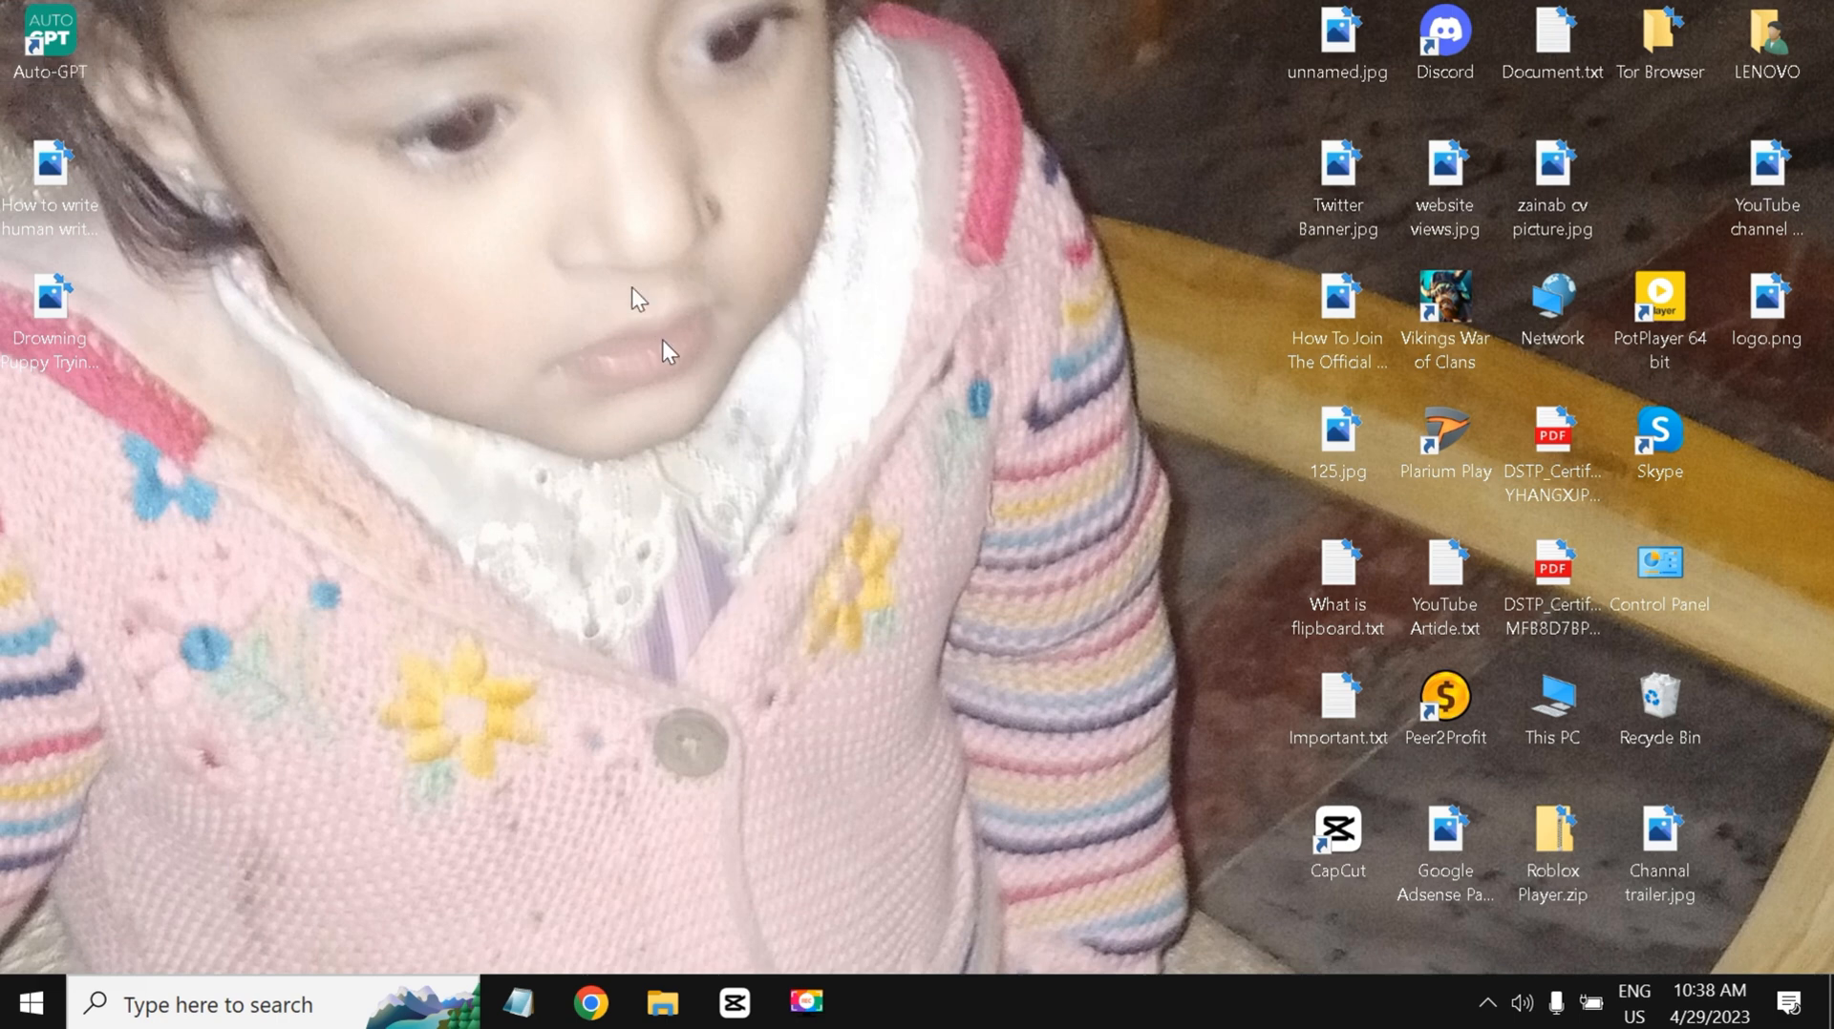
{"action": "mouse_move", "coordinate": [650, 464]}
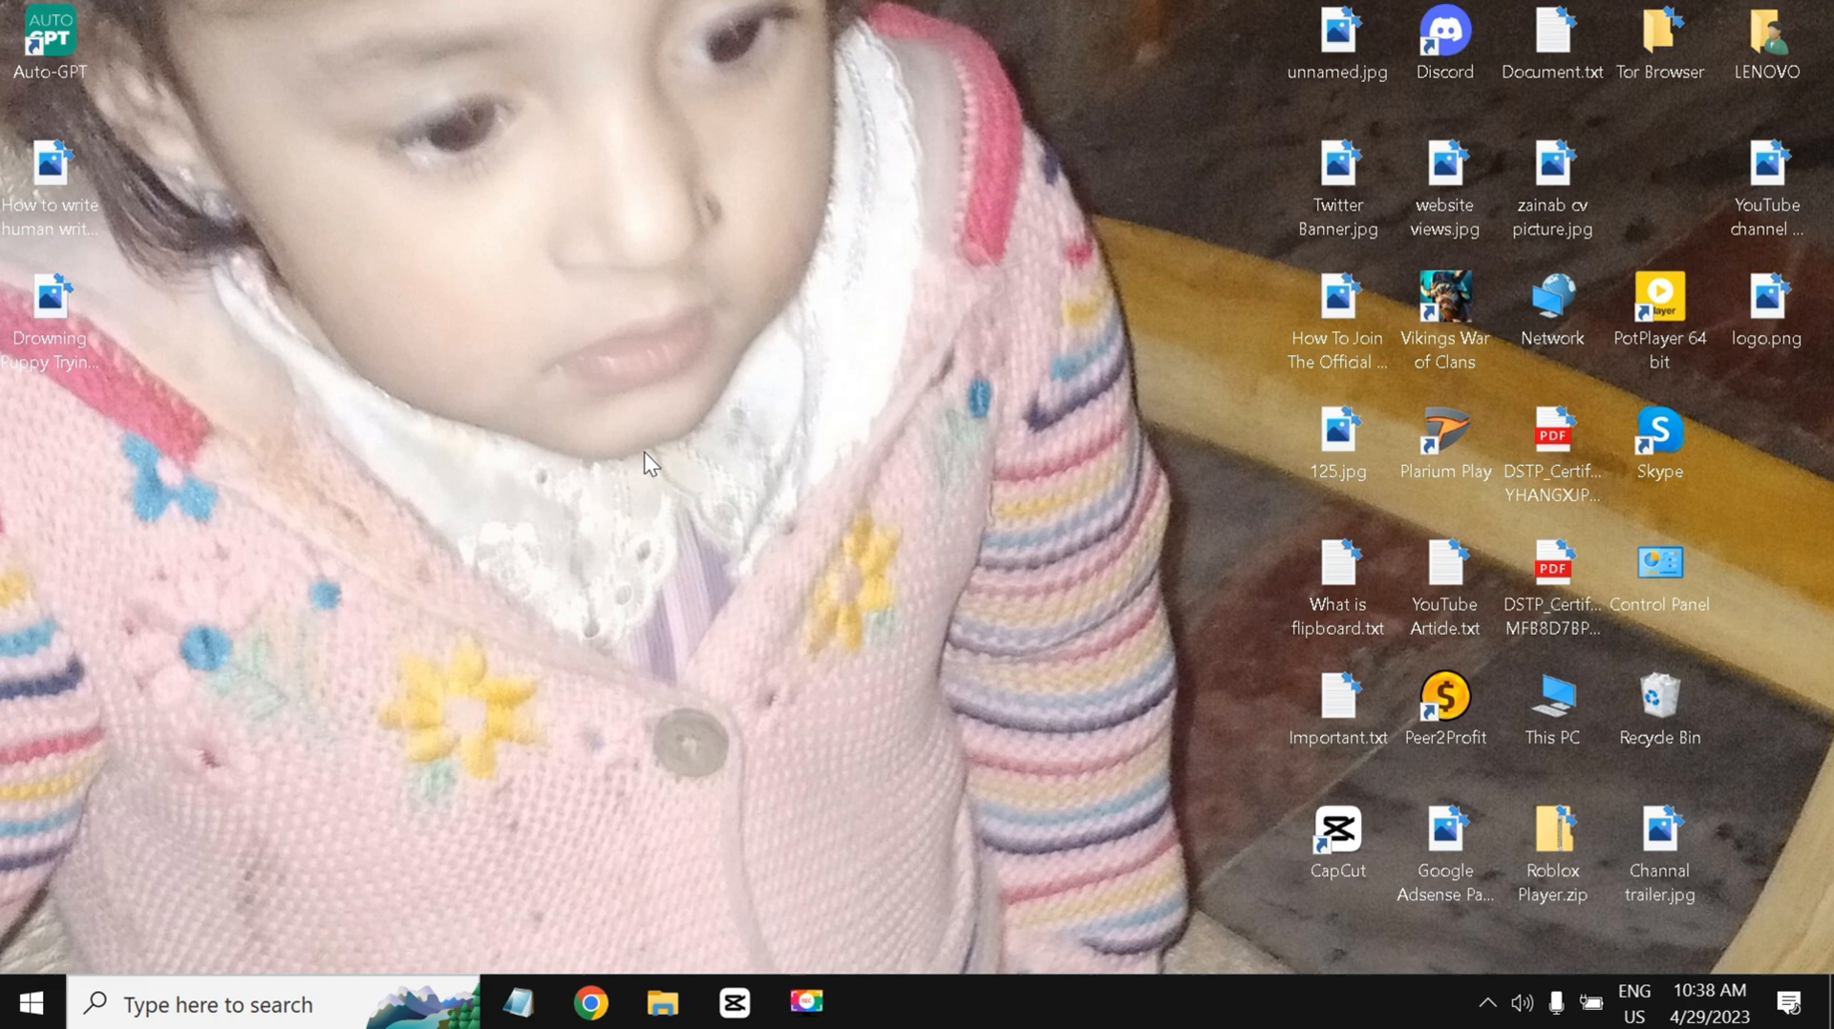
{"action": "mouse_move", "coordinate": [403, 164]}
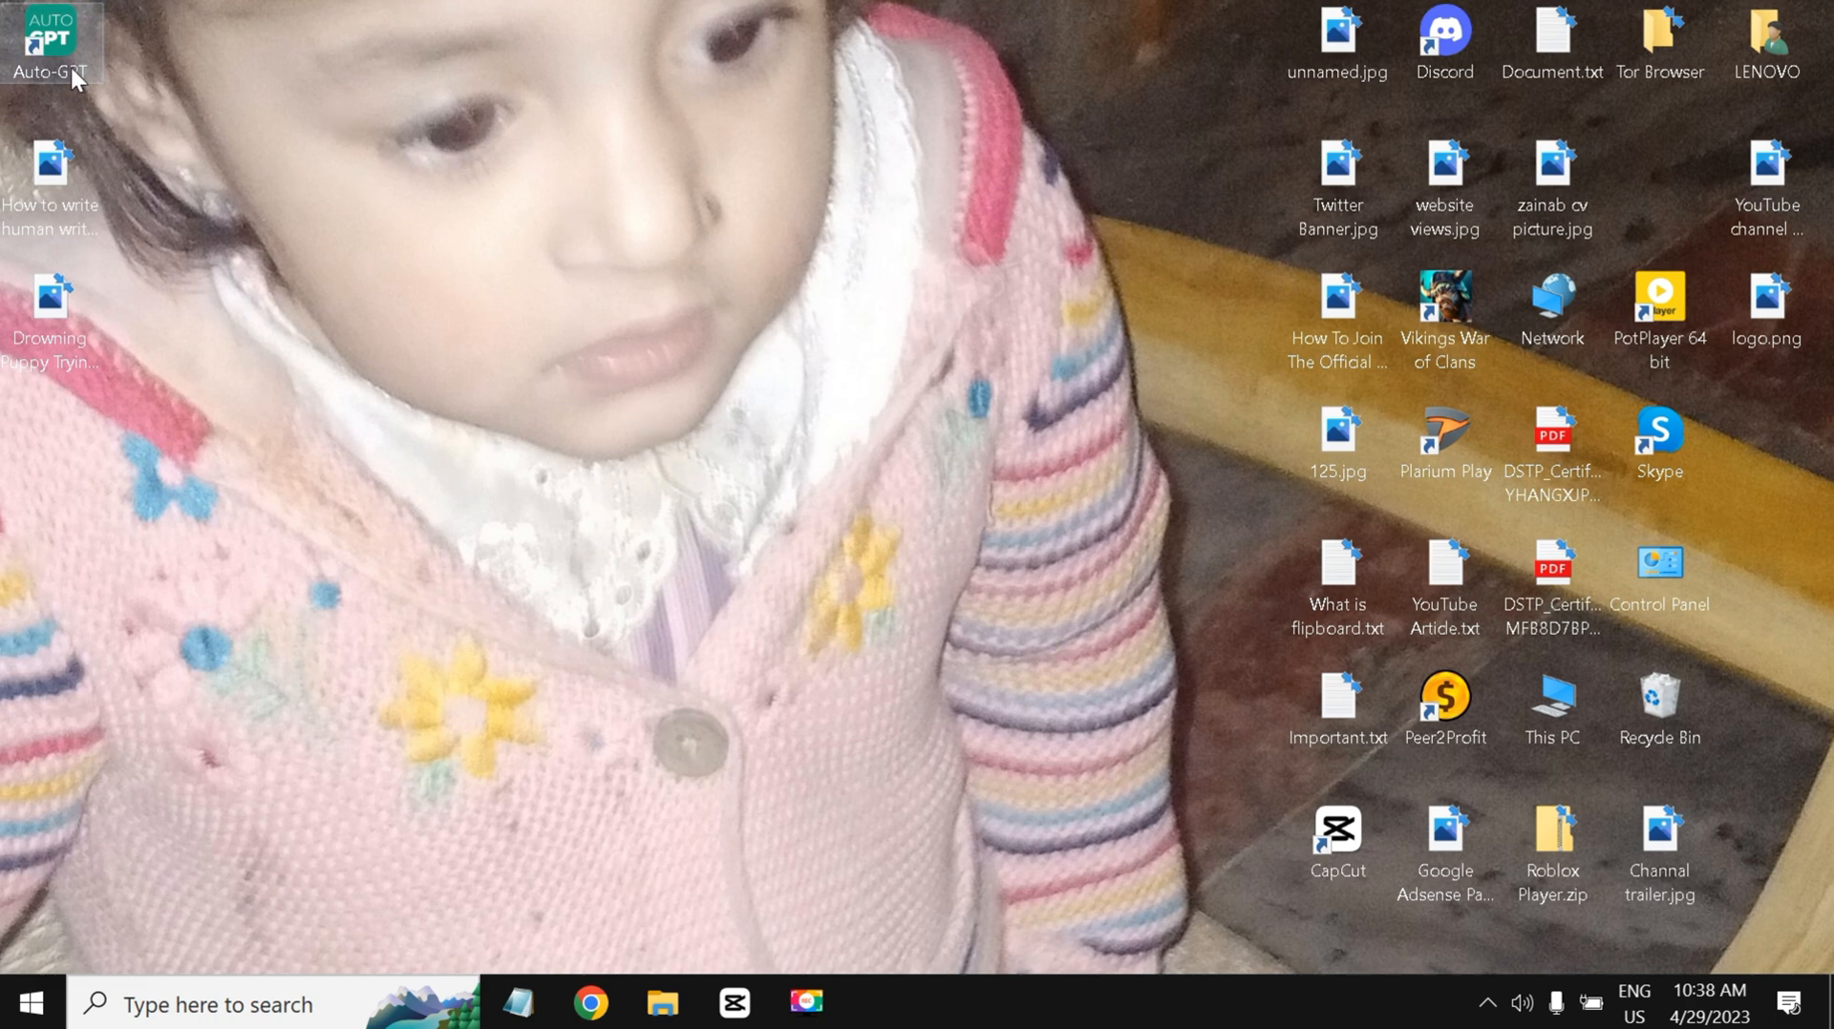
{"action": "mouse_move", "coordinate": [181, 115]}
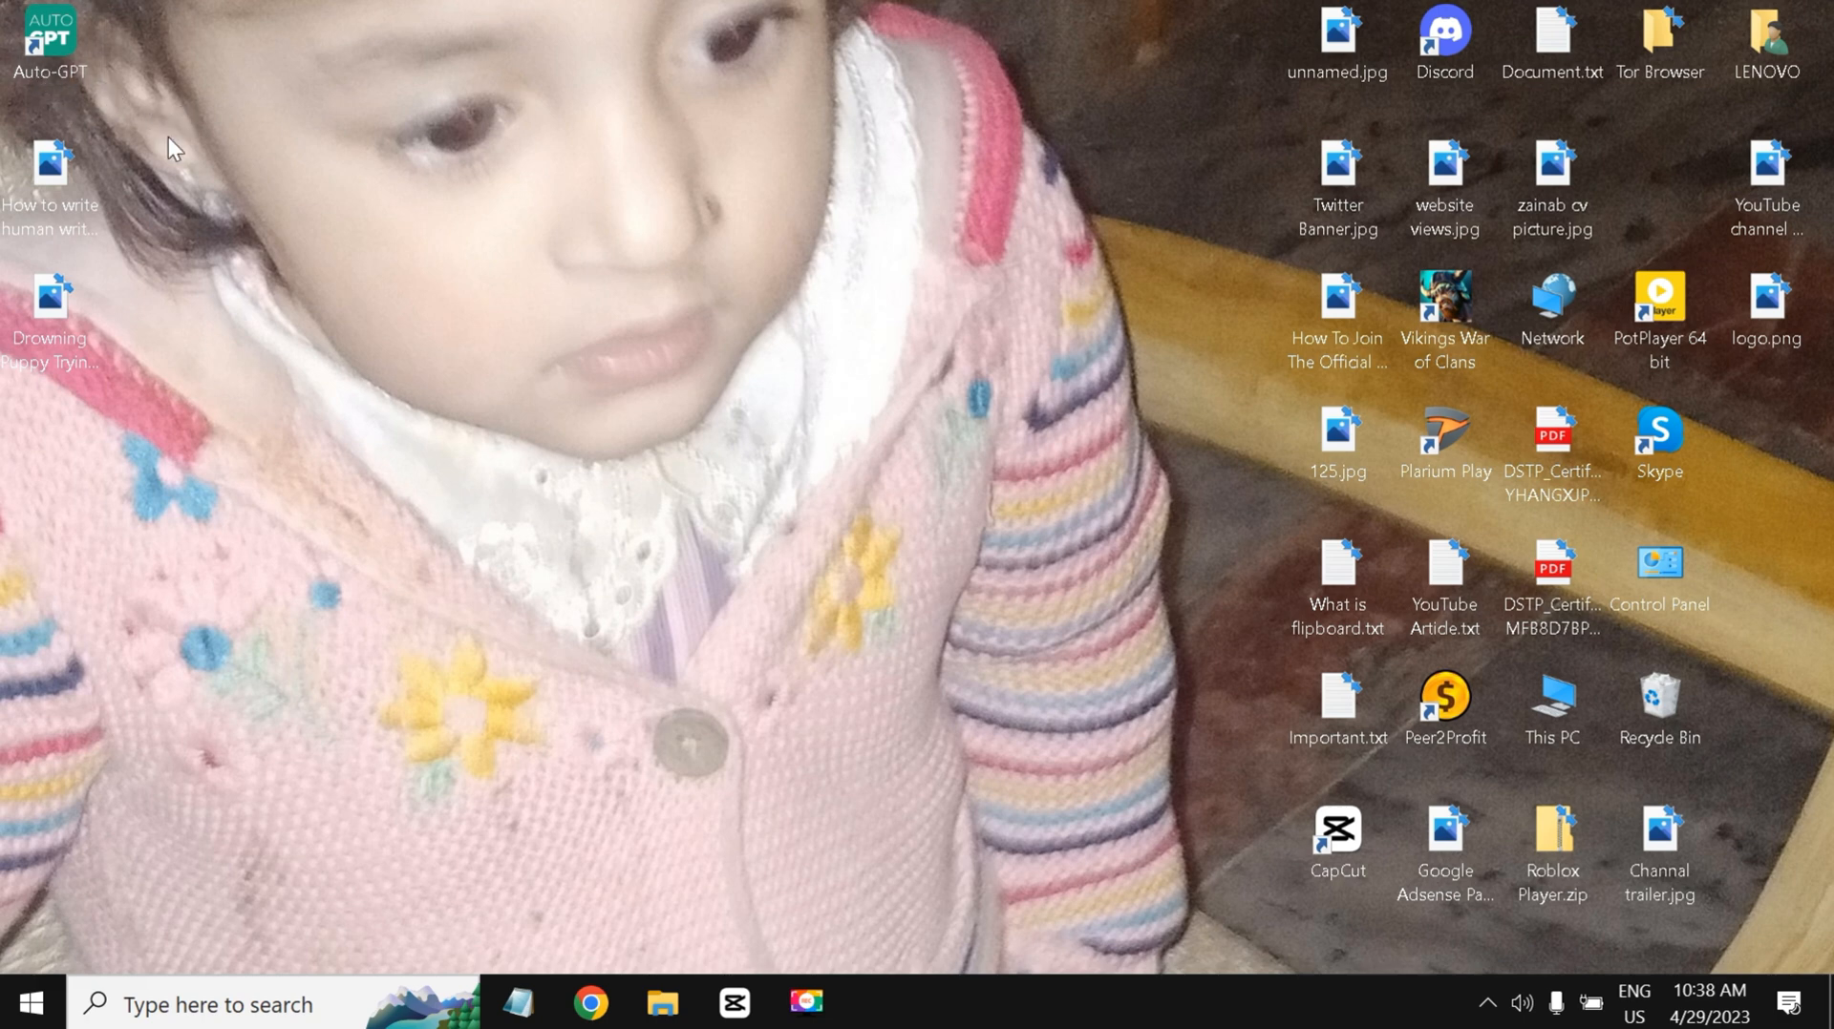
{"action": "mouse_move", "coordinate": [330, 122]}
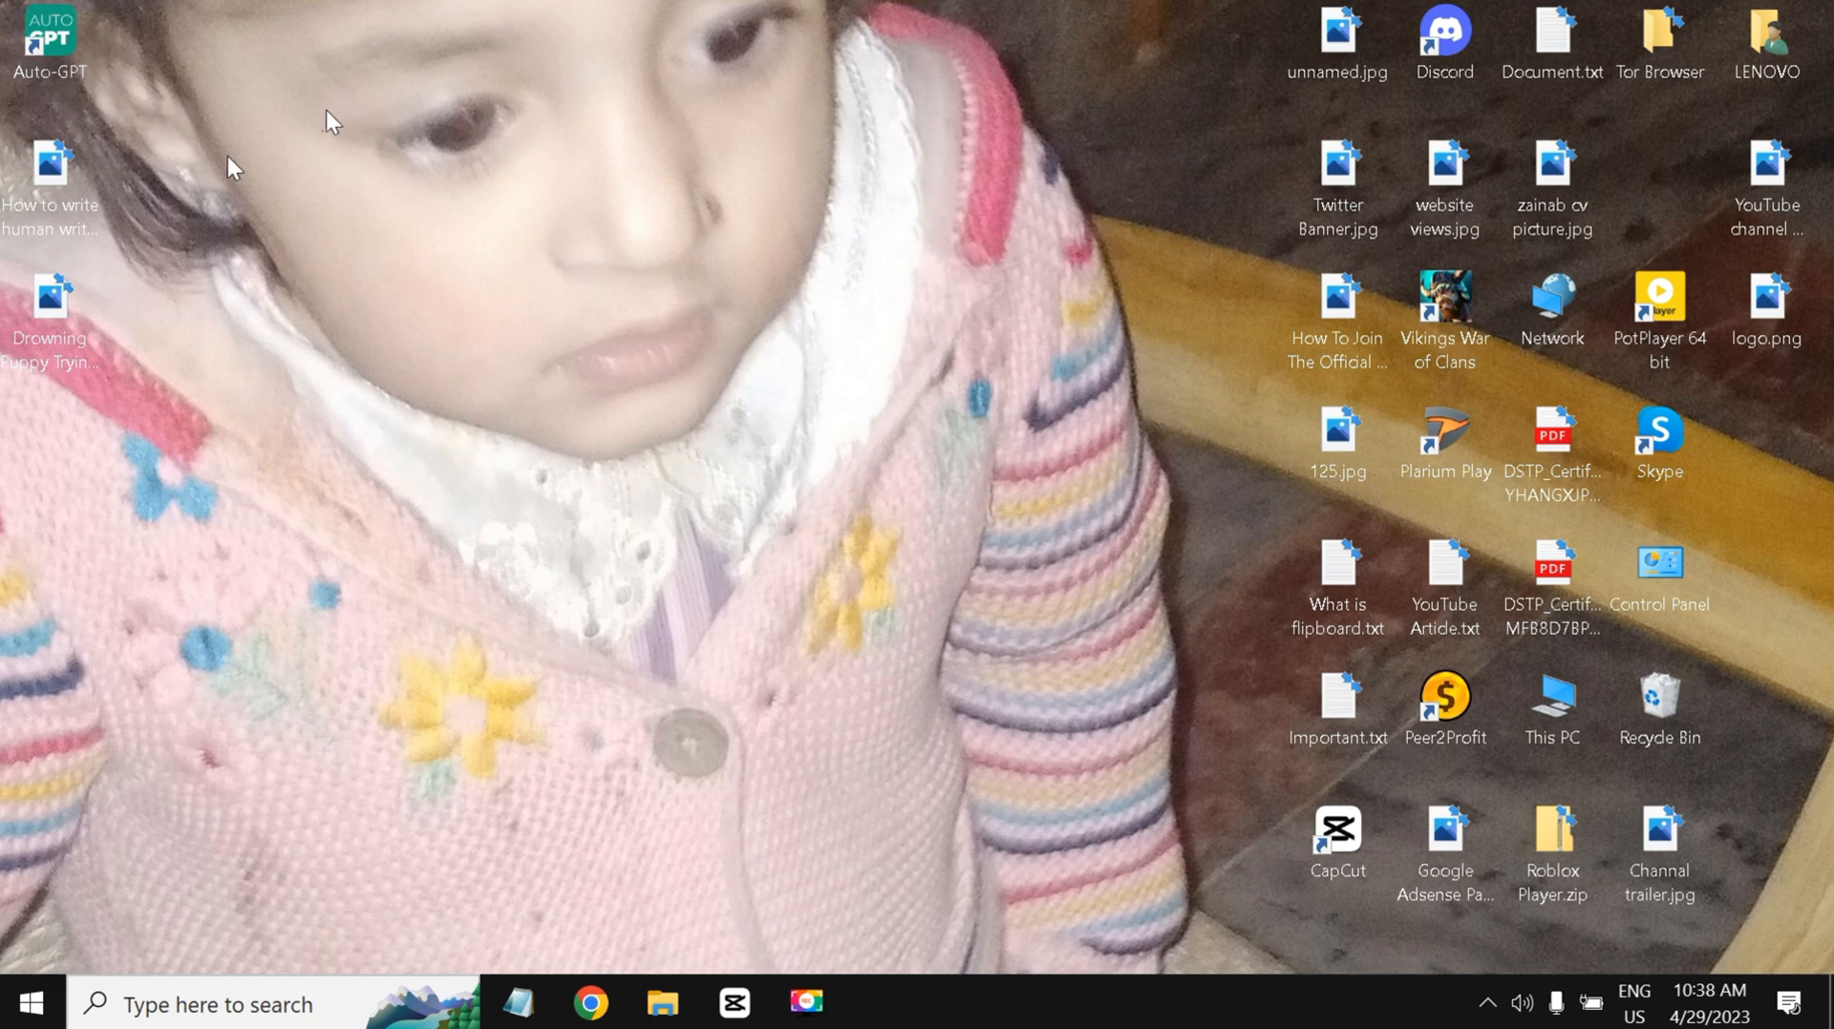
{"action": "mouse_move", "coordinate": [231, 164]}
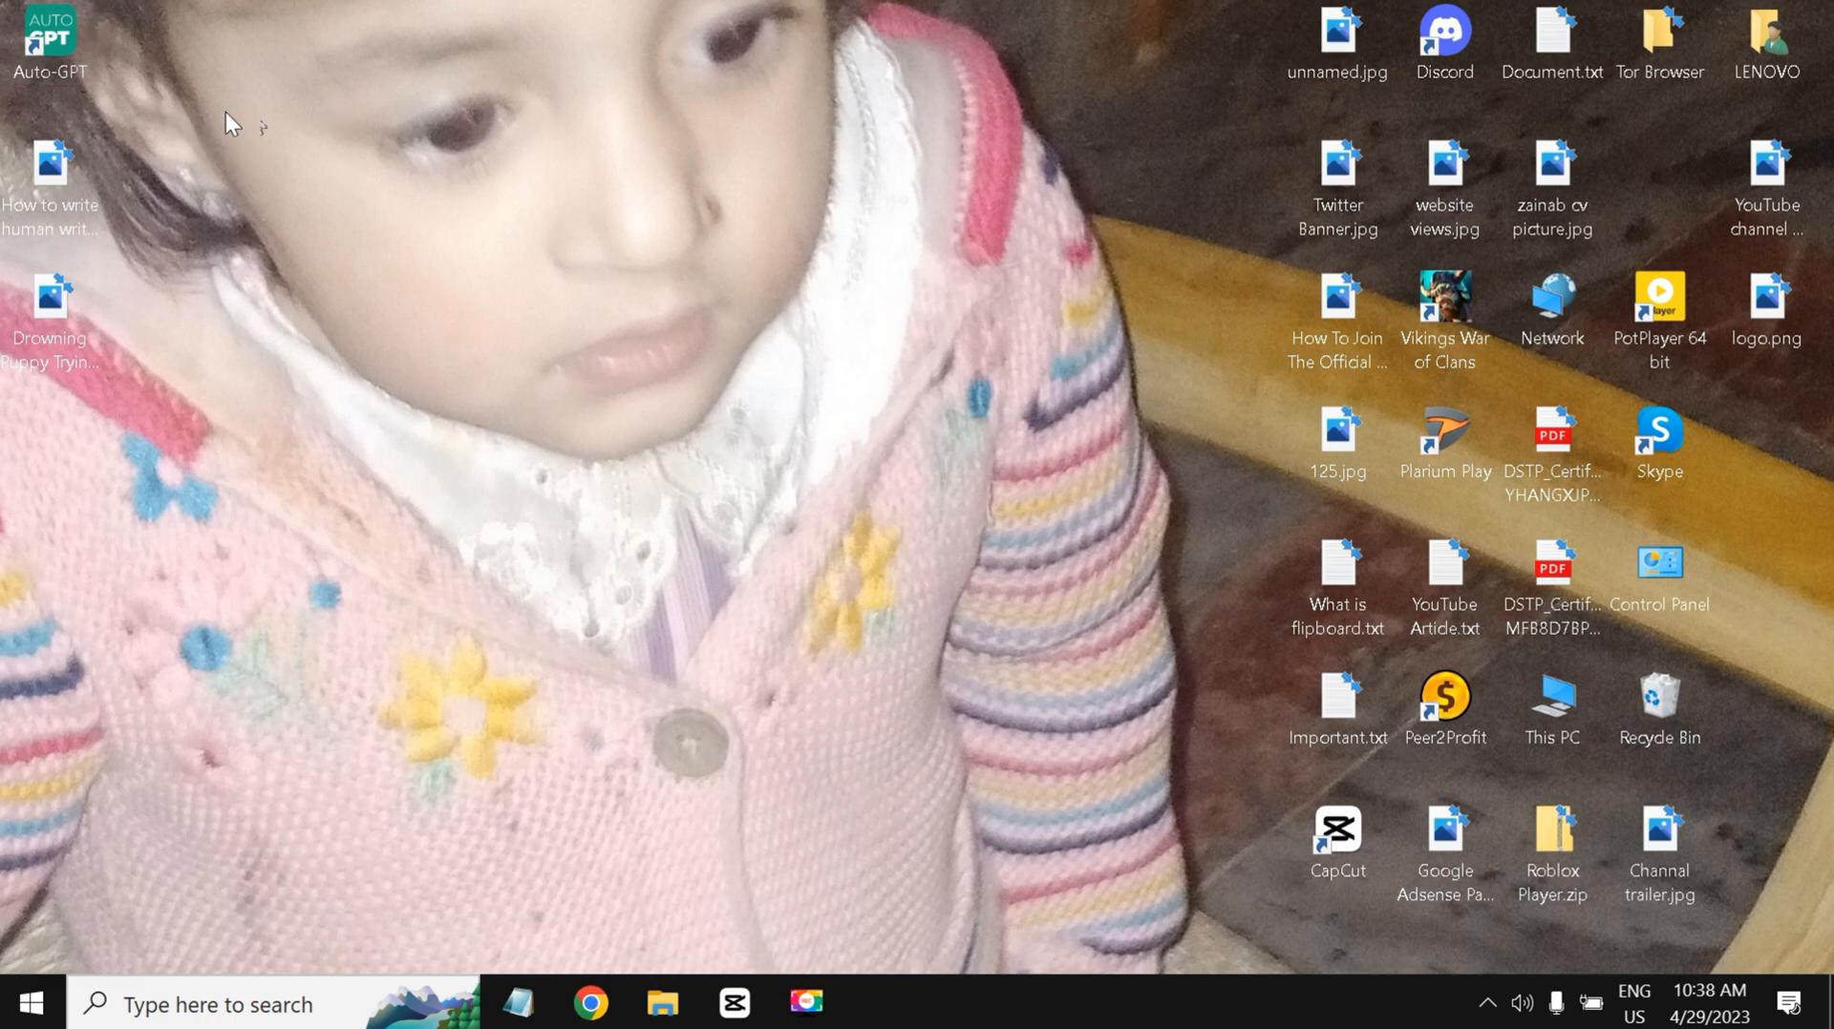
{"action": "mouse_move", "coordinate": [139, 94]}
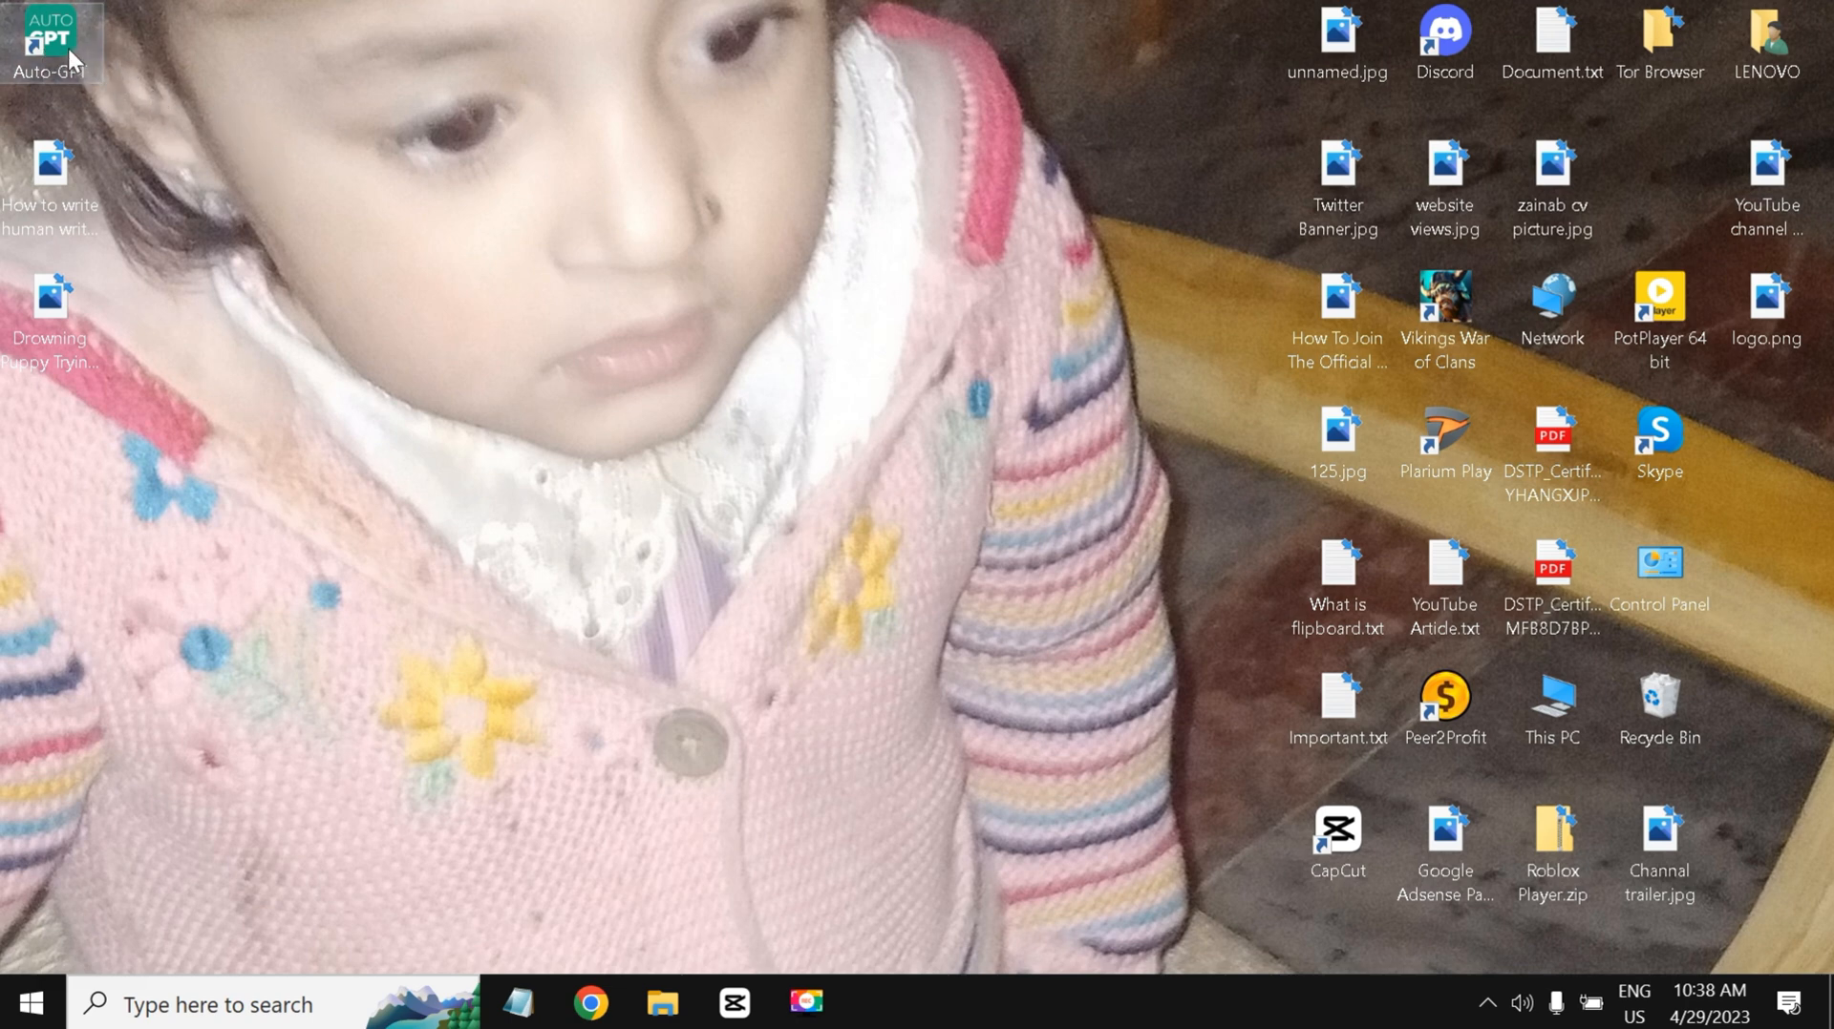
{"action": "right_click", "coordinate": [50, 40]}
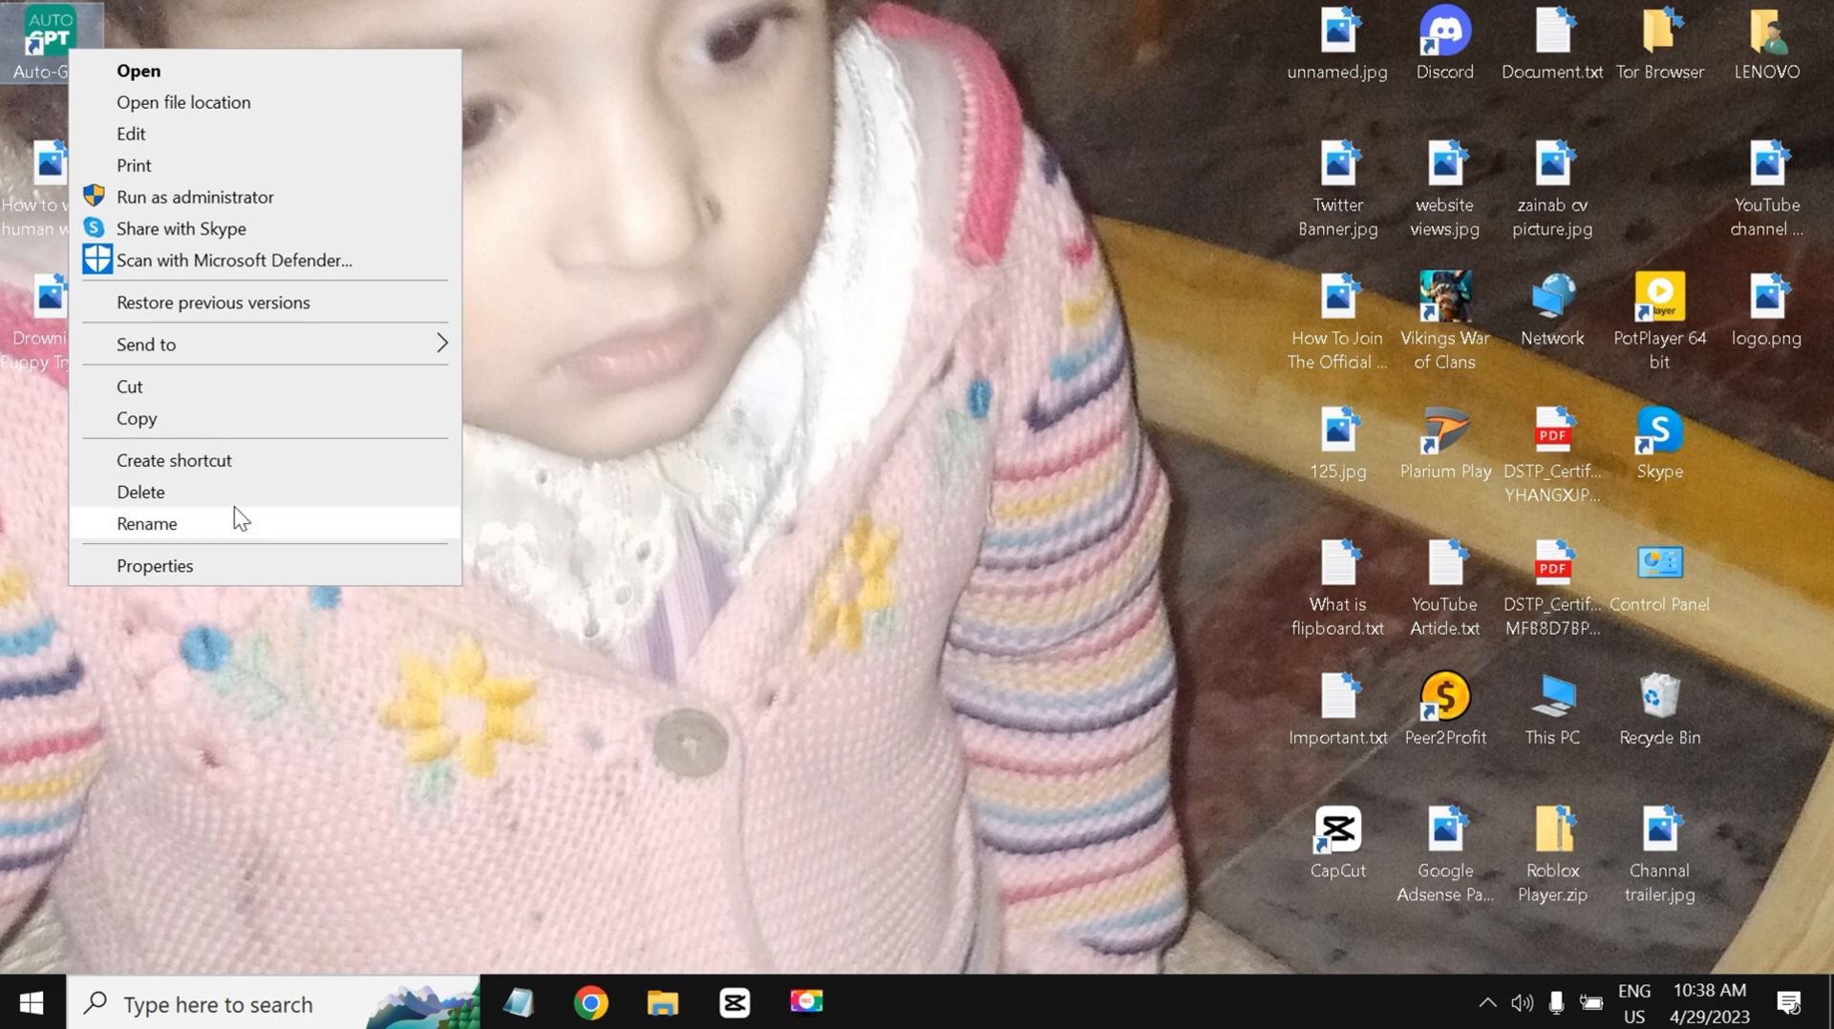
{"action": "mouse_move", "coordinate": [246, 491]}
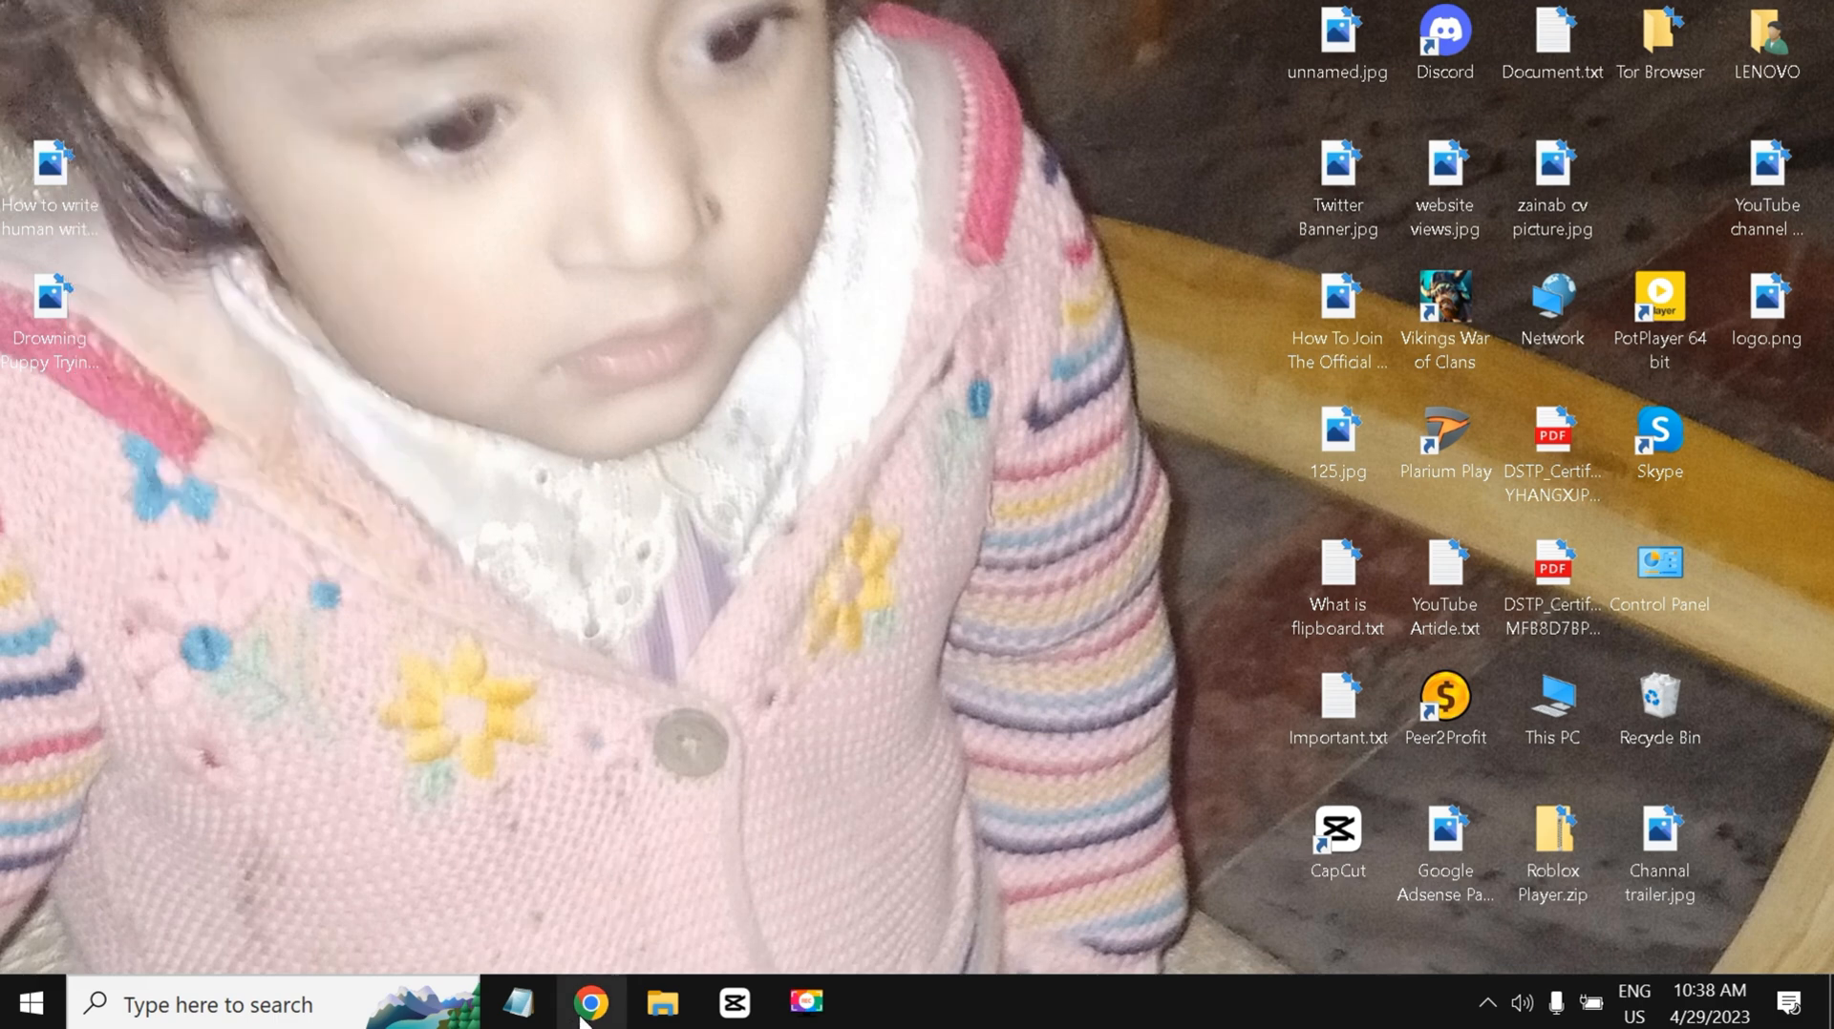
Step: Navigate to D:\AutoGPT in File Explorer and delete the Auto-GPT-0.2.2 folder inside it
{"action": "left_click", "coordinate": [661, 1003]}
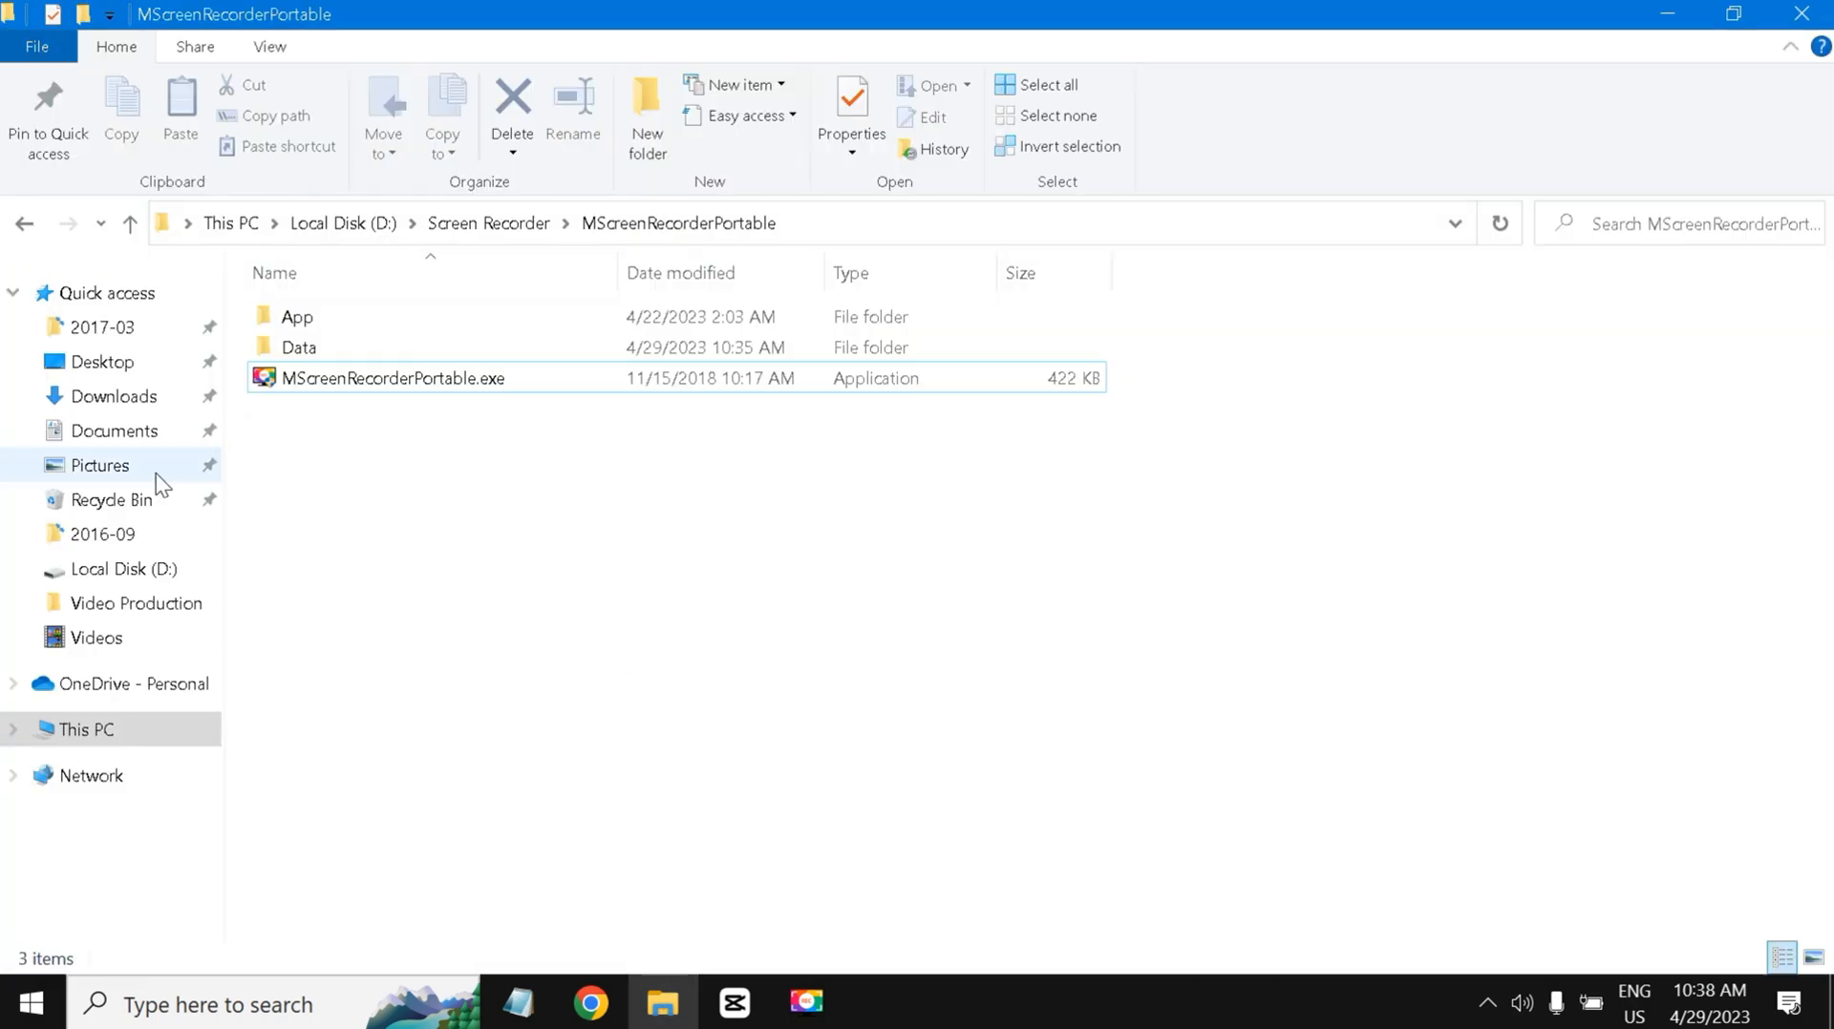
{"action": "left_click", "coordinate": [83, 730]}
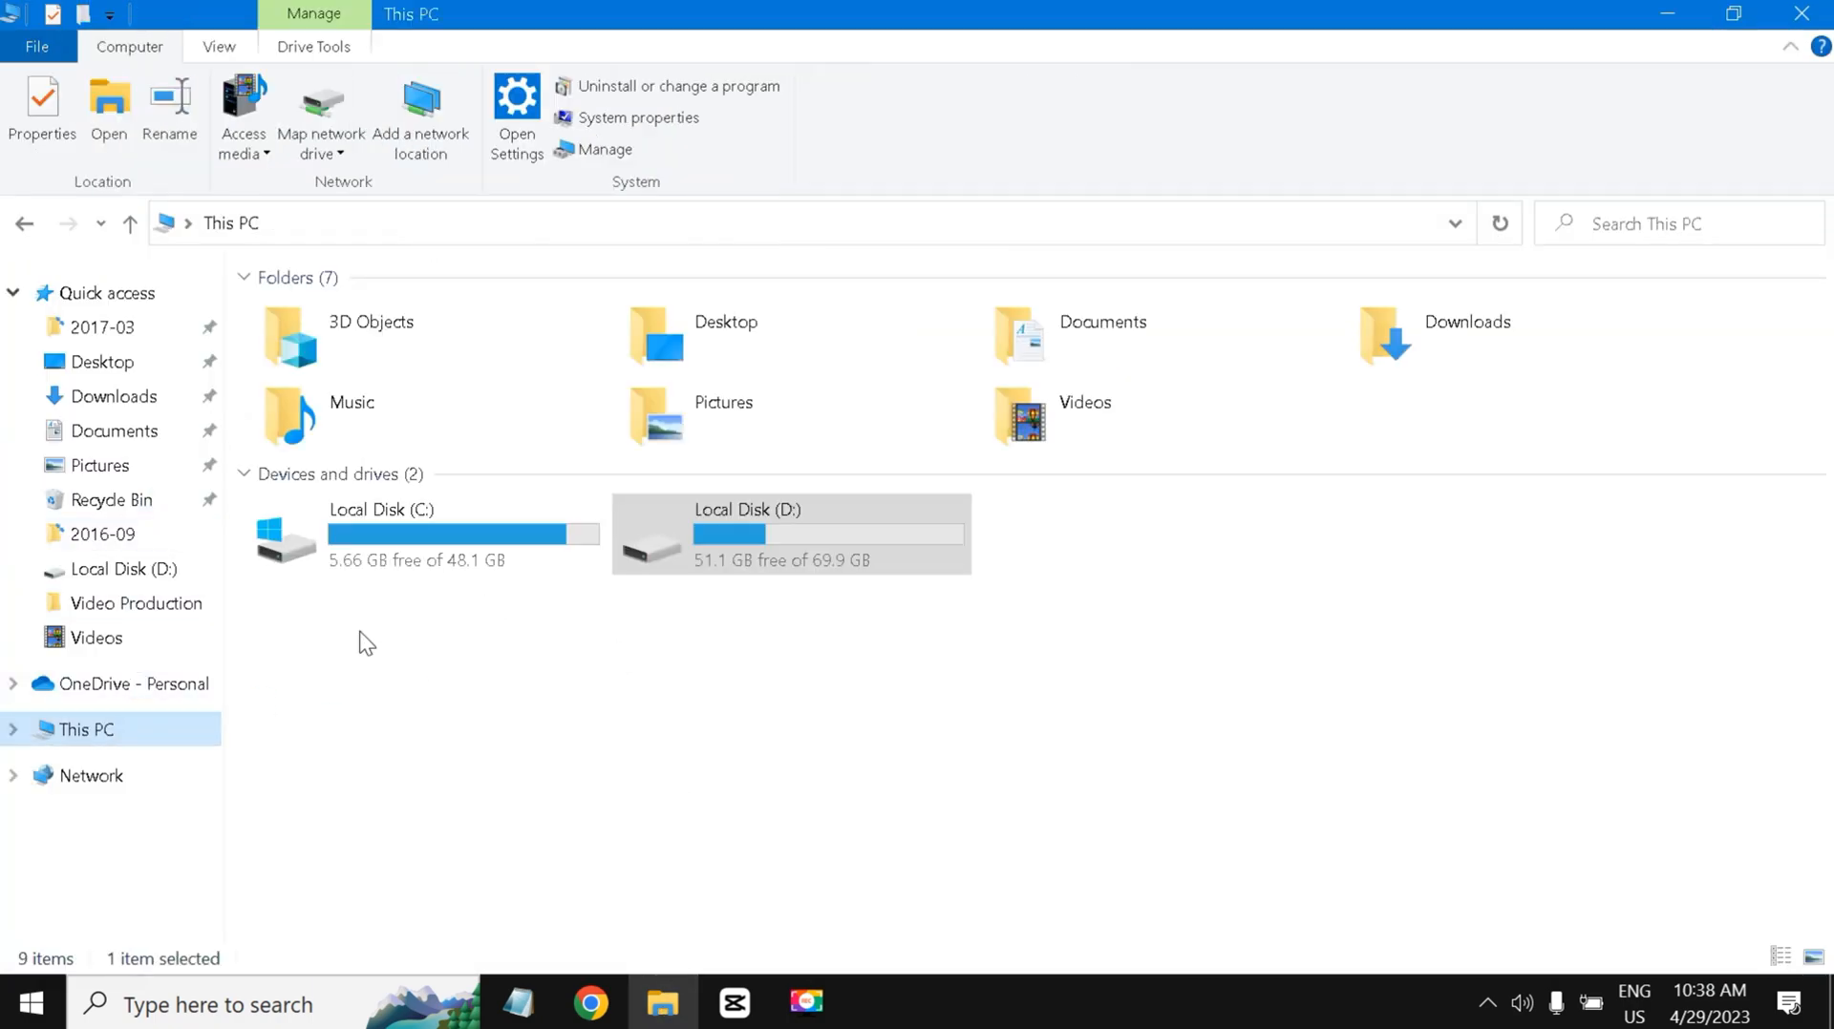
{"action": "double_click", "coordinate": [789, 533]}
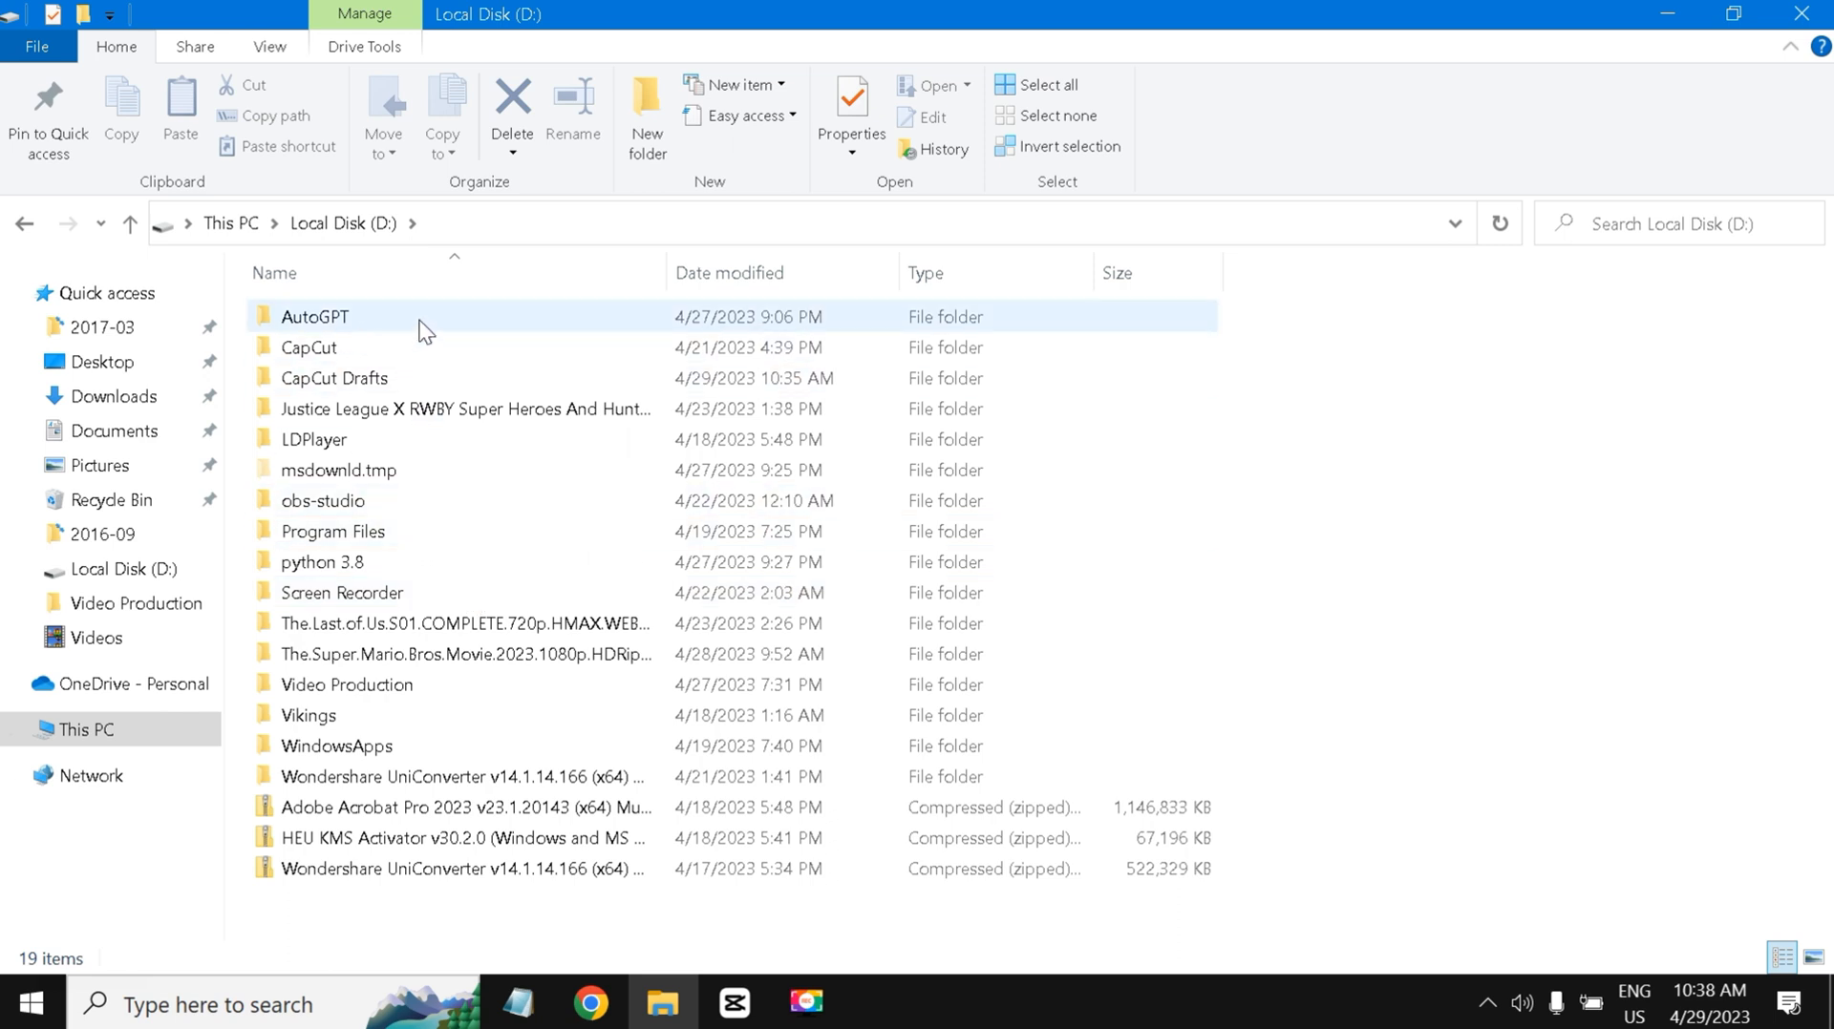
{"action": "double_click", "coordinate": [314, 315]}
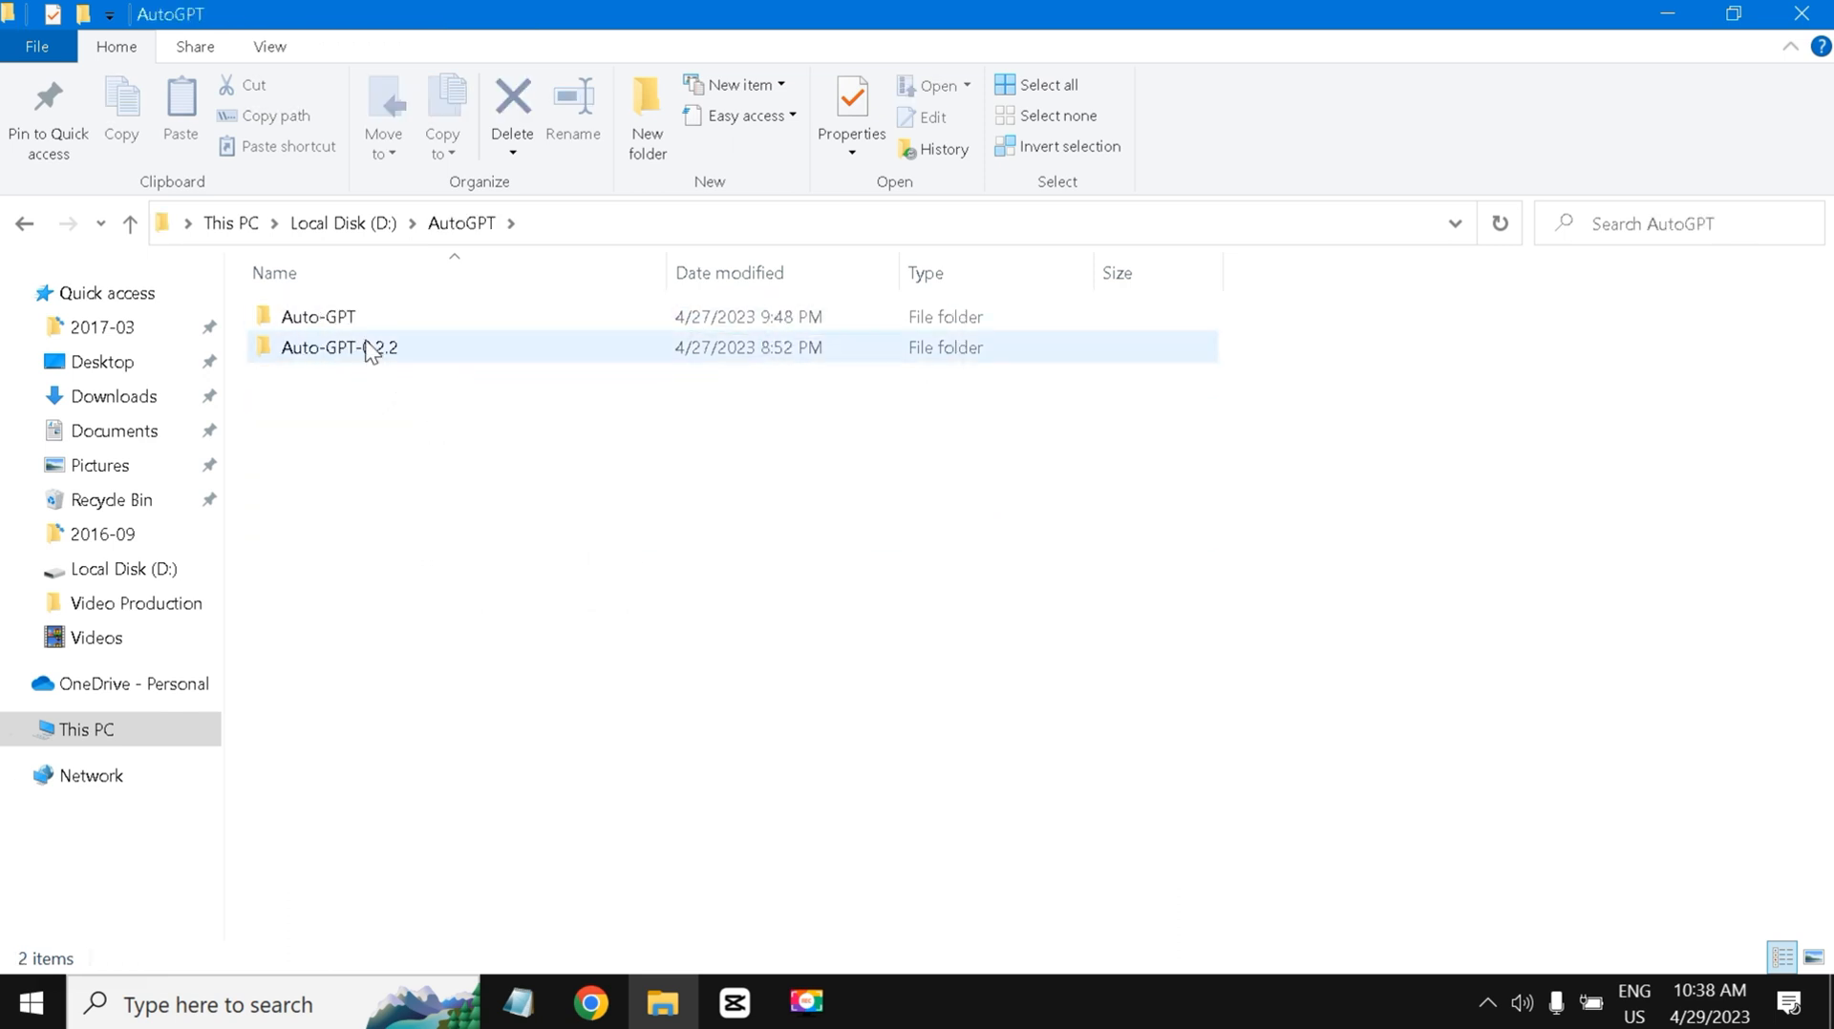
{"action": "mouse_move", "coordinate": [340, 347]}
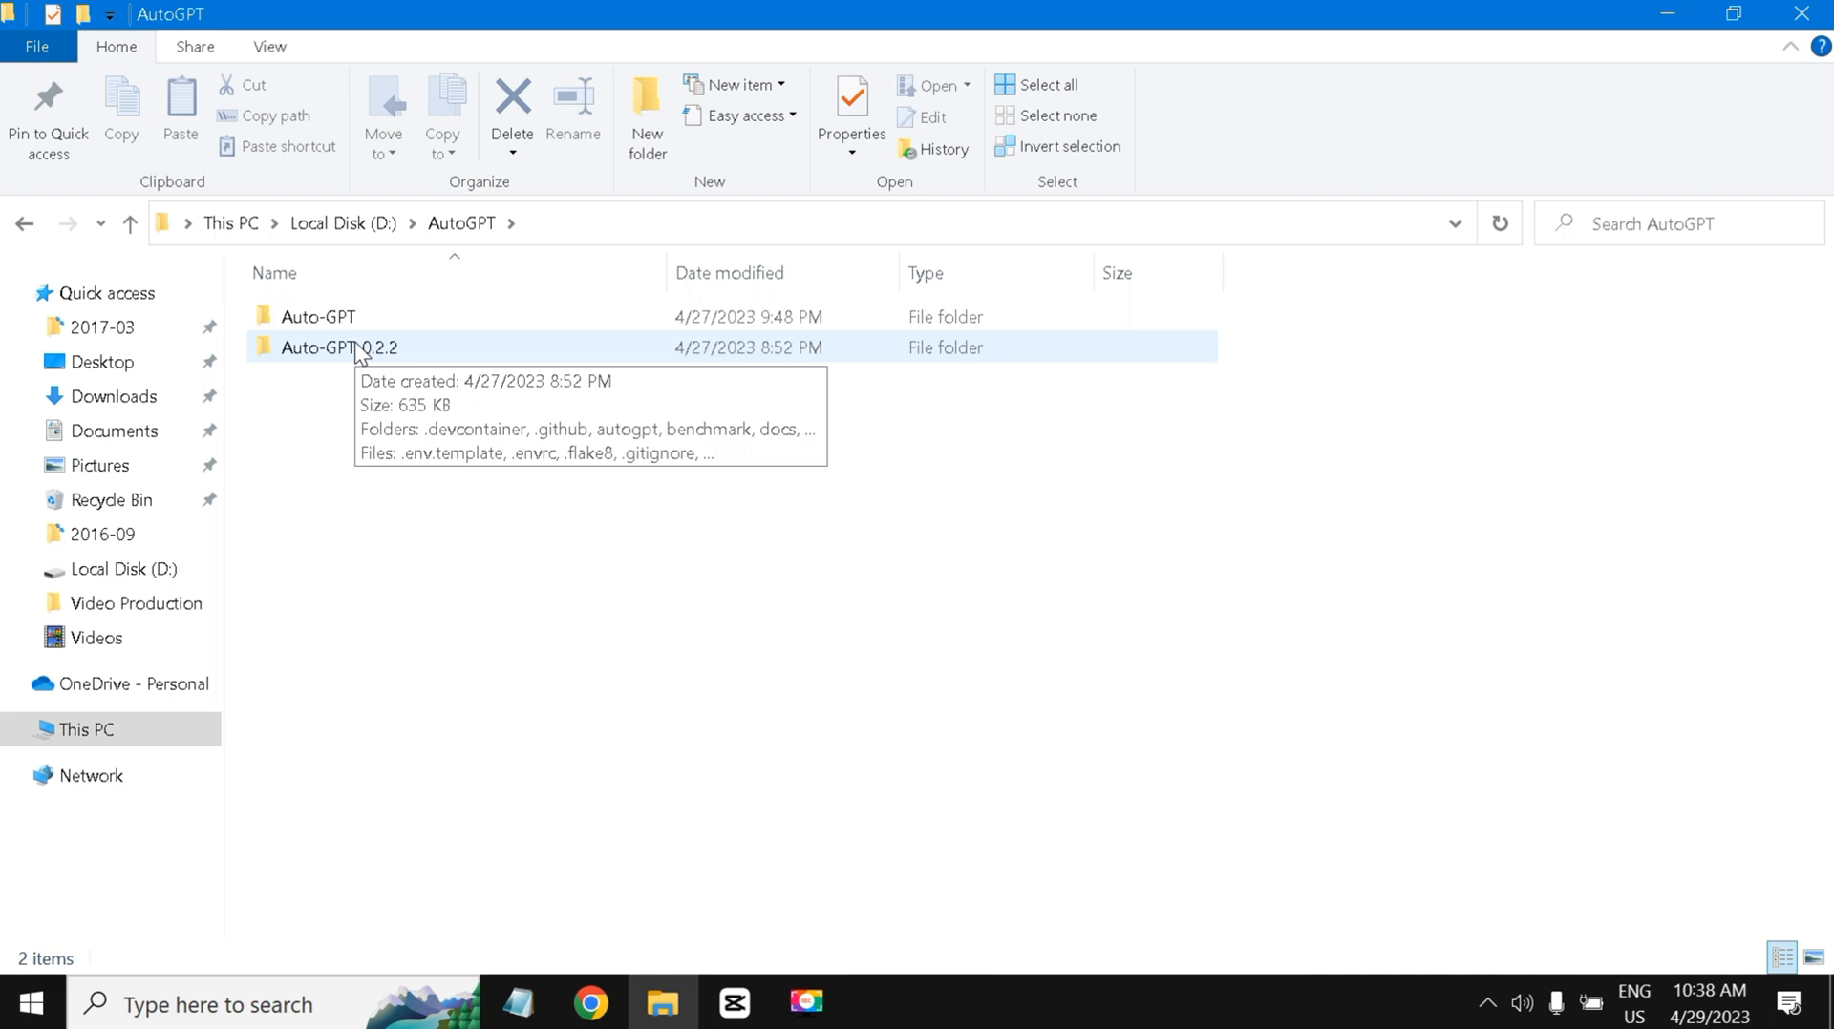
{"action": "right_click", "coordinate": [340, 348]}
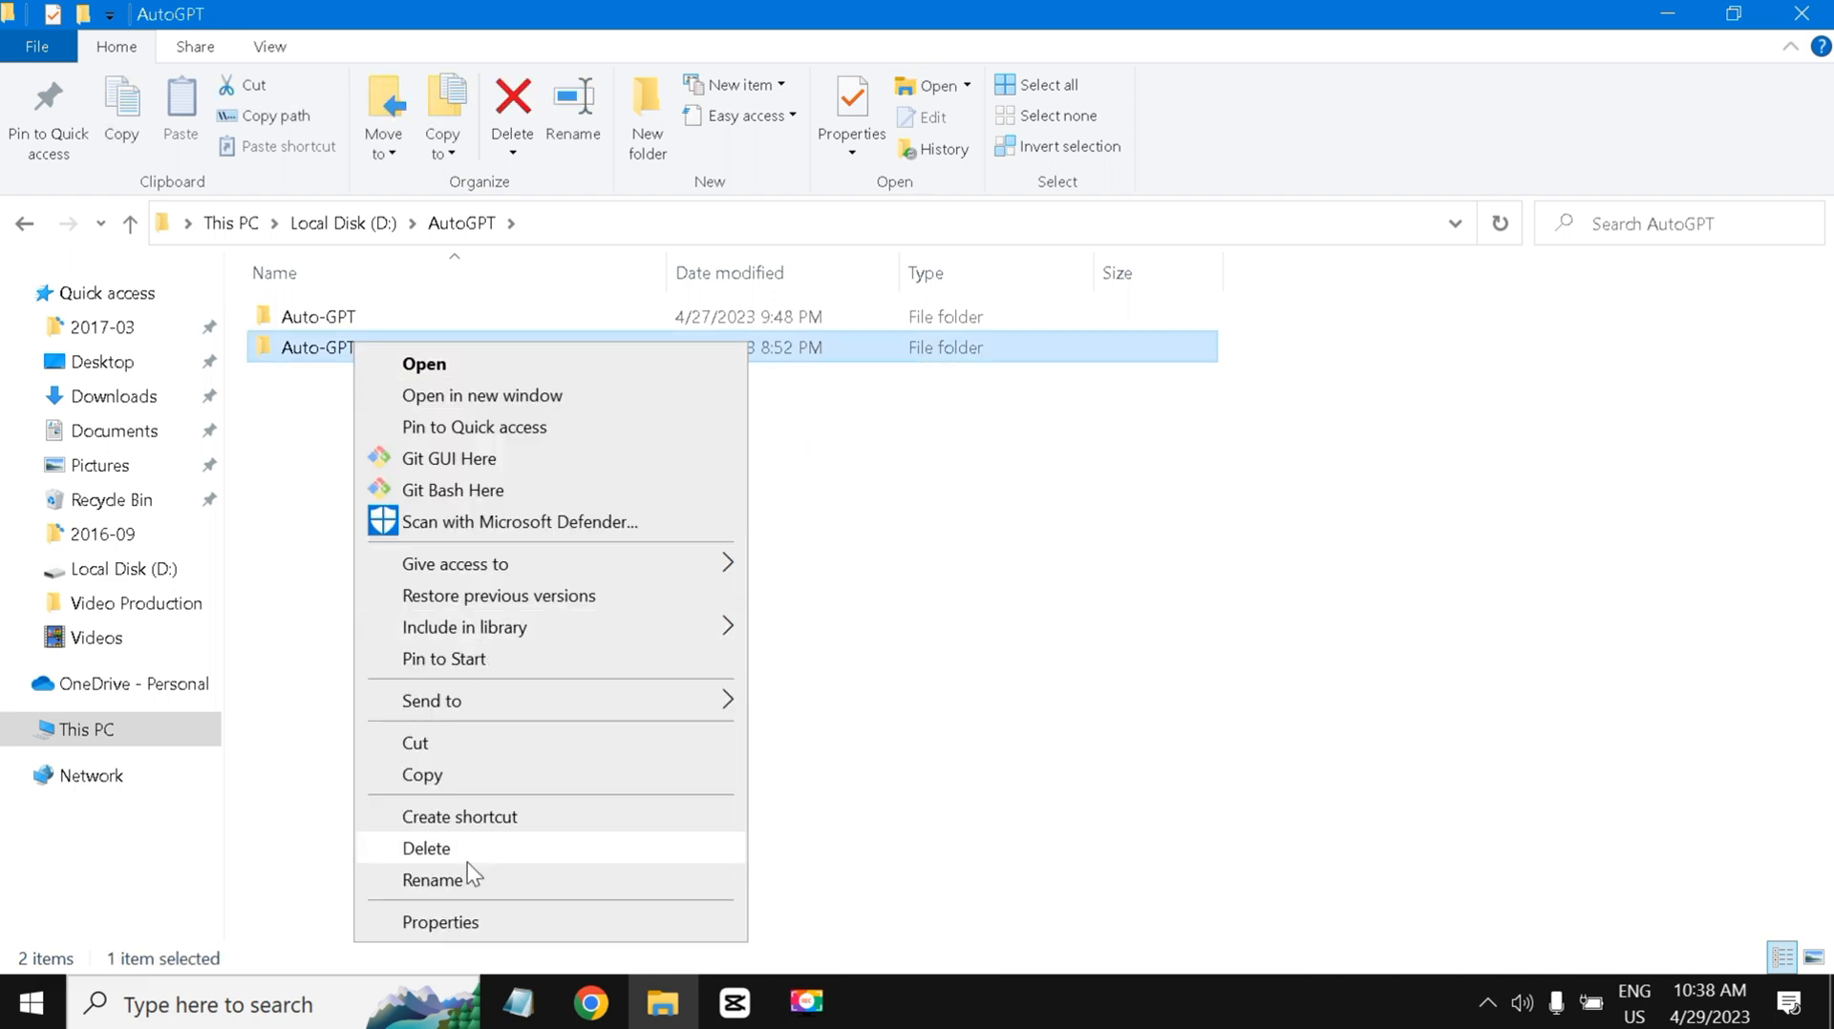
{"action": "left_click", "coordinate": [426, 848]}
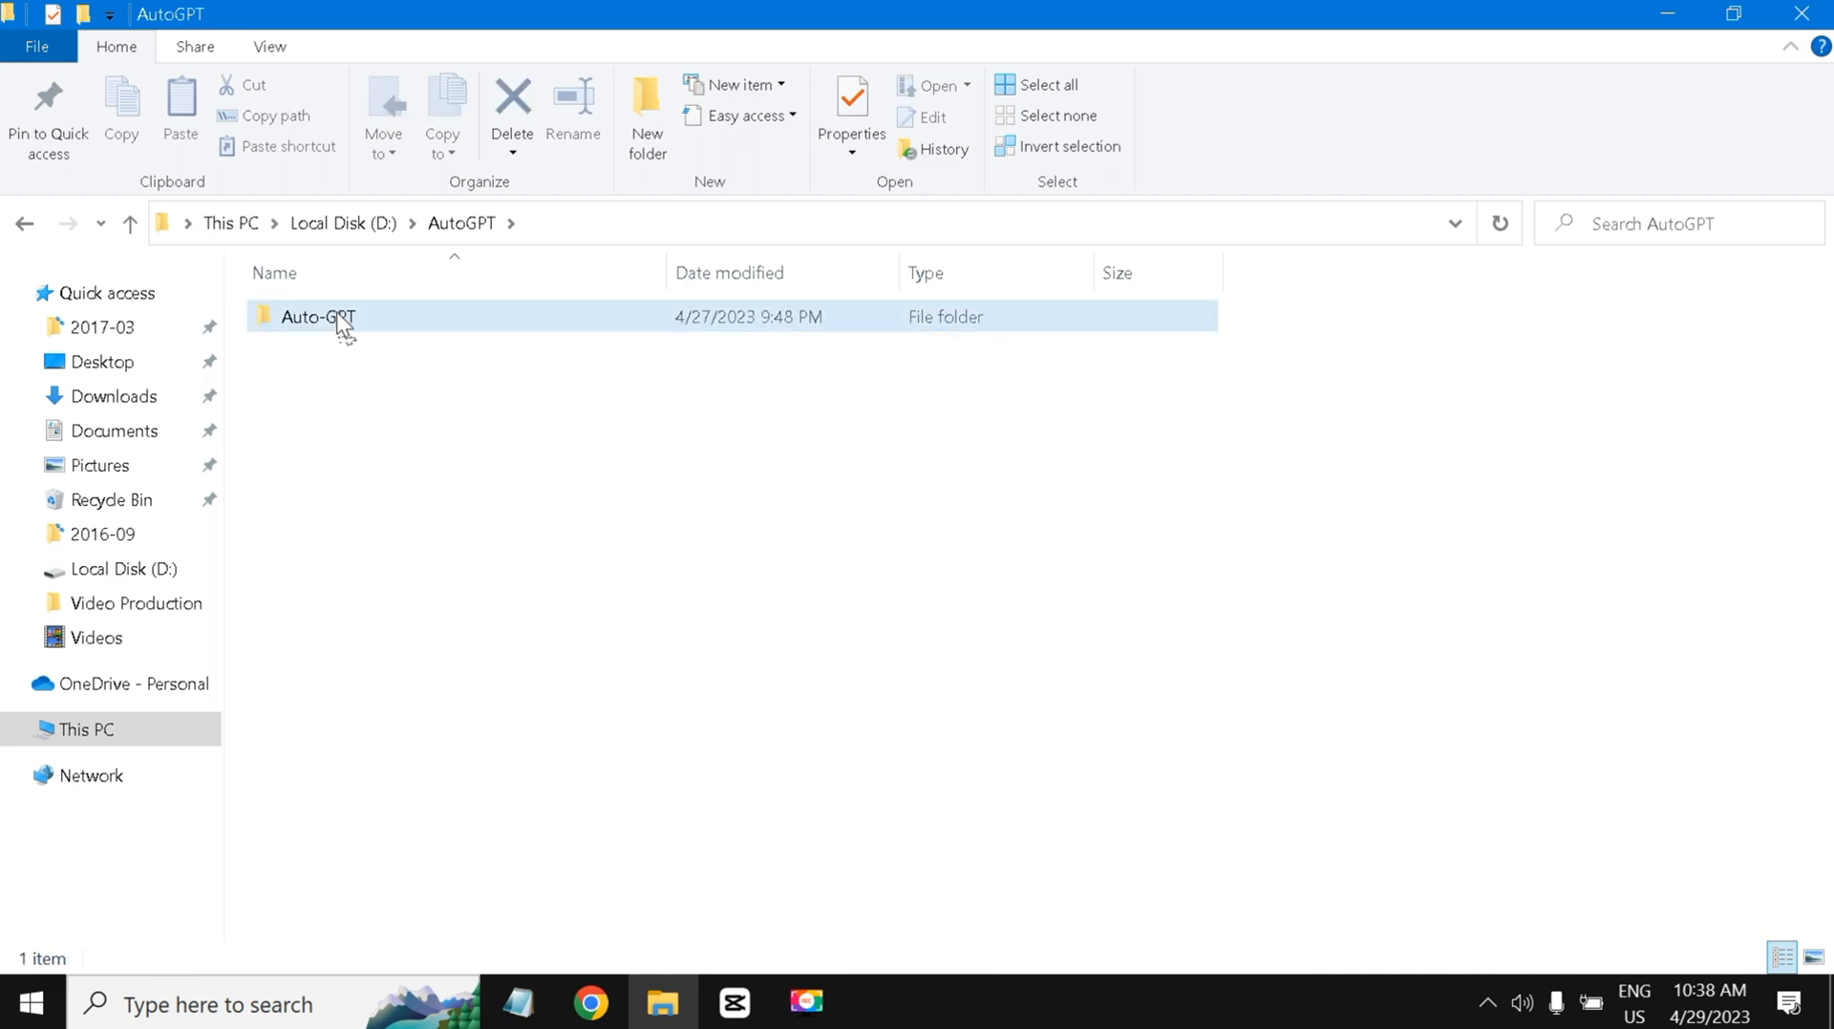
Step: Go back up to Local Disk (D:) and delete the whole AutoGPT folder
{"action": "left_click", "coordinate": [317, 315]}
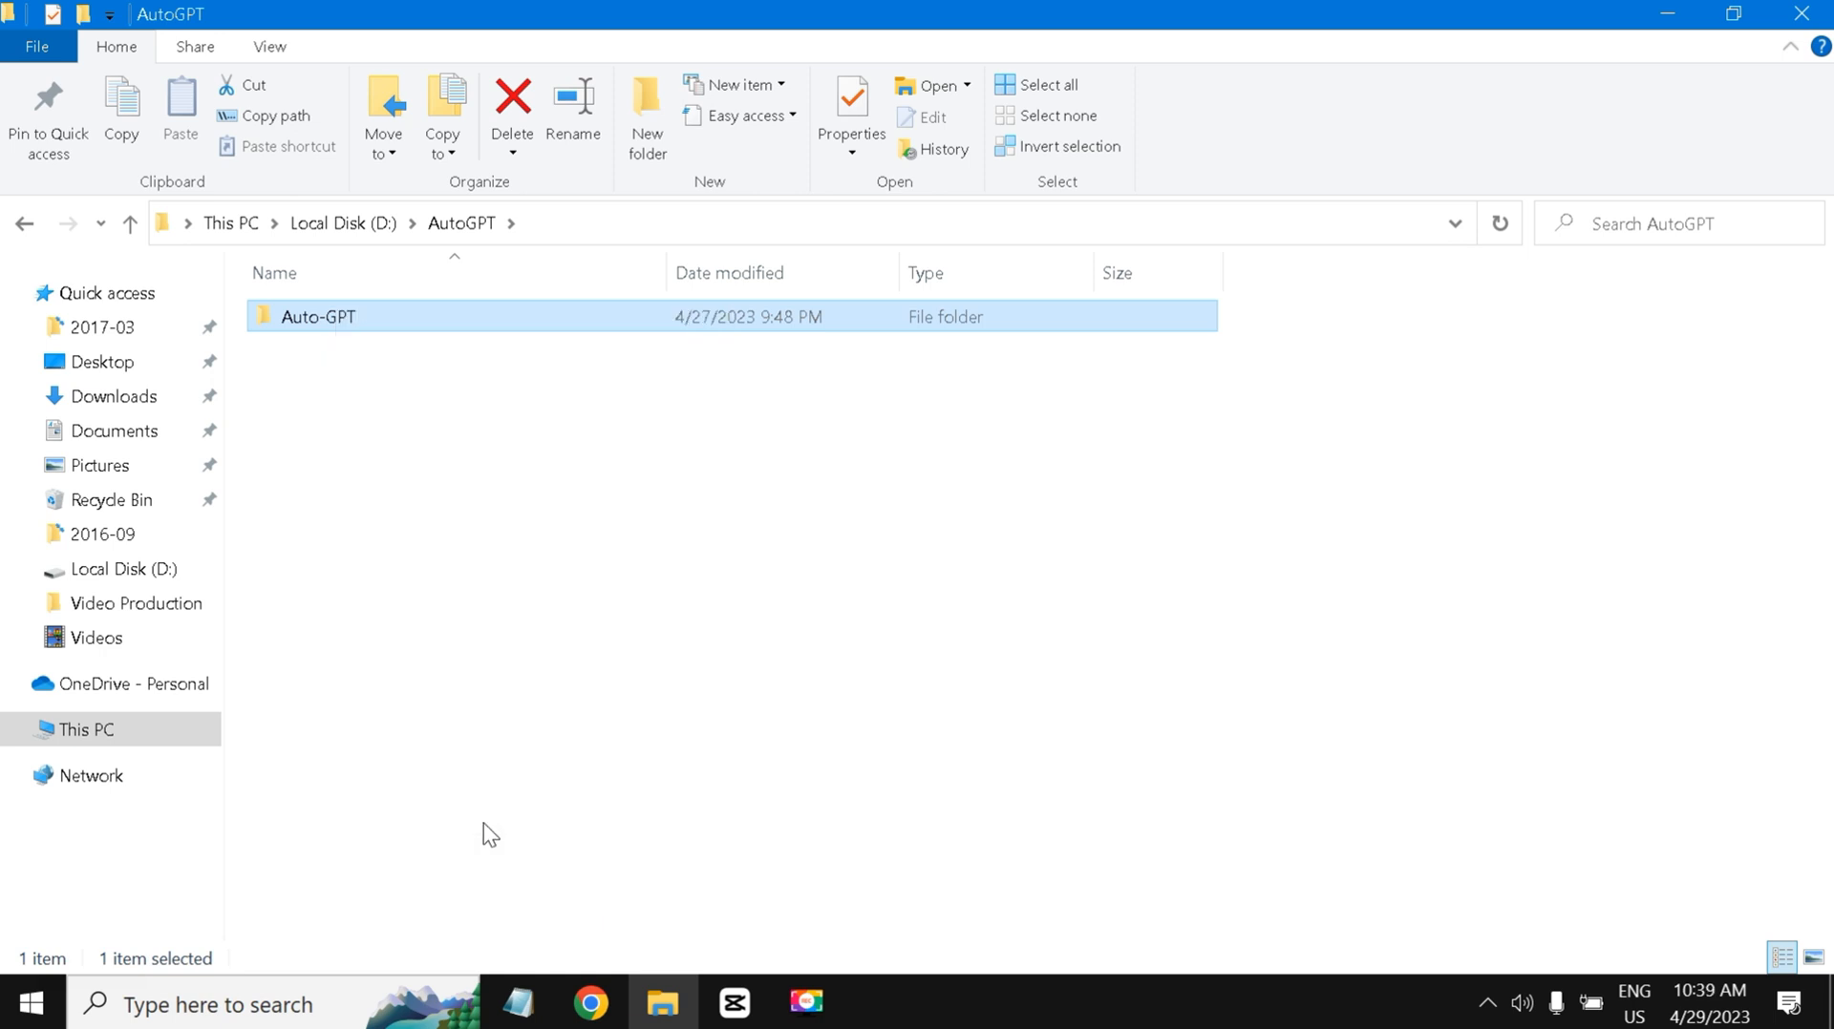
{"action": "left_click", "coordinate": [128, 223]}
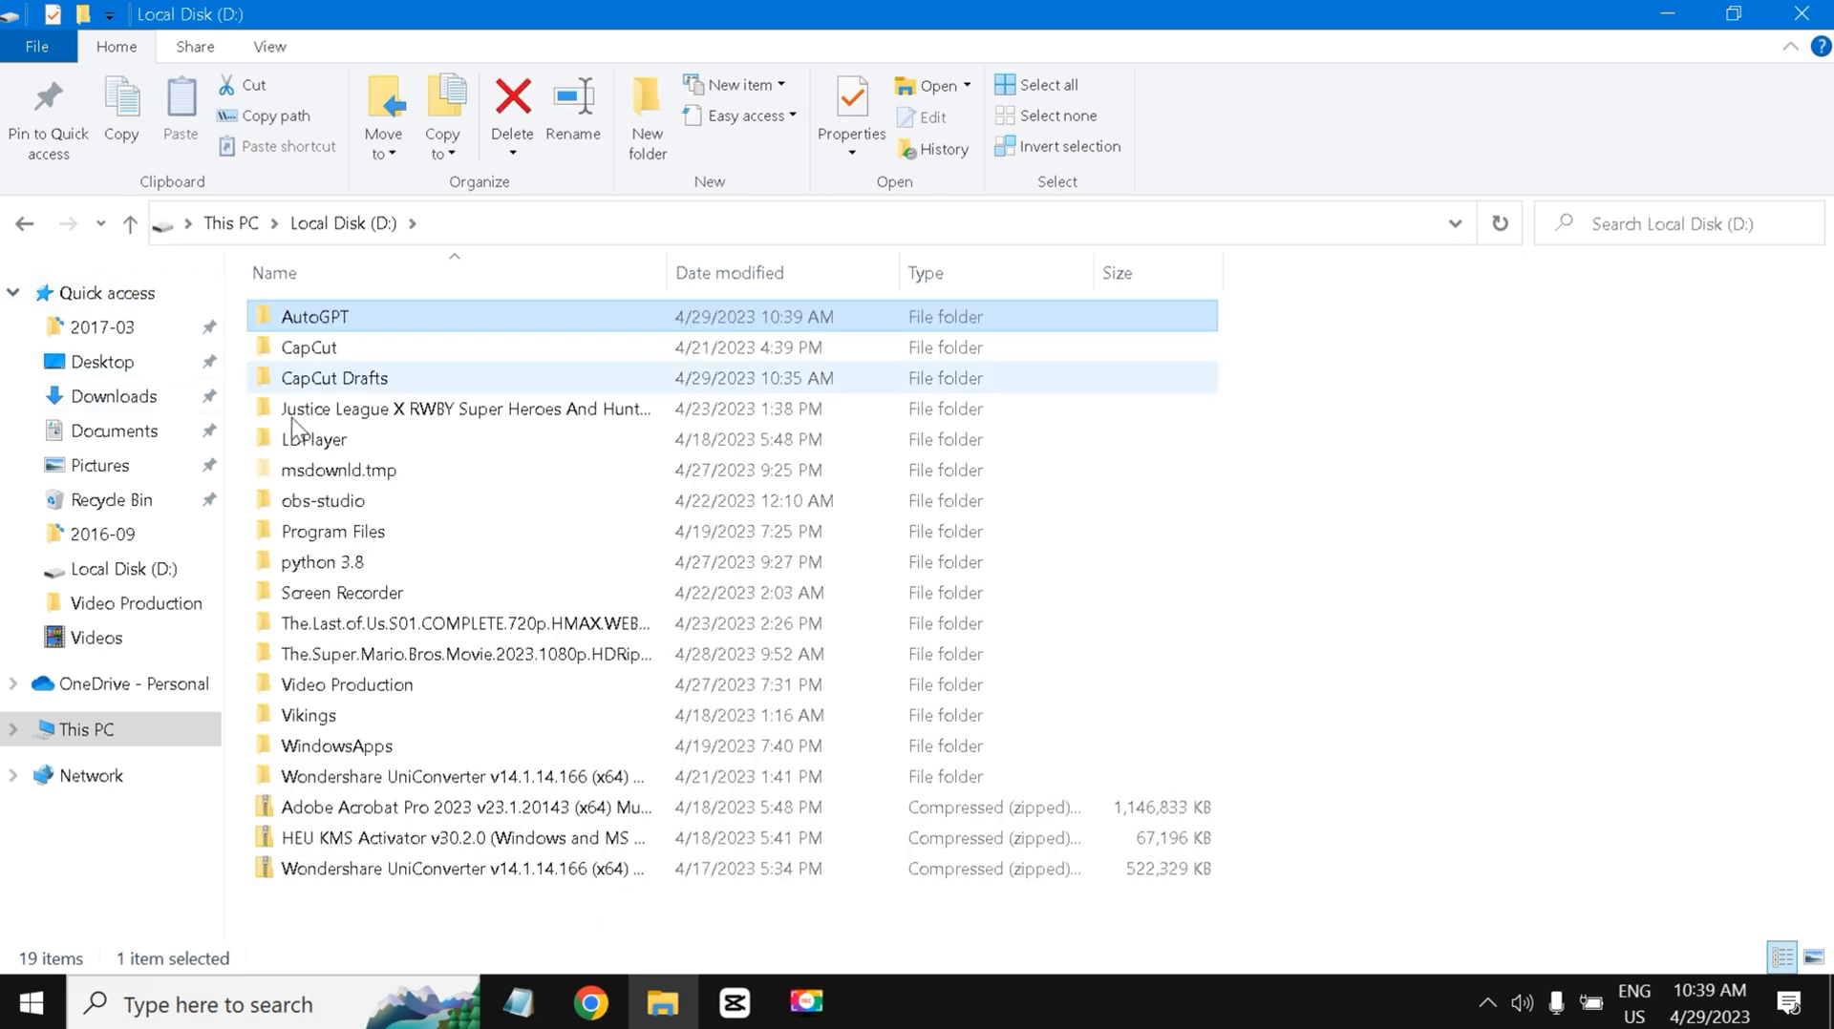
{"action": "right_click", "coordinate": [312, 315]}
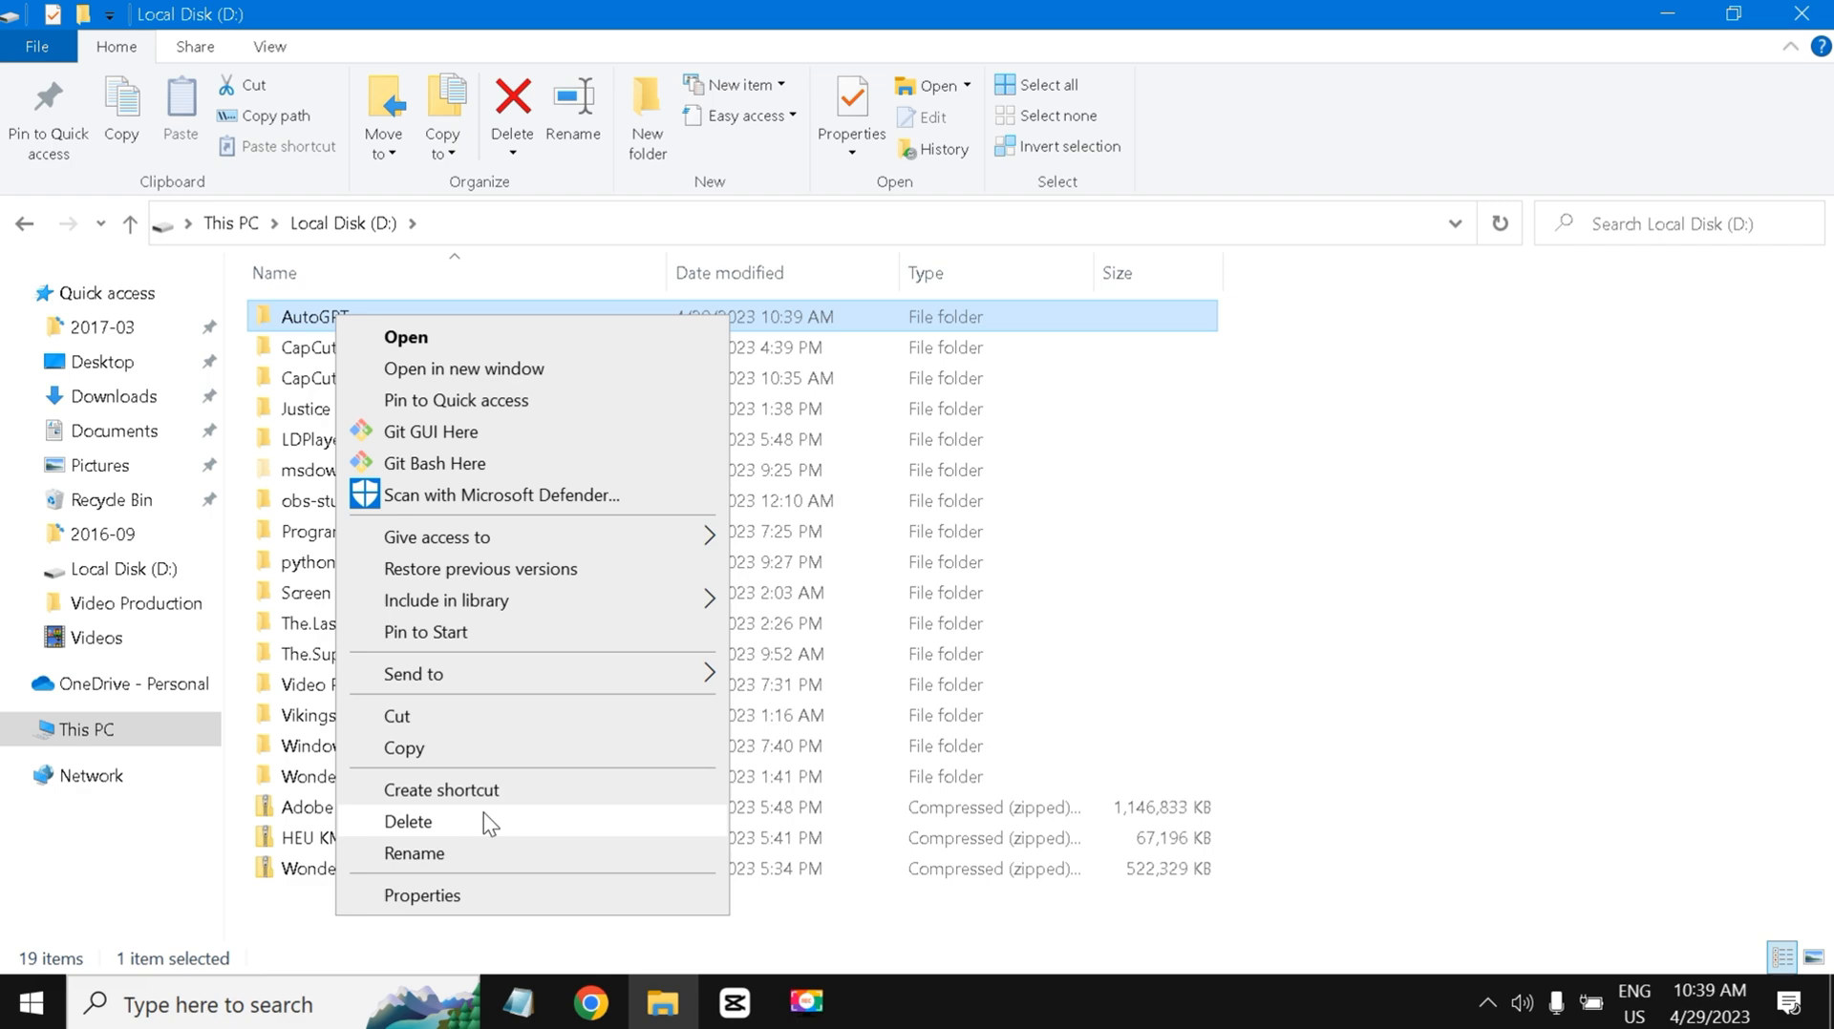
{"action": "left_click", "coordinate": [409, 821]}
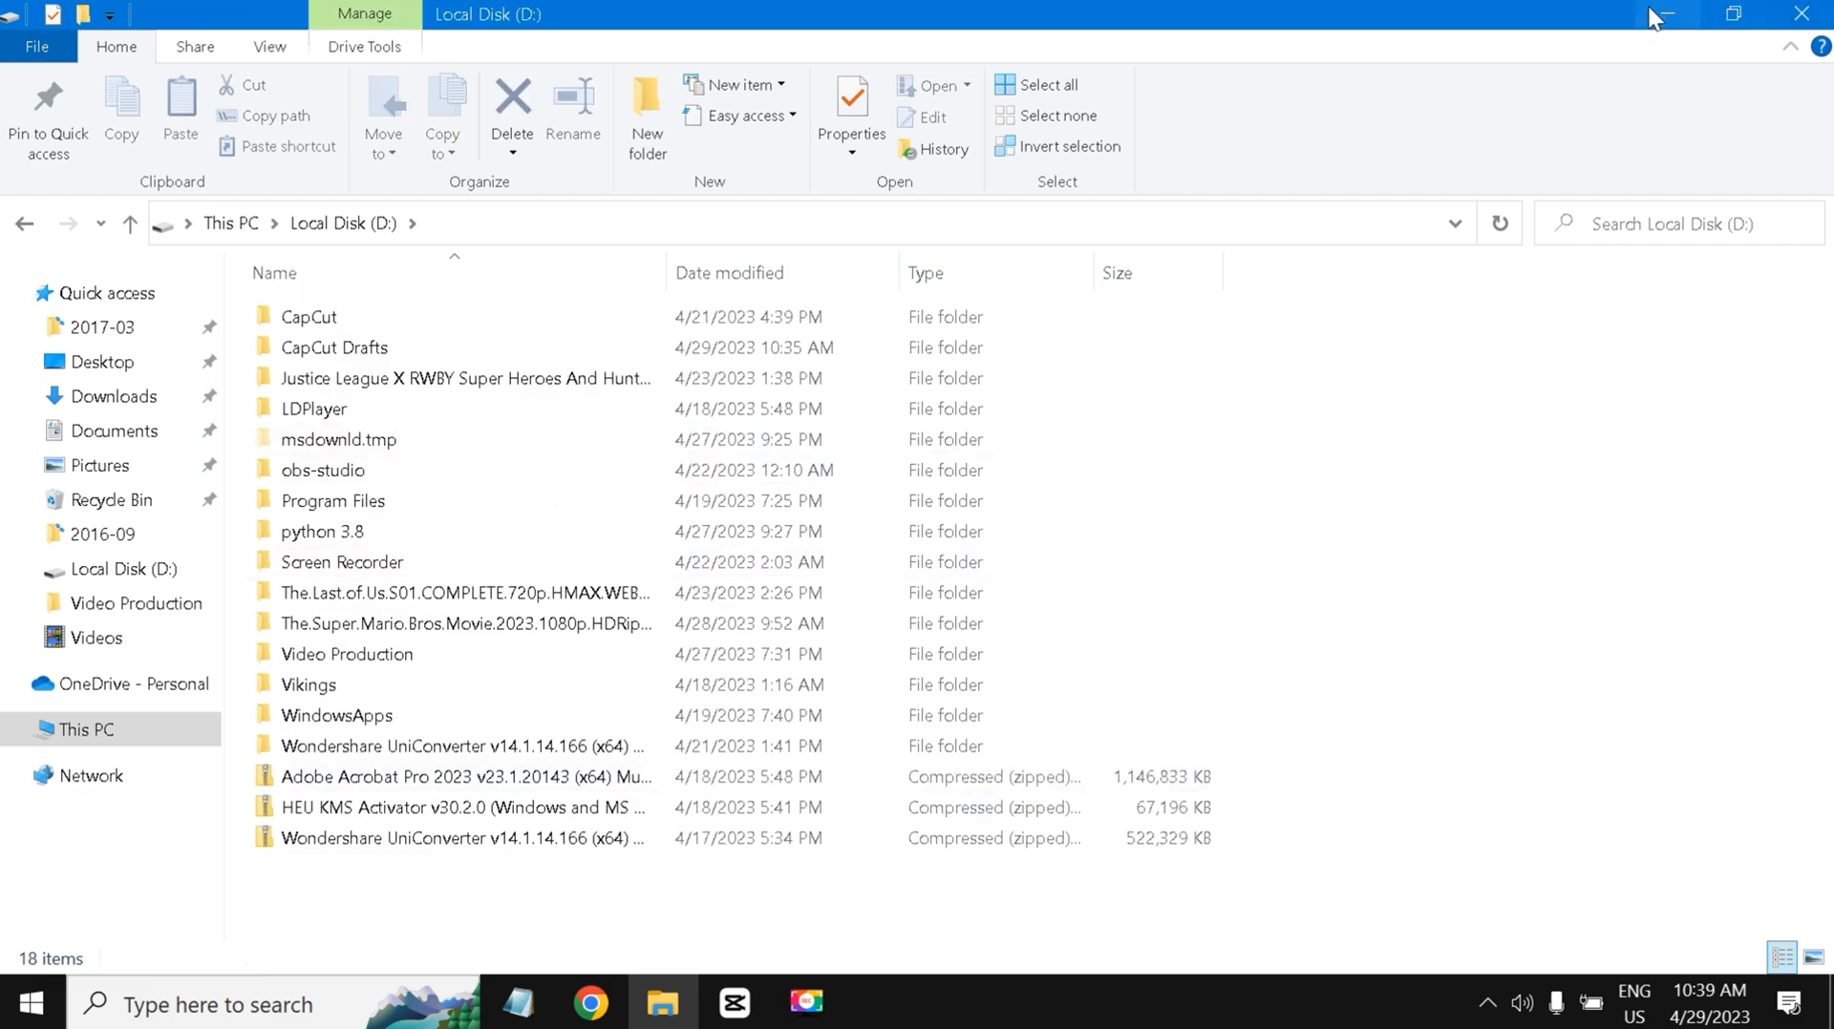
Step: Minimize File Explorer and empty the Recycle Bin so the AutoGPT files are gone permanently
{"action": "left_click", "coordinate": [1667, 13]}
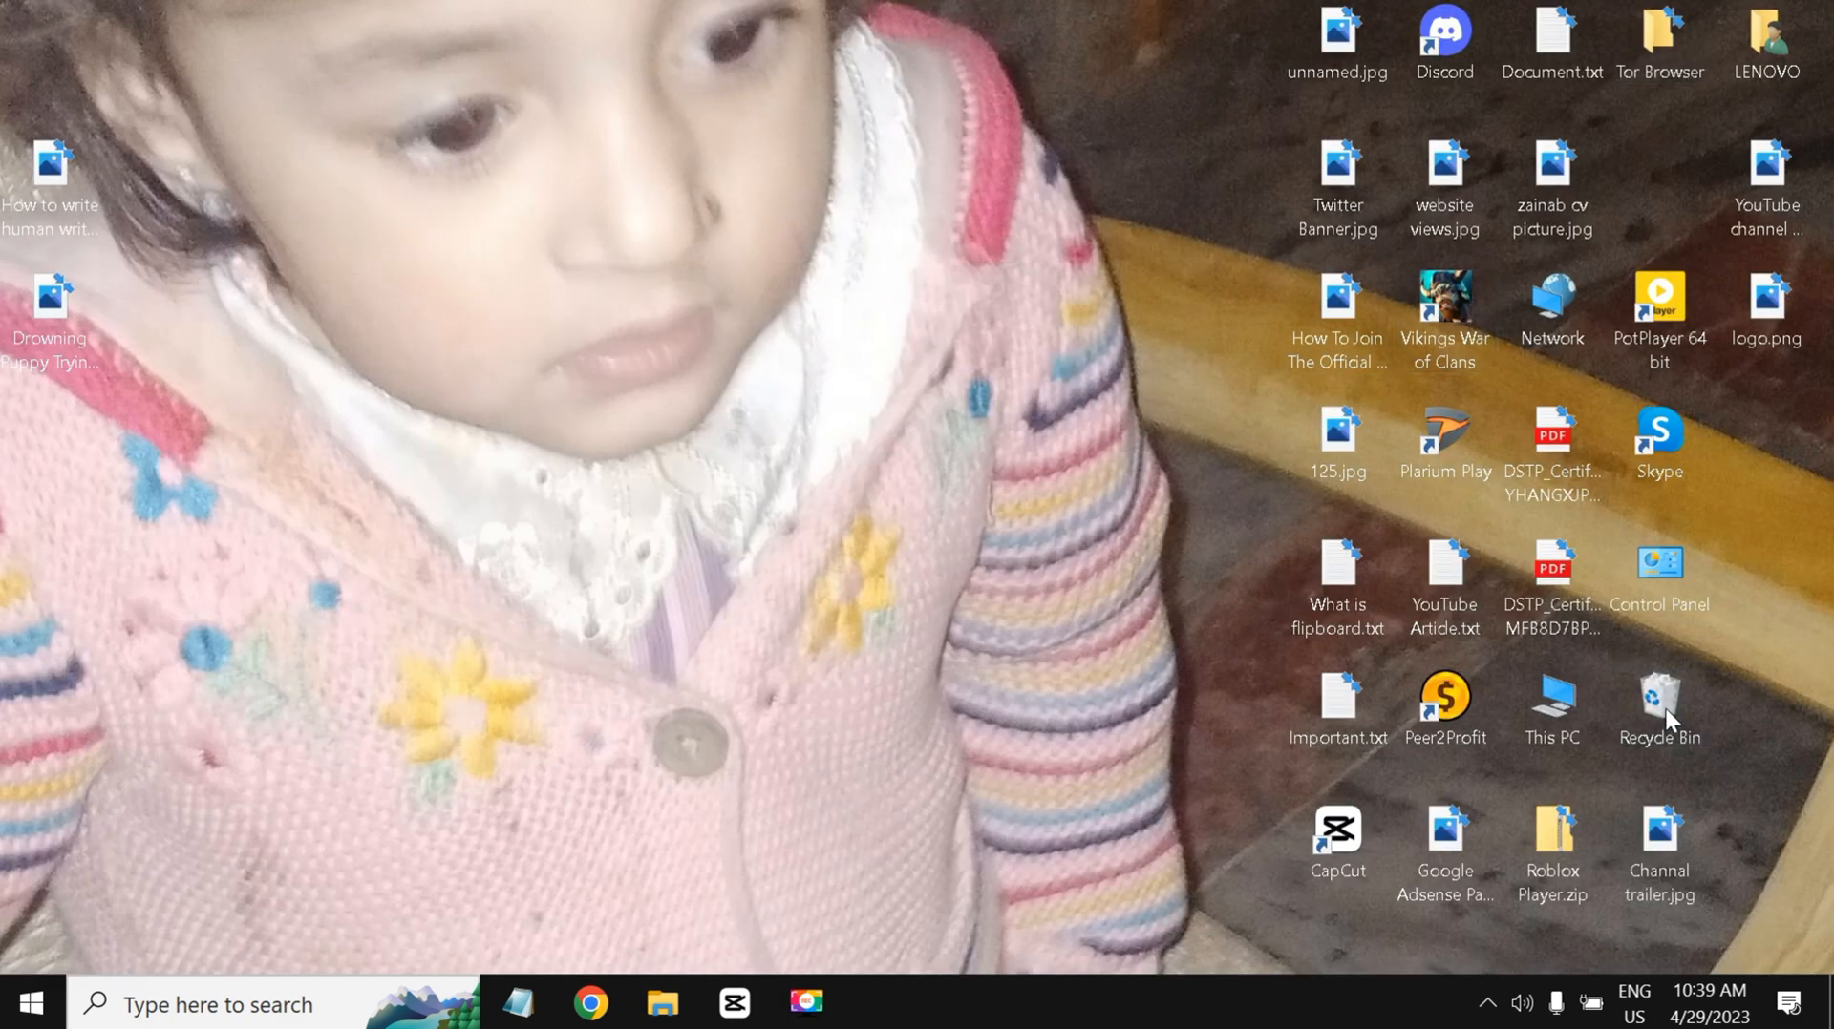
{"action": "right_click", "coordinate": [1658, 711]}
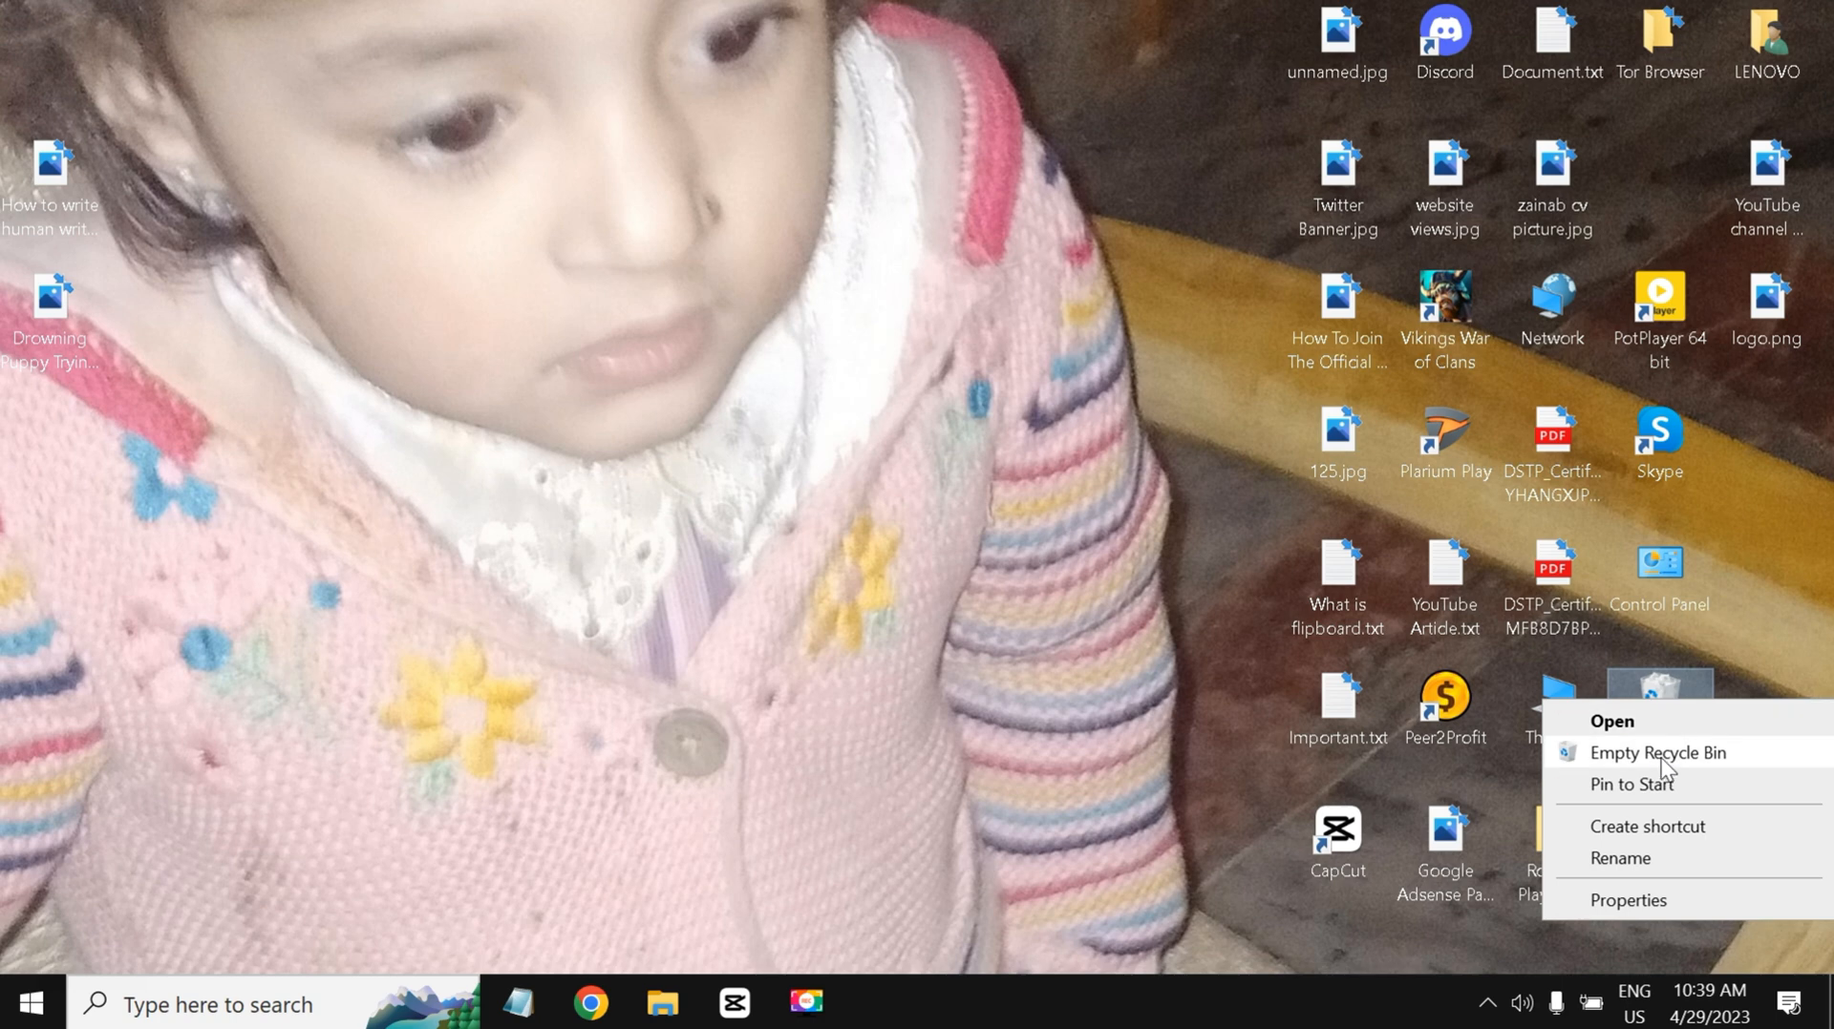
{"action": "left_click", "coordinate": [825, 583]}
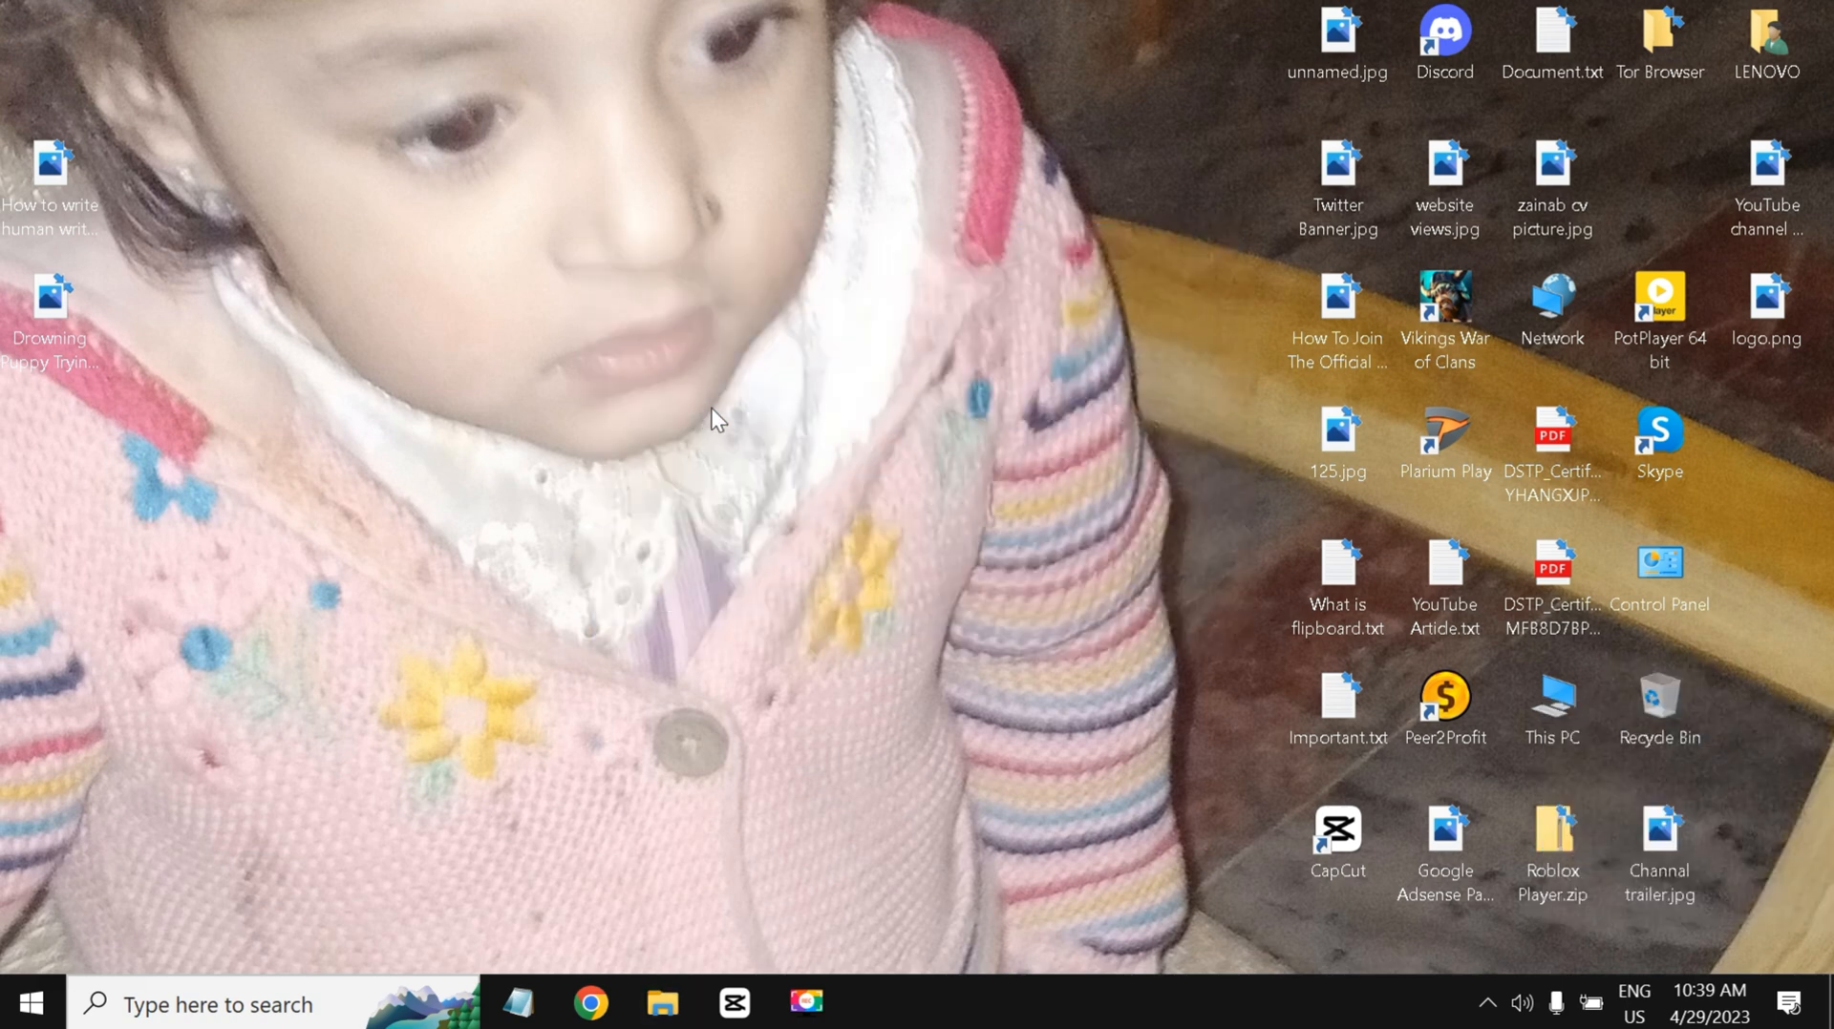
{"action": "mouse_move", "coordinate": [590, 1003]}
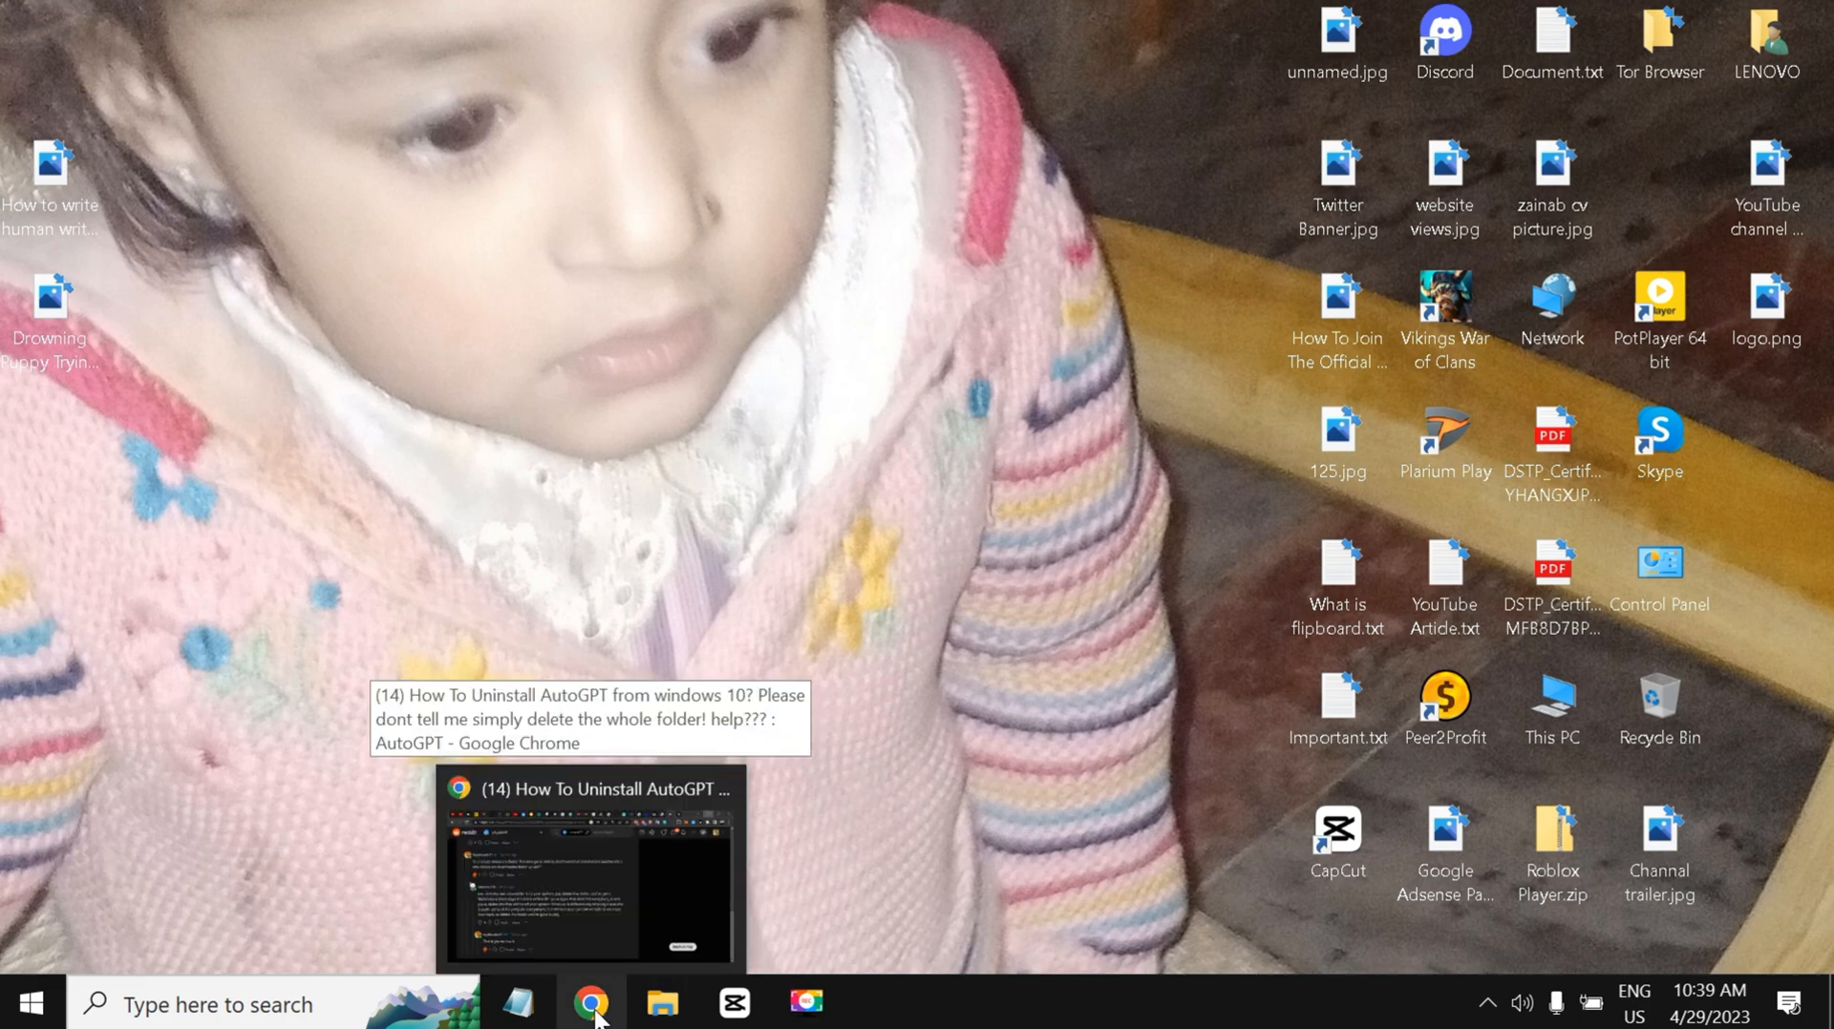
Step: Restore the Chrome Reddit tab and scroll up to the top of the AutoGPT uninstall question
{"action": "left_click", "coordinate": [591, 1004]}
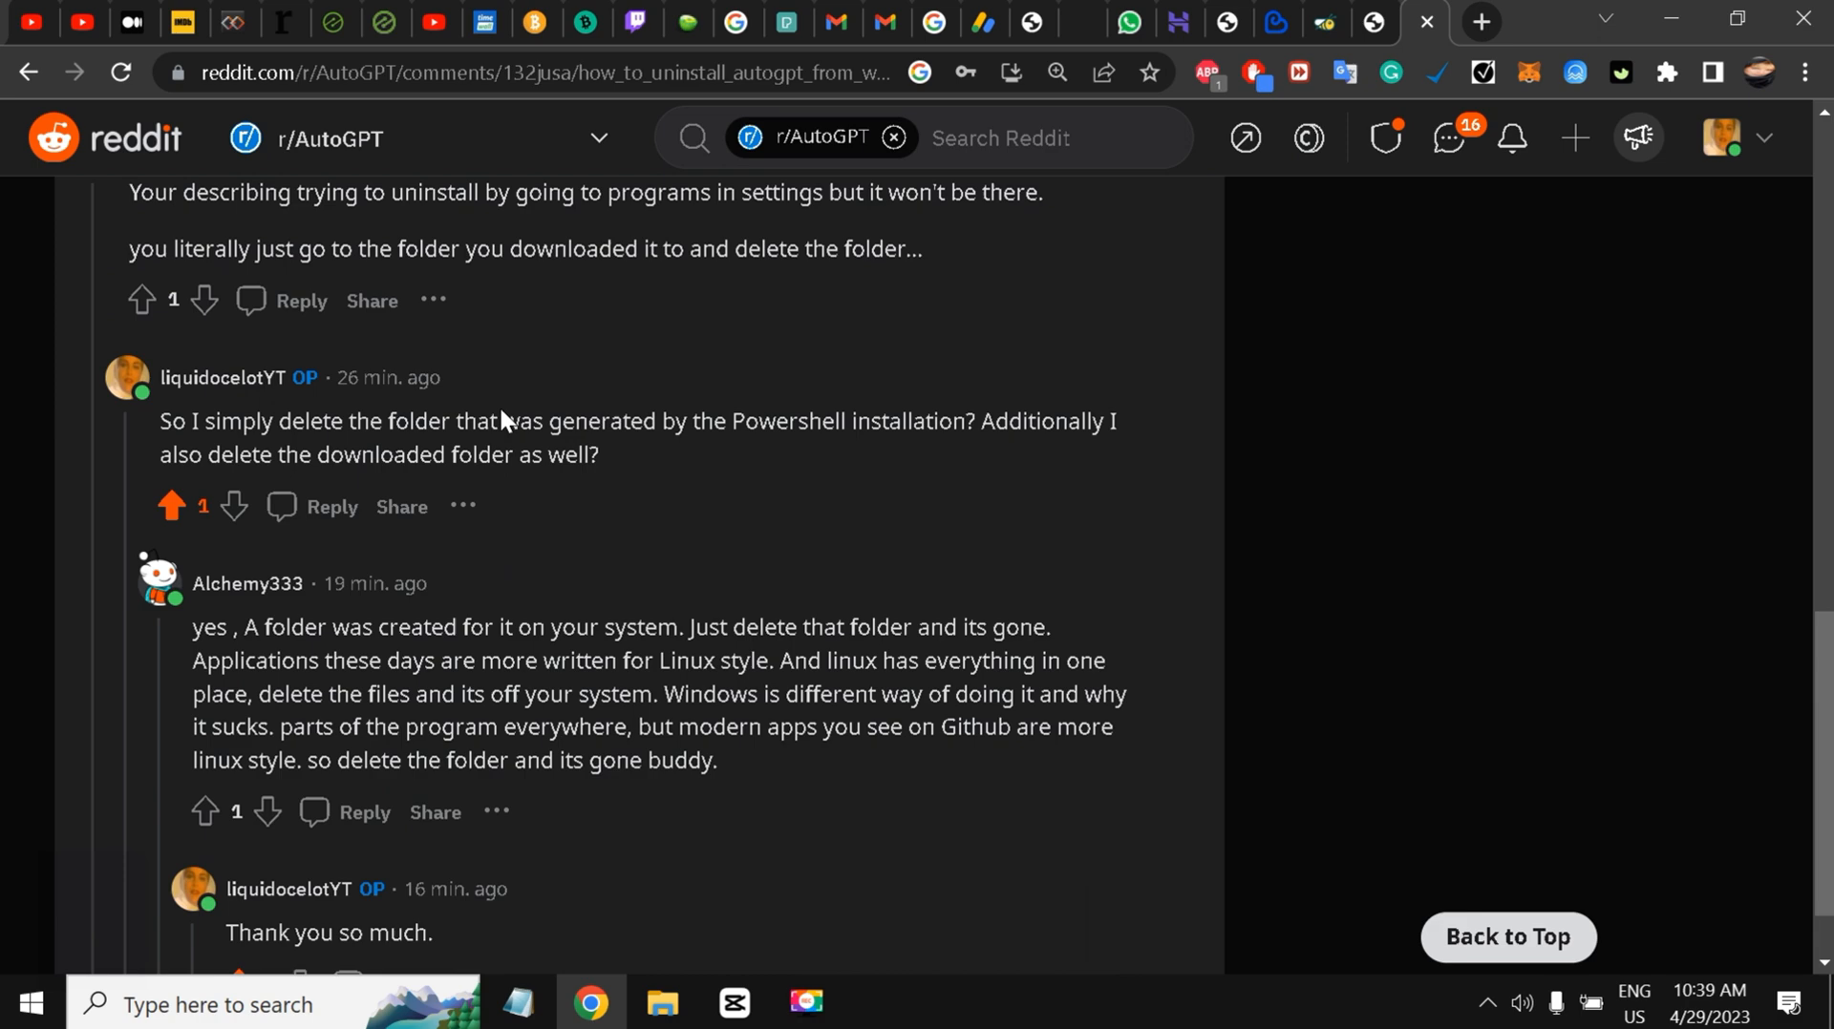
{"action": "scroll", "scroll_direction": "up", "scroll_amount": 3}
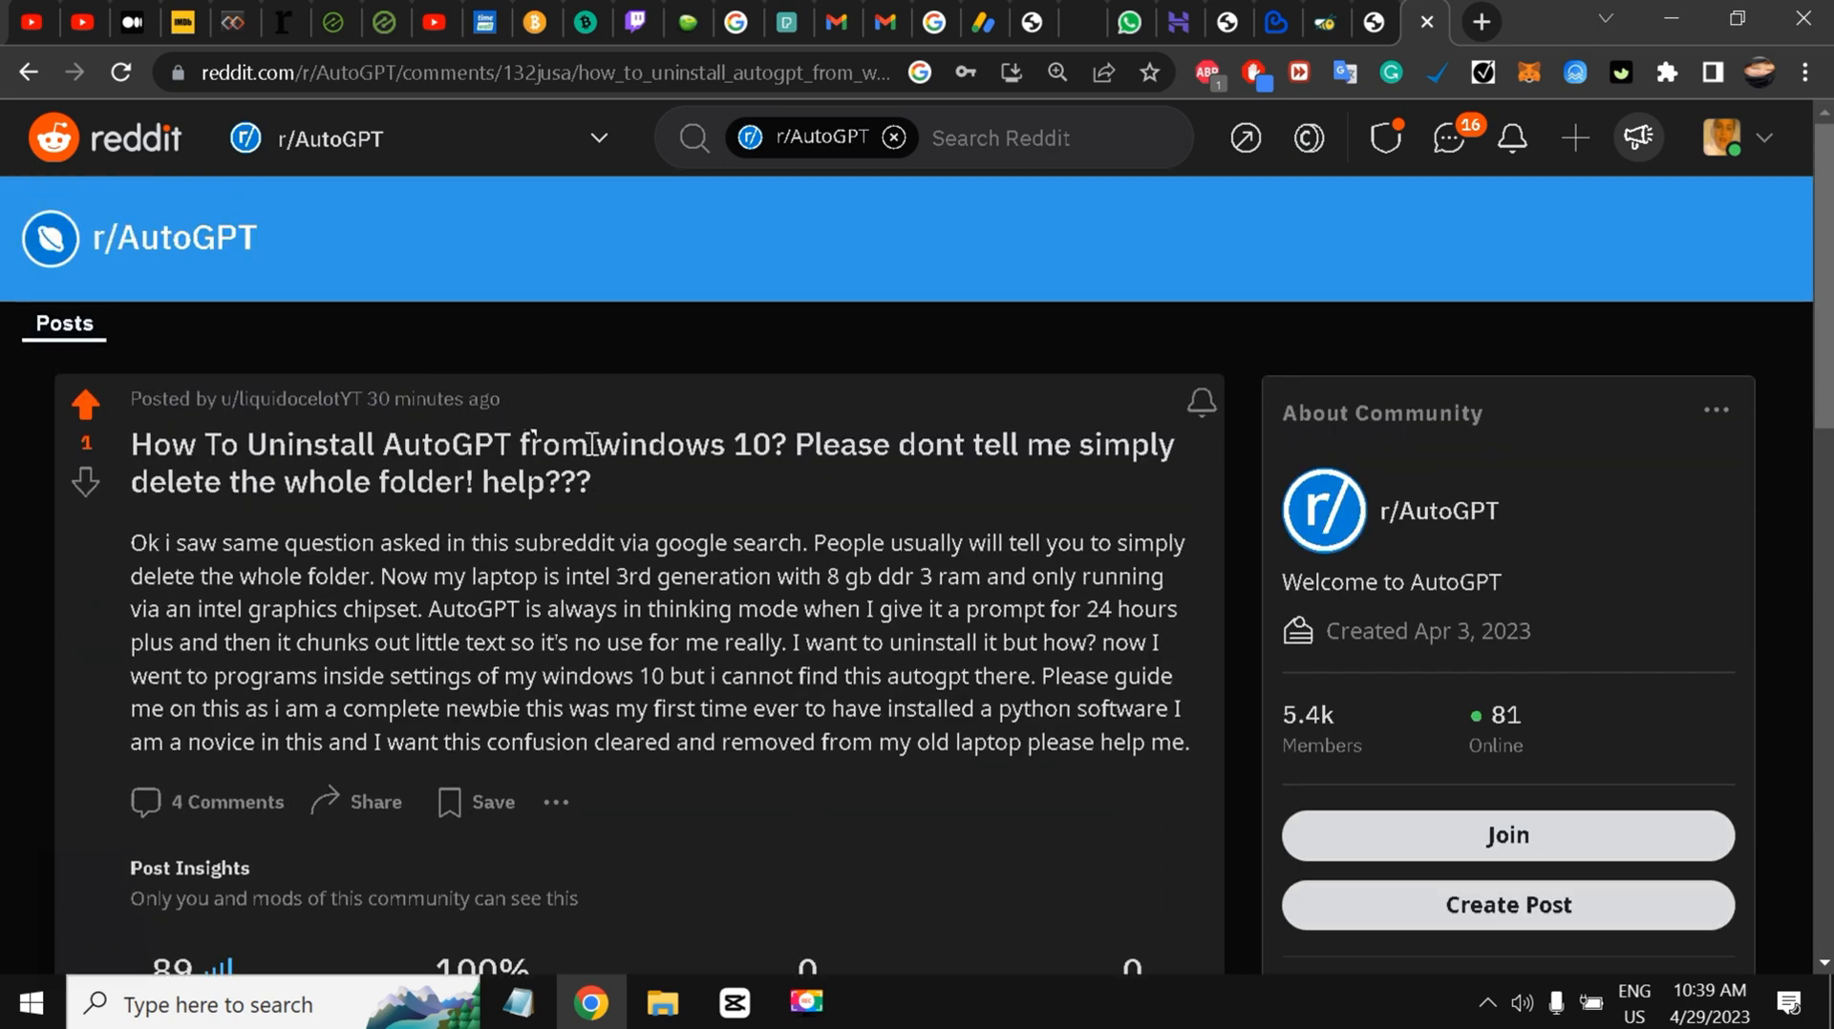
{"action": "mouse_move", "coordinate": [967, 395]}
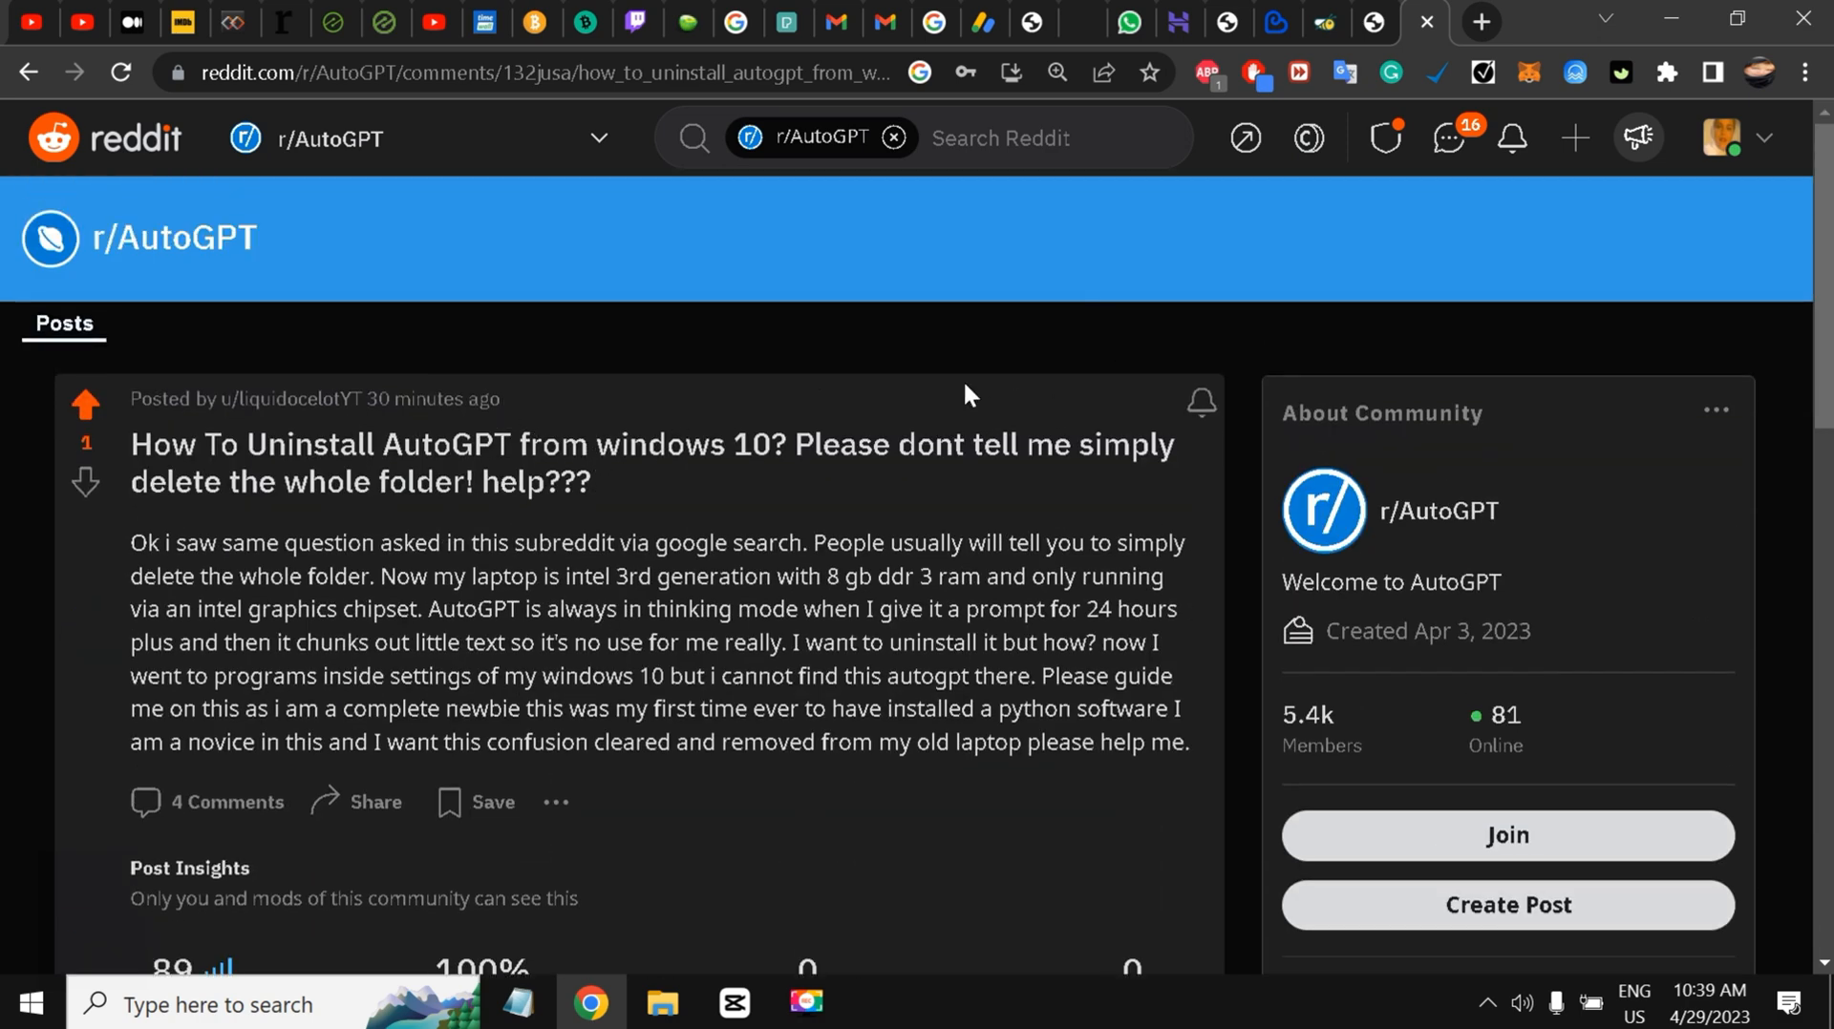
{"action": "mouse_move", "coordinate": [833, 976]}
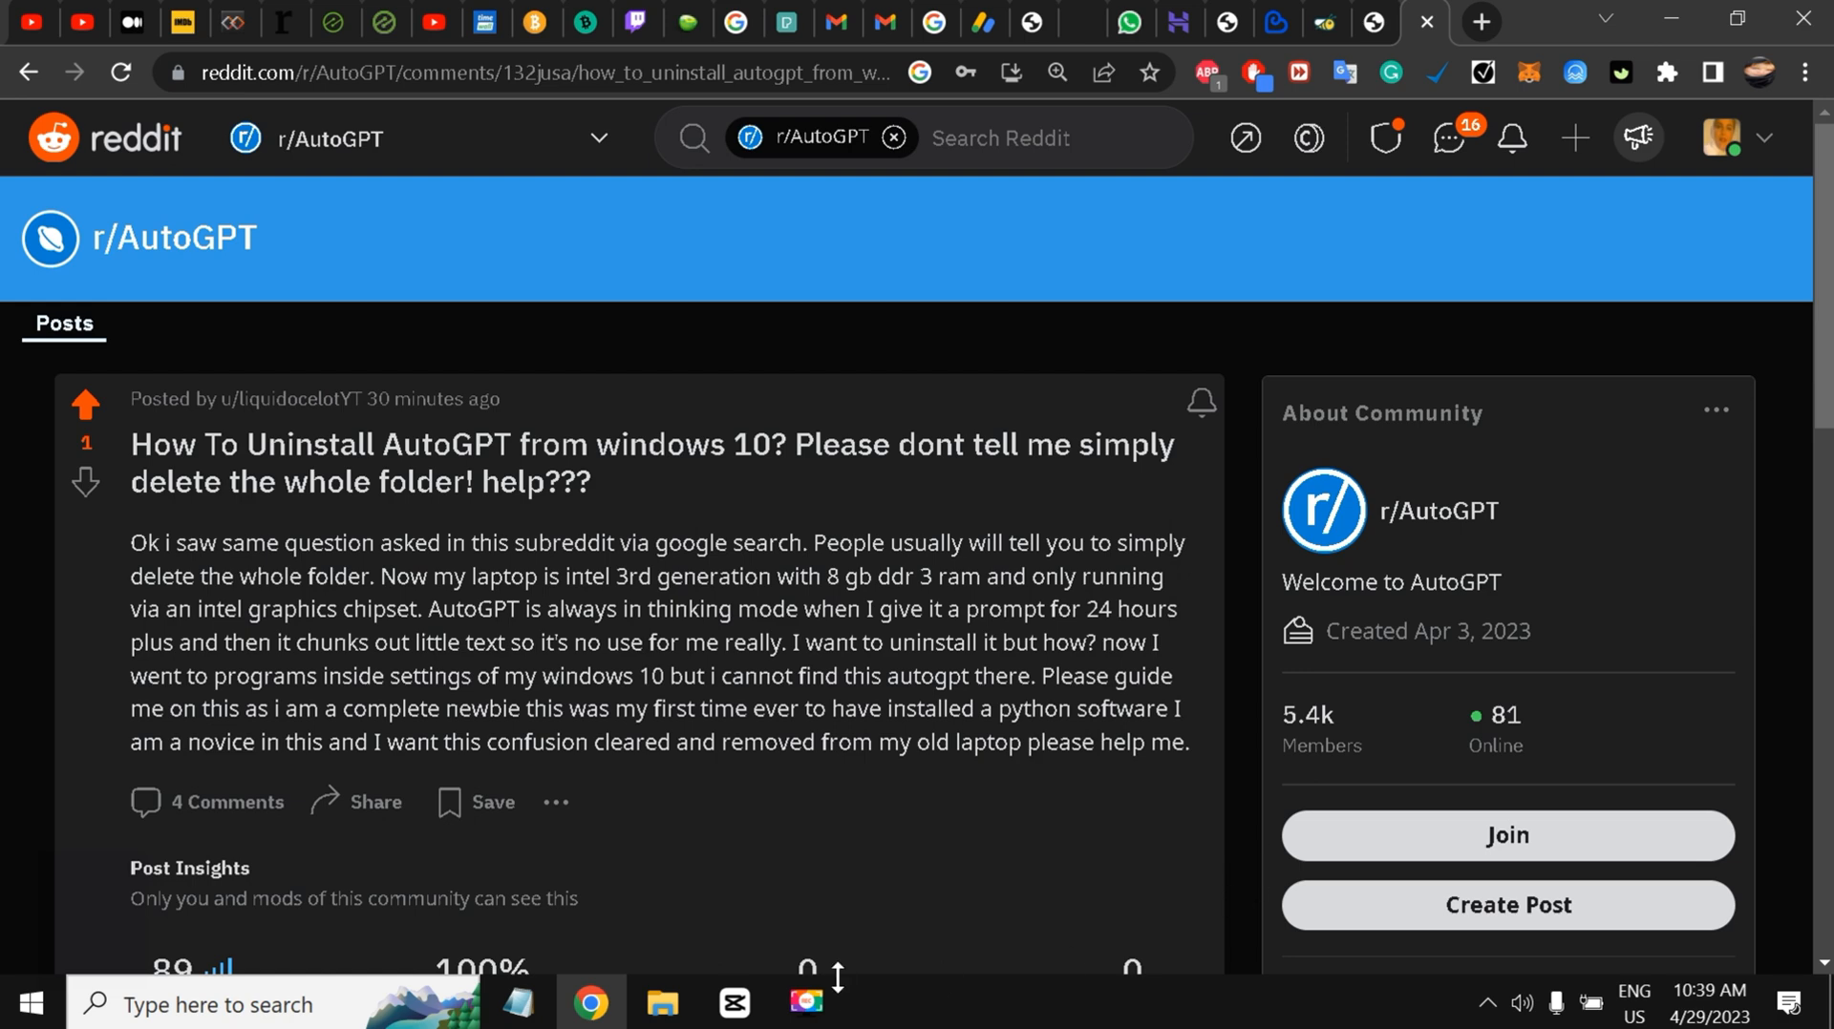
{"action": "mouse_move", "coordinate": [126, 922]}
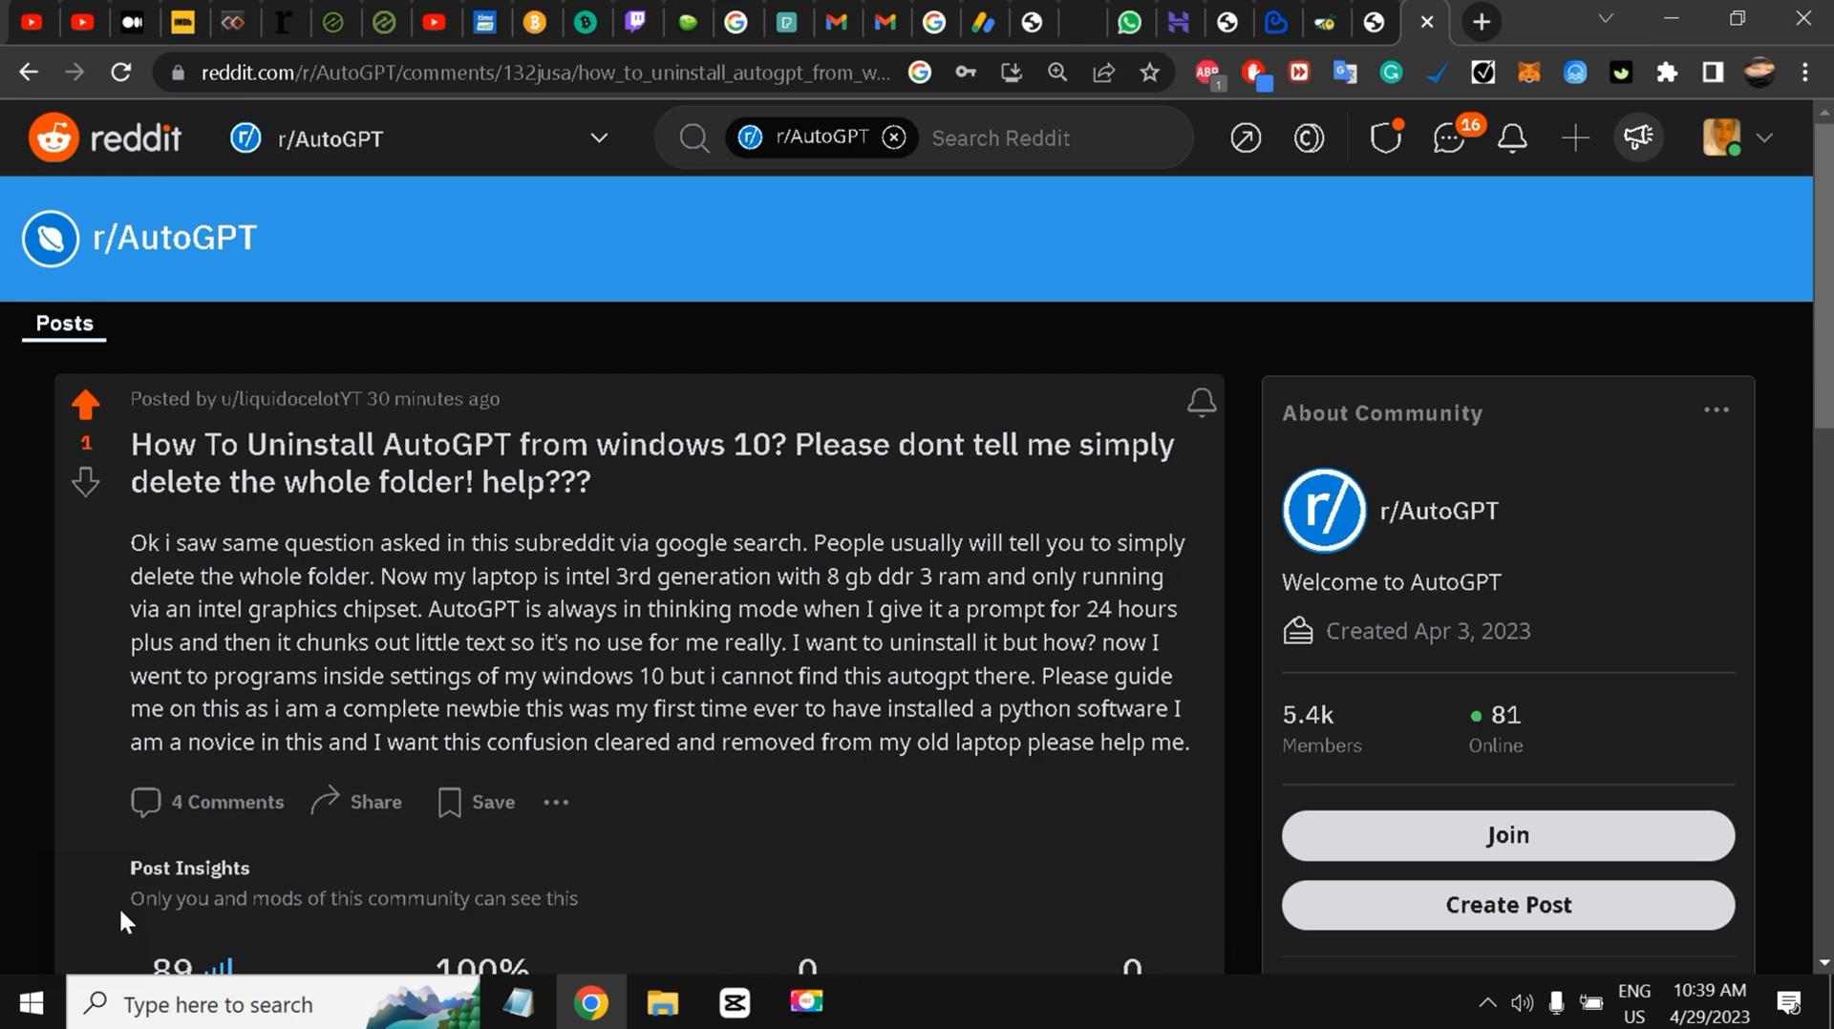